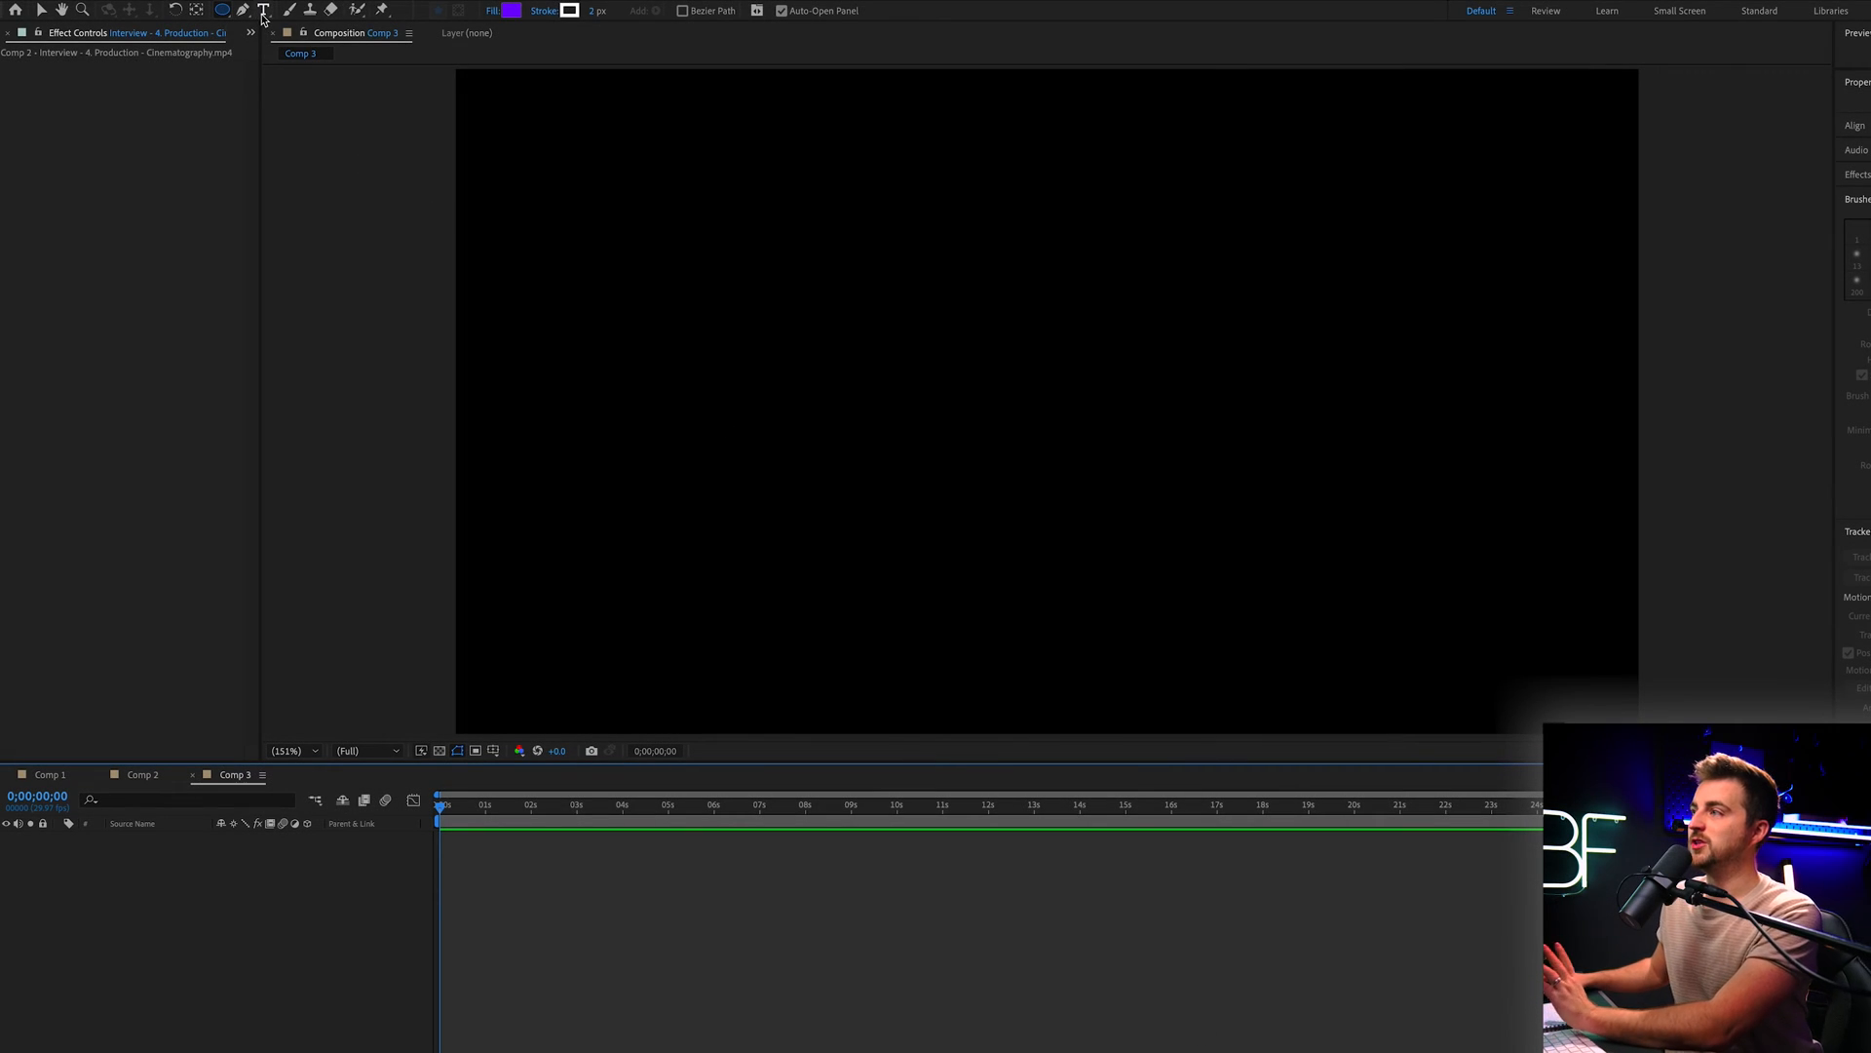
# Create a new text layer in the Comp 3 viewer containing the number 0
pyautogui.click(264, 11)
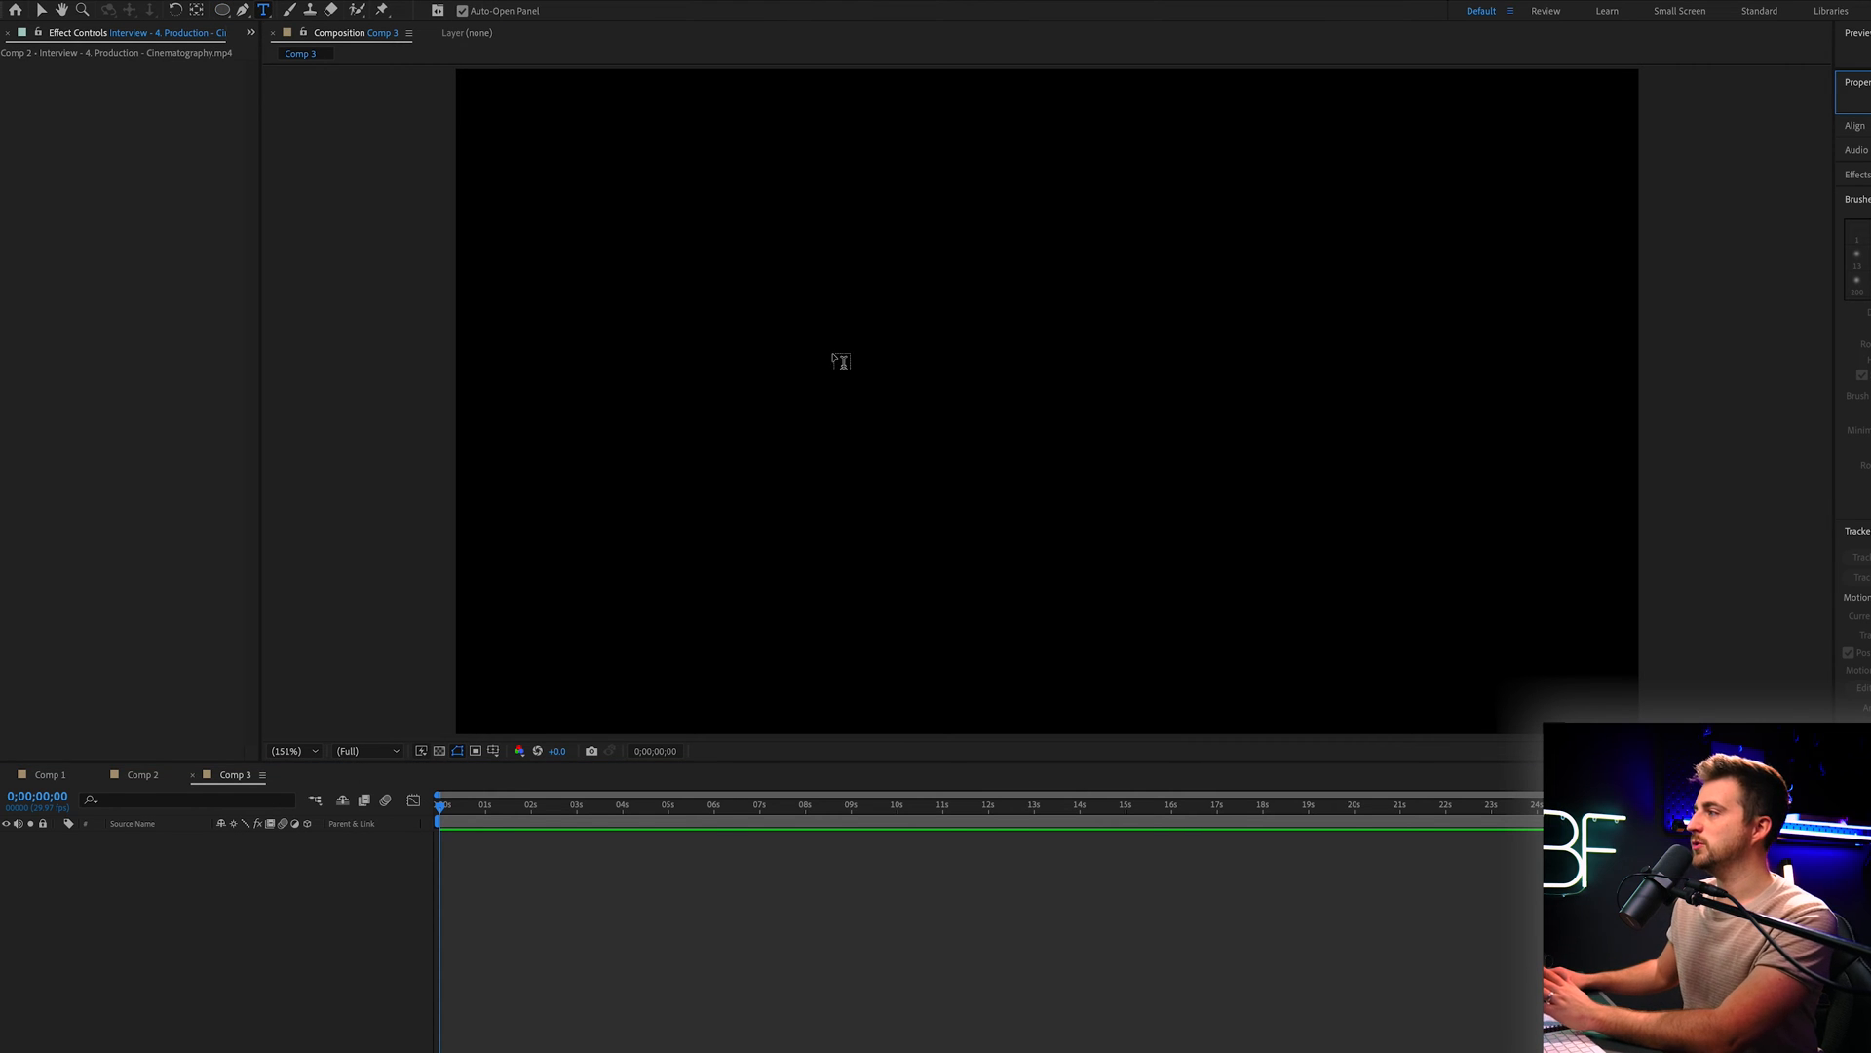
pyautogui.click(905, 392)
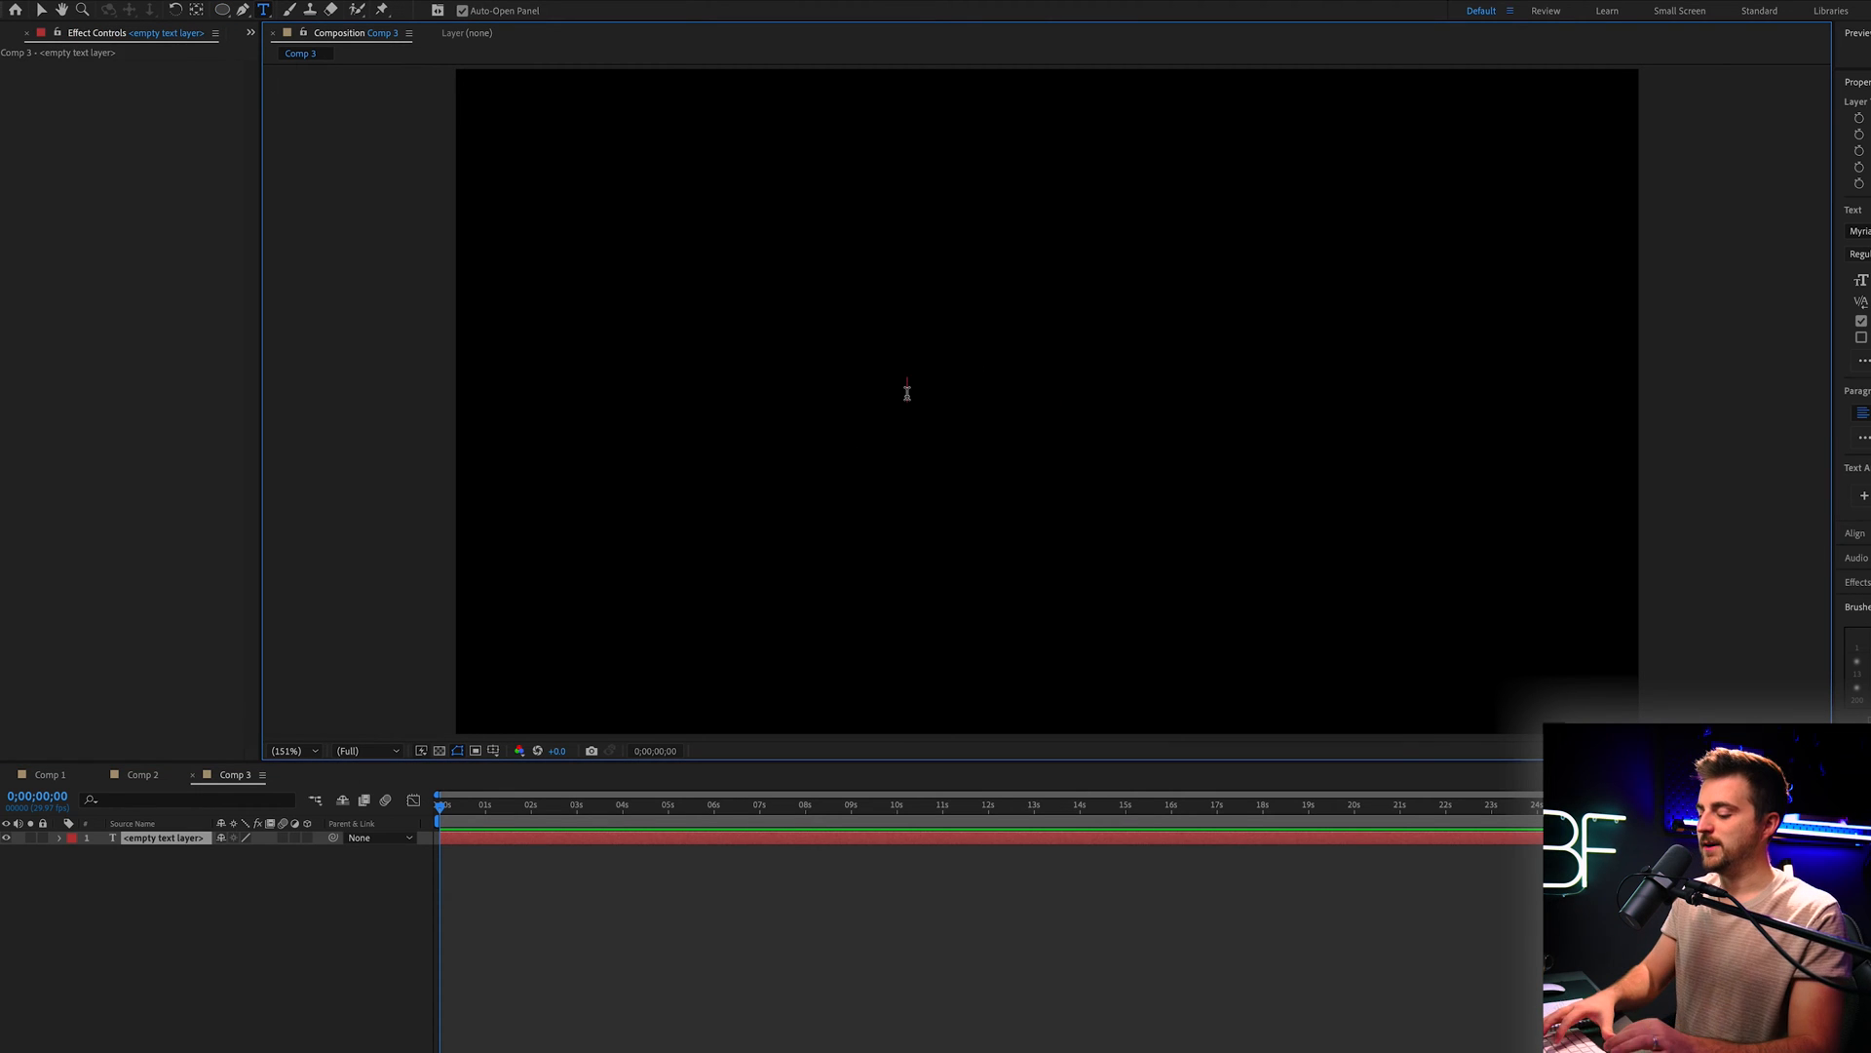
pyautogui.write('0')
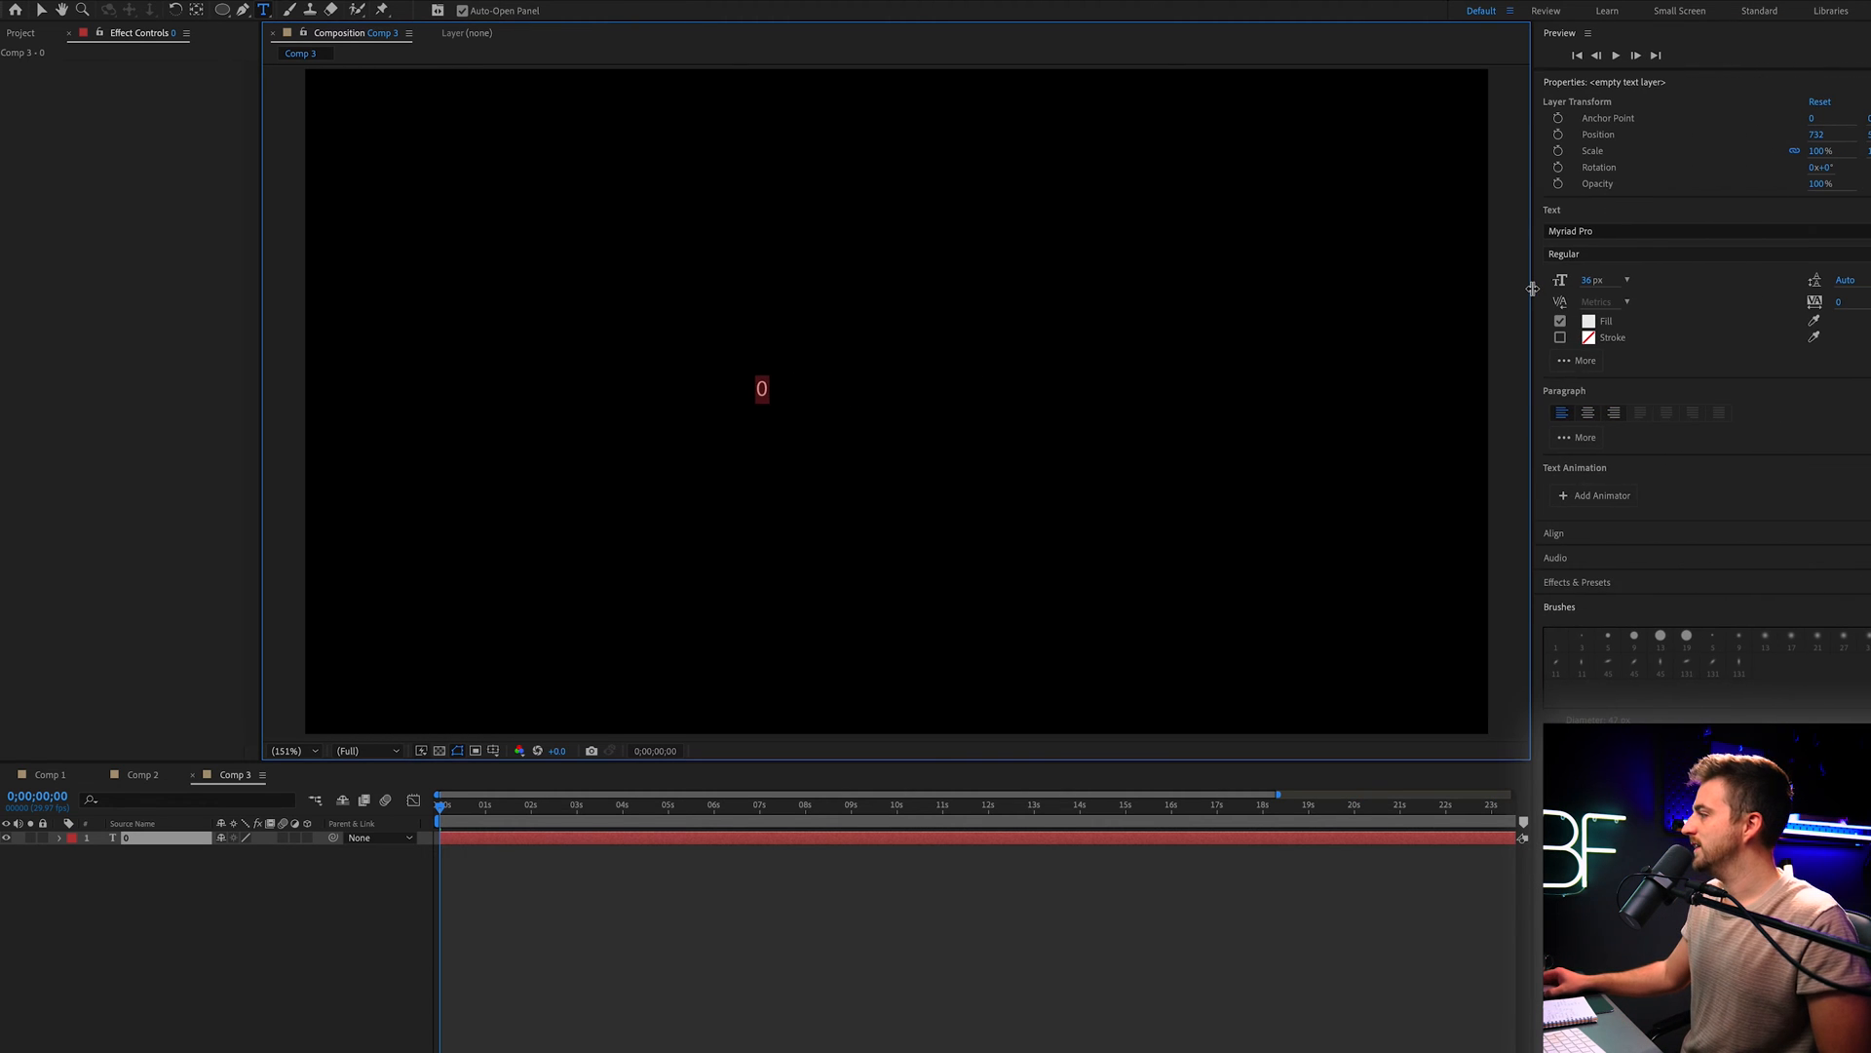
pyautogui.moveTo(1532, 308)
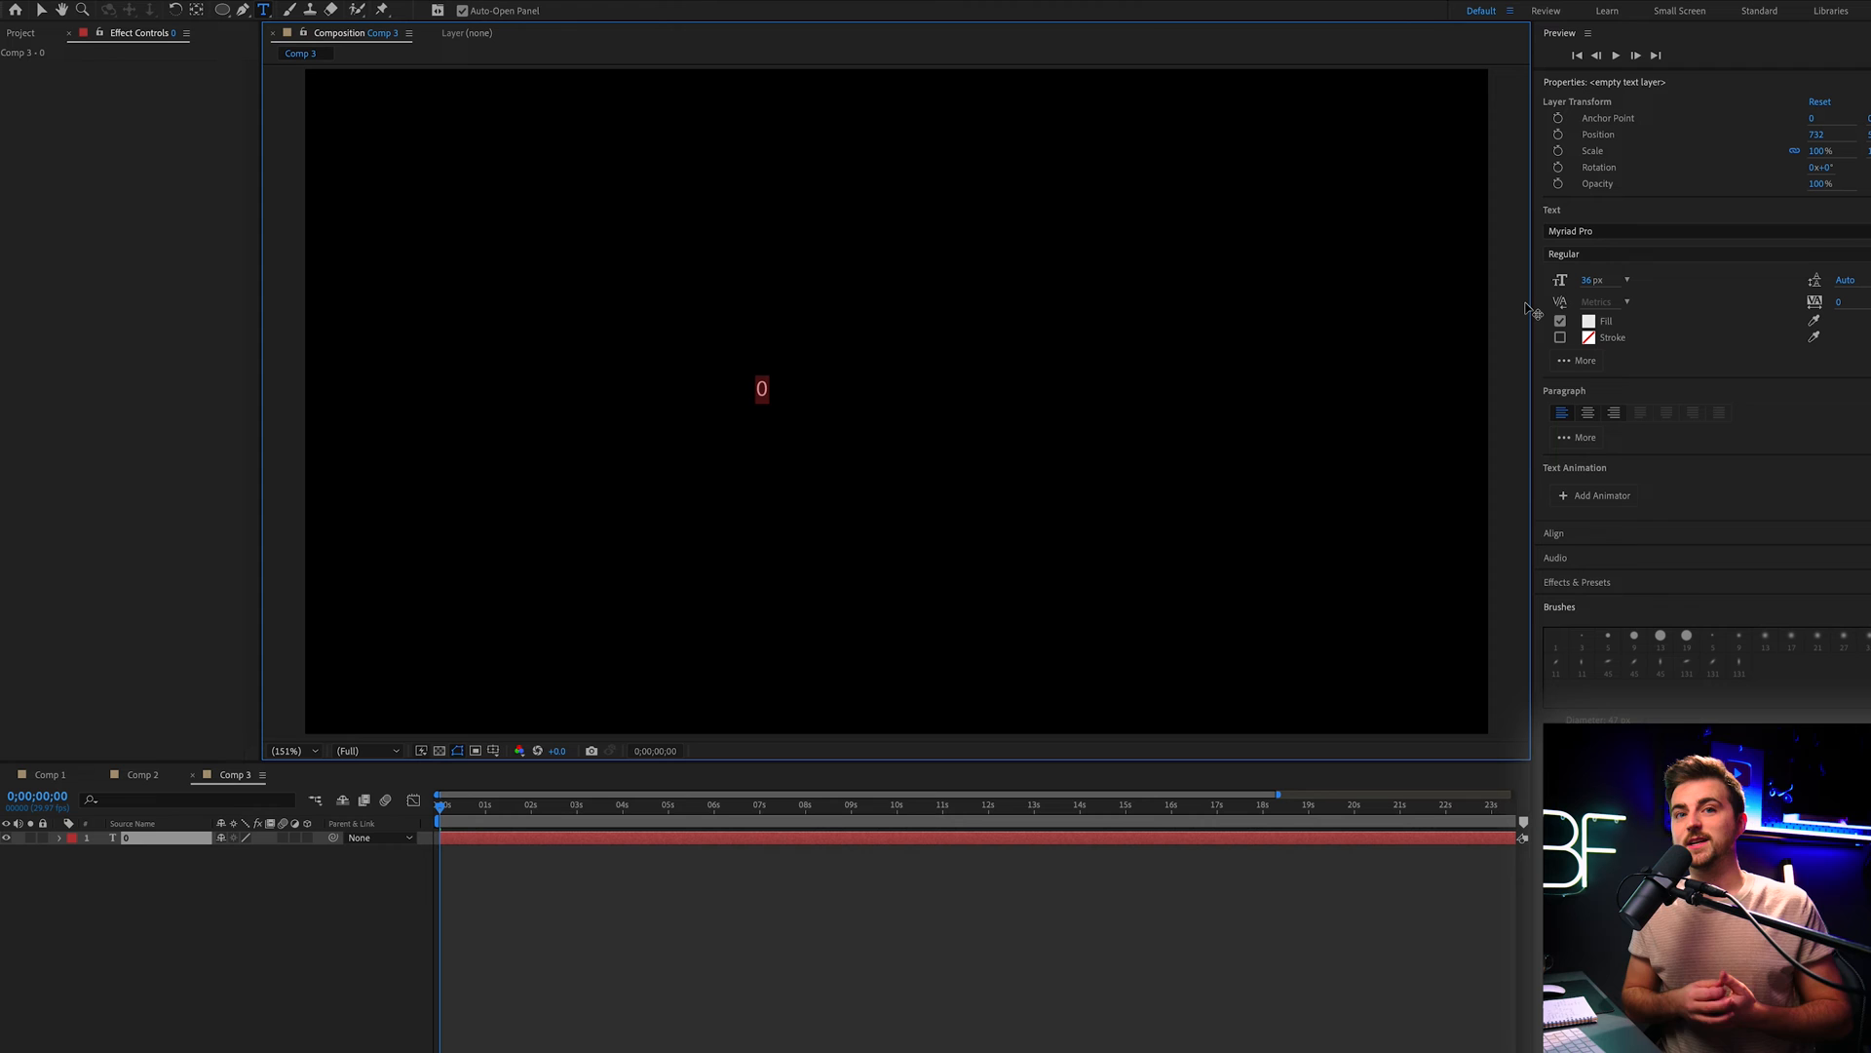
pyautogui.moveTo(1626, 216)
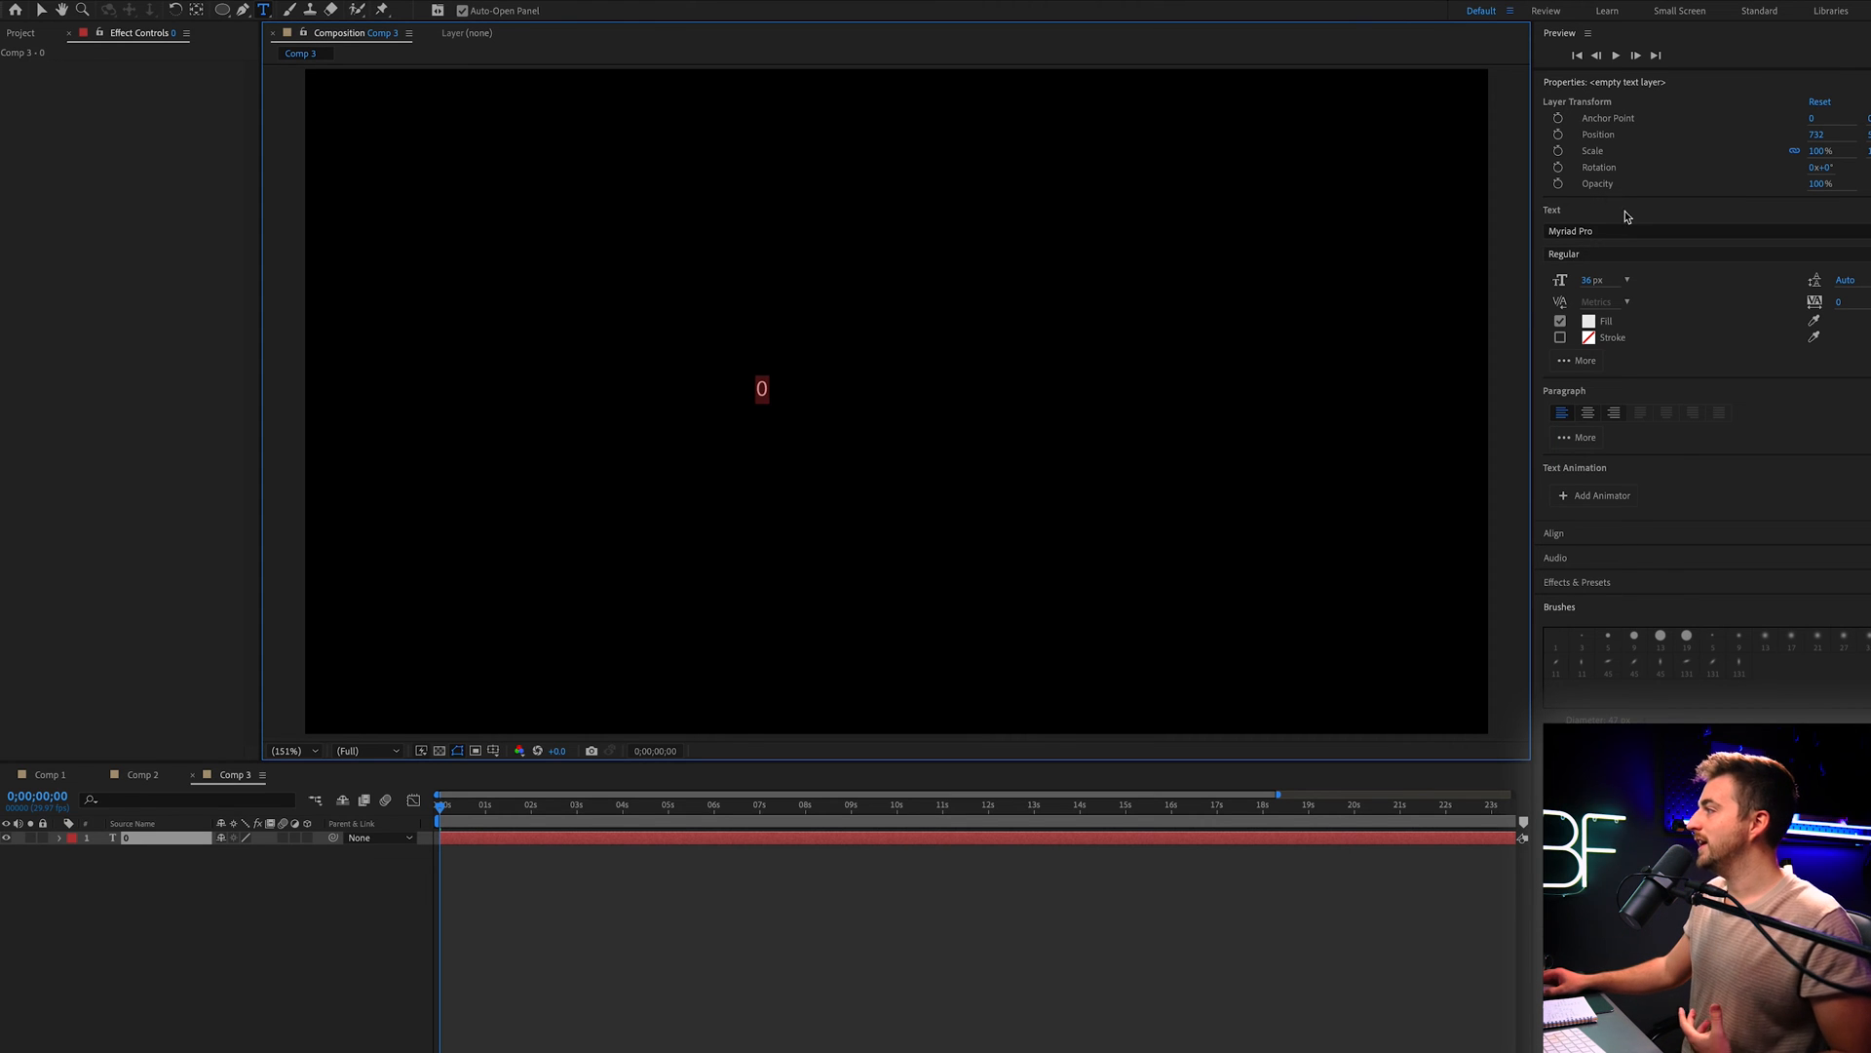
pyautogui.moveTo(1638, 259)
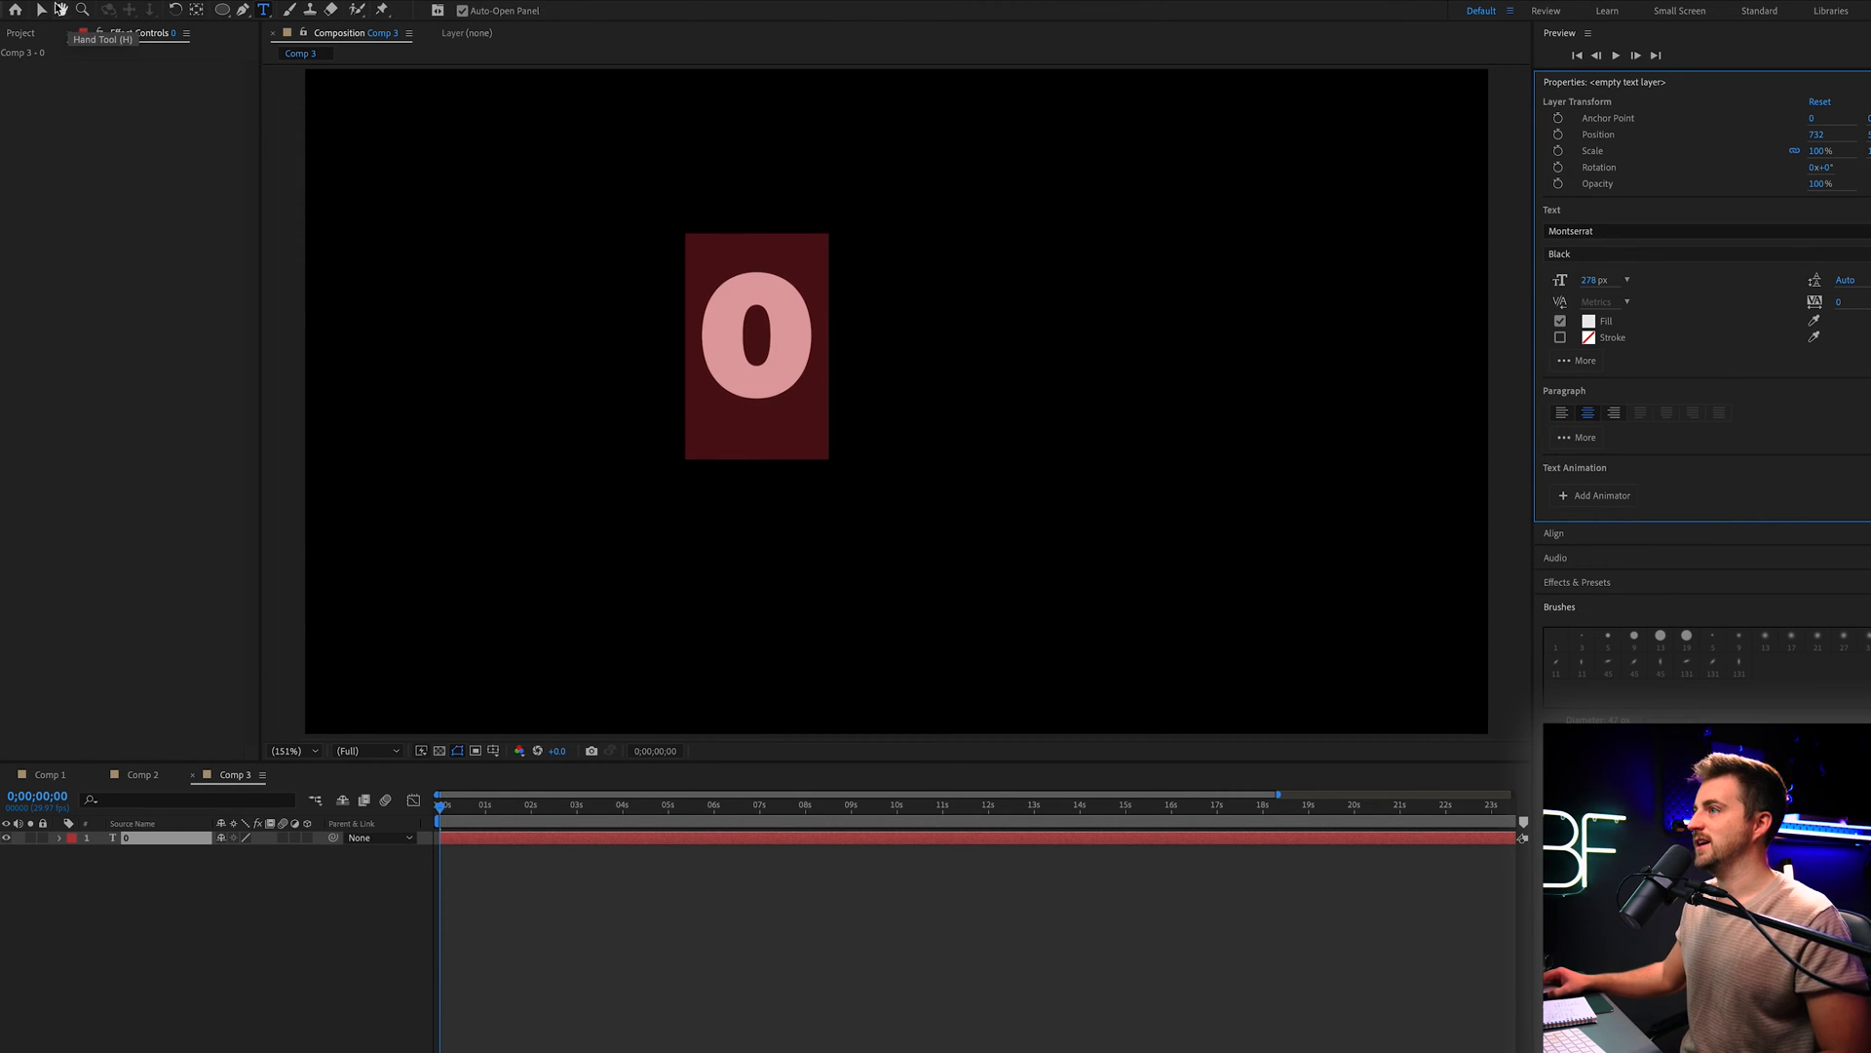
# Show the Proportional Grid to centre the 0 in the frame, then hide it again
pyautogui.click(519, 750)
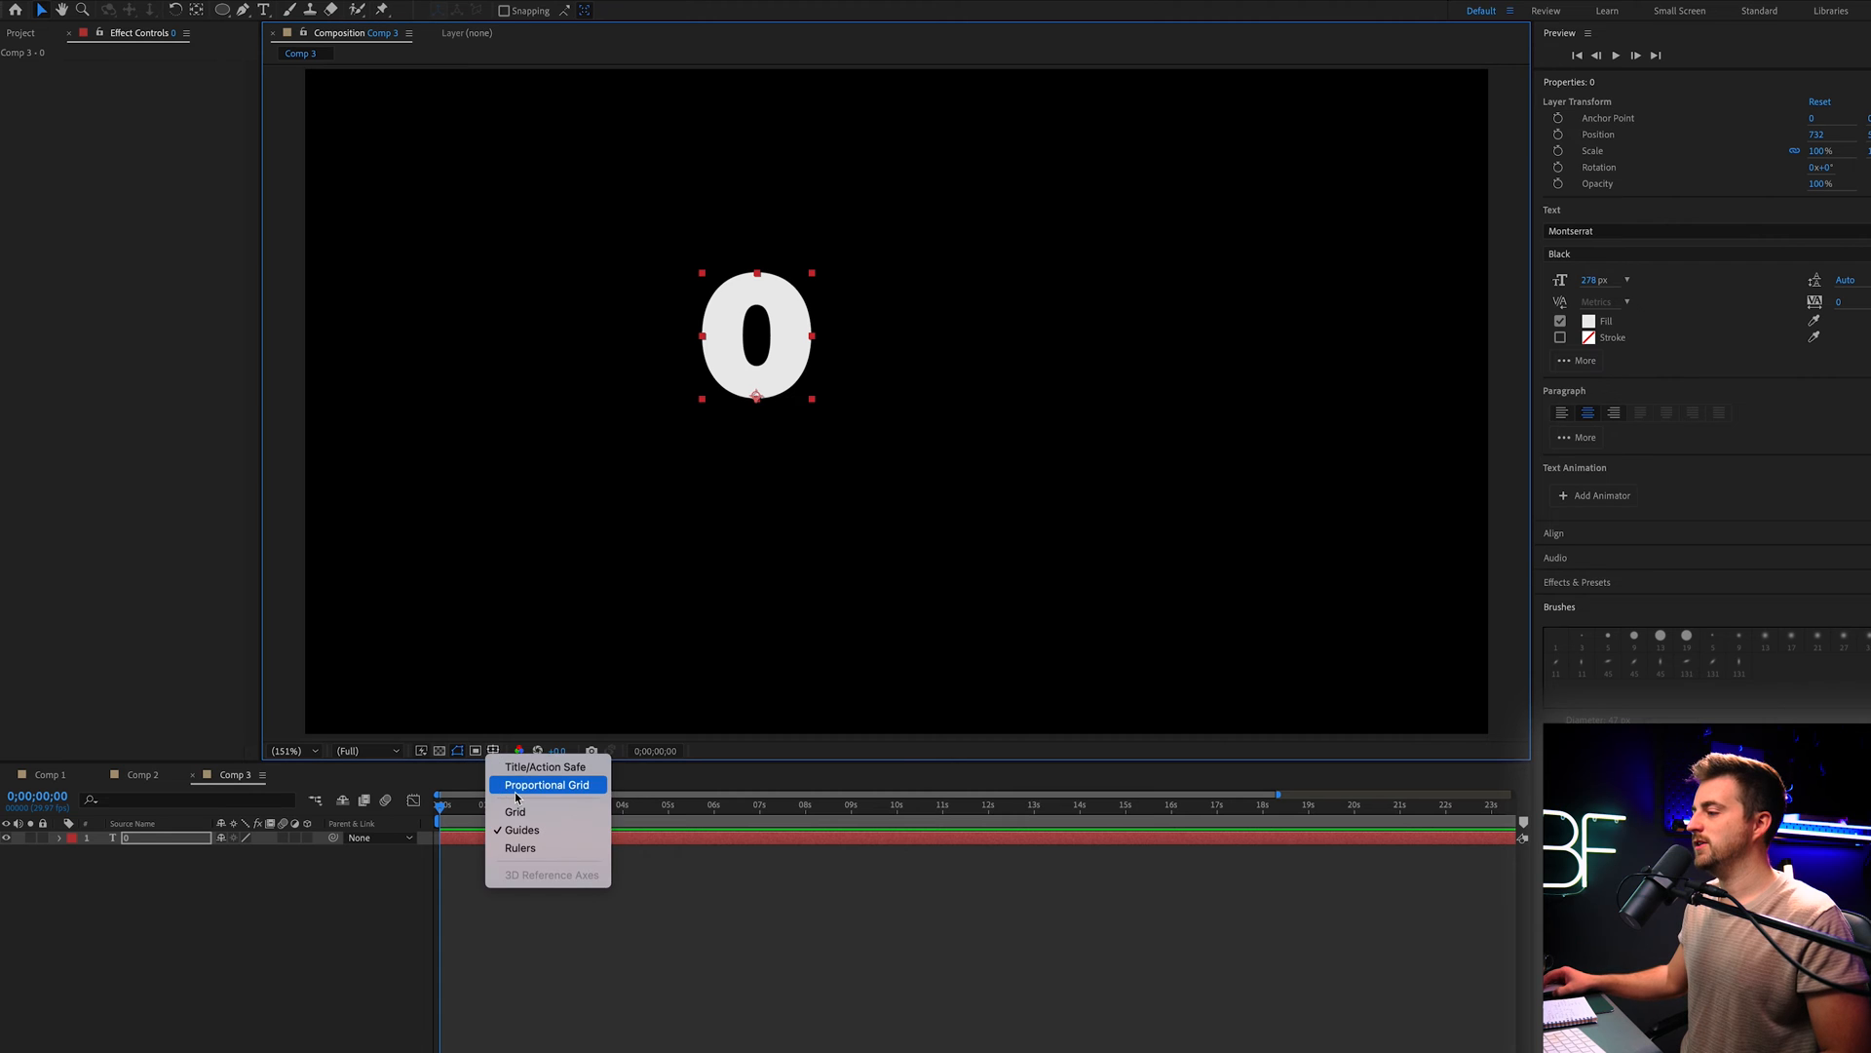
pyautogui.click(546, 784)
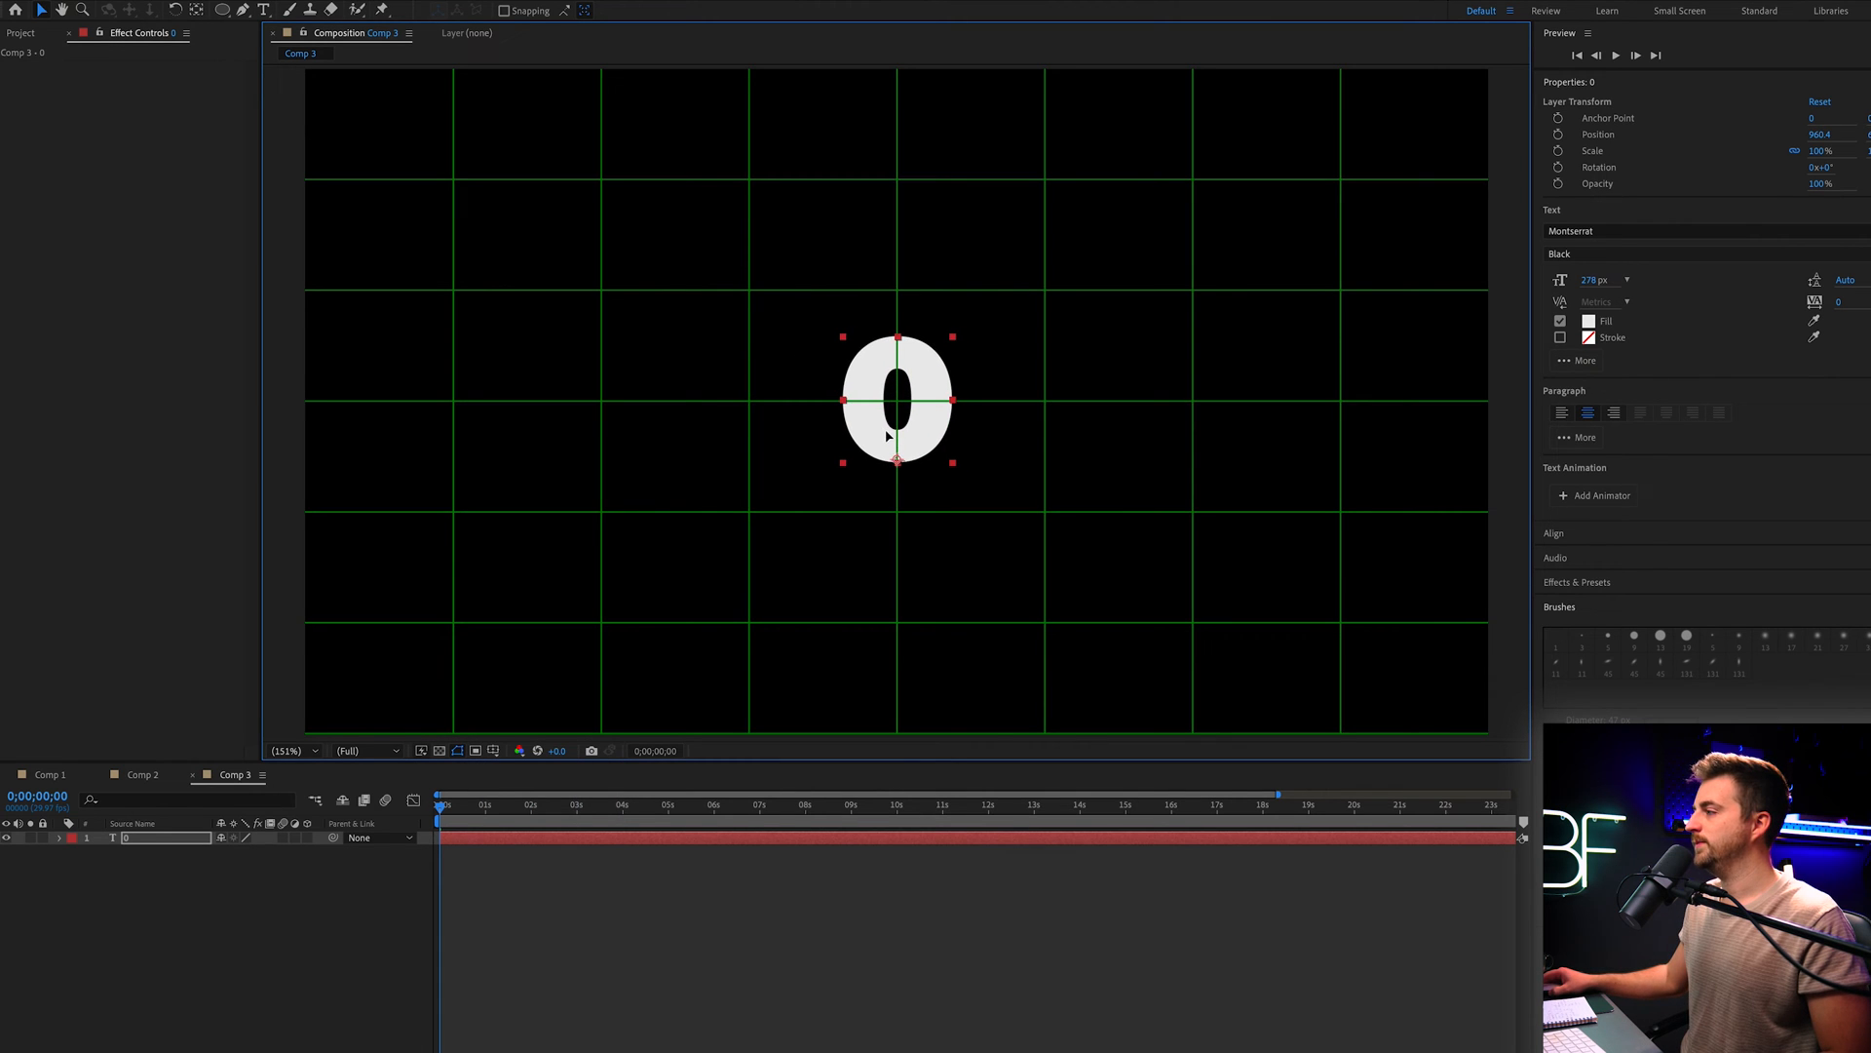
pyautogui.click(493, 748)
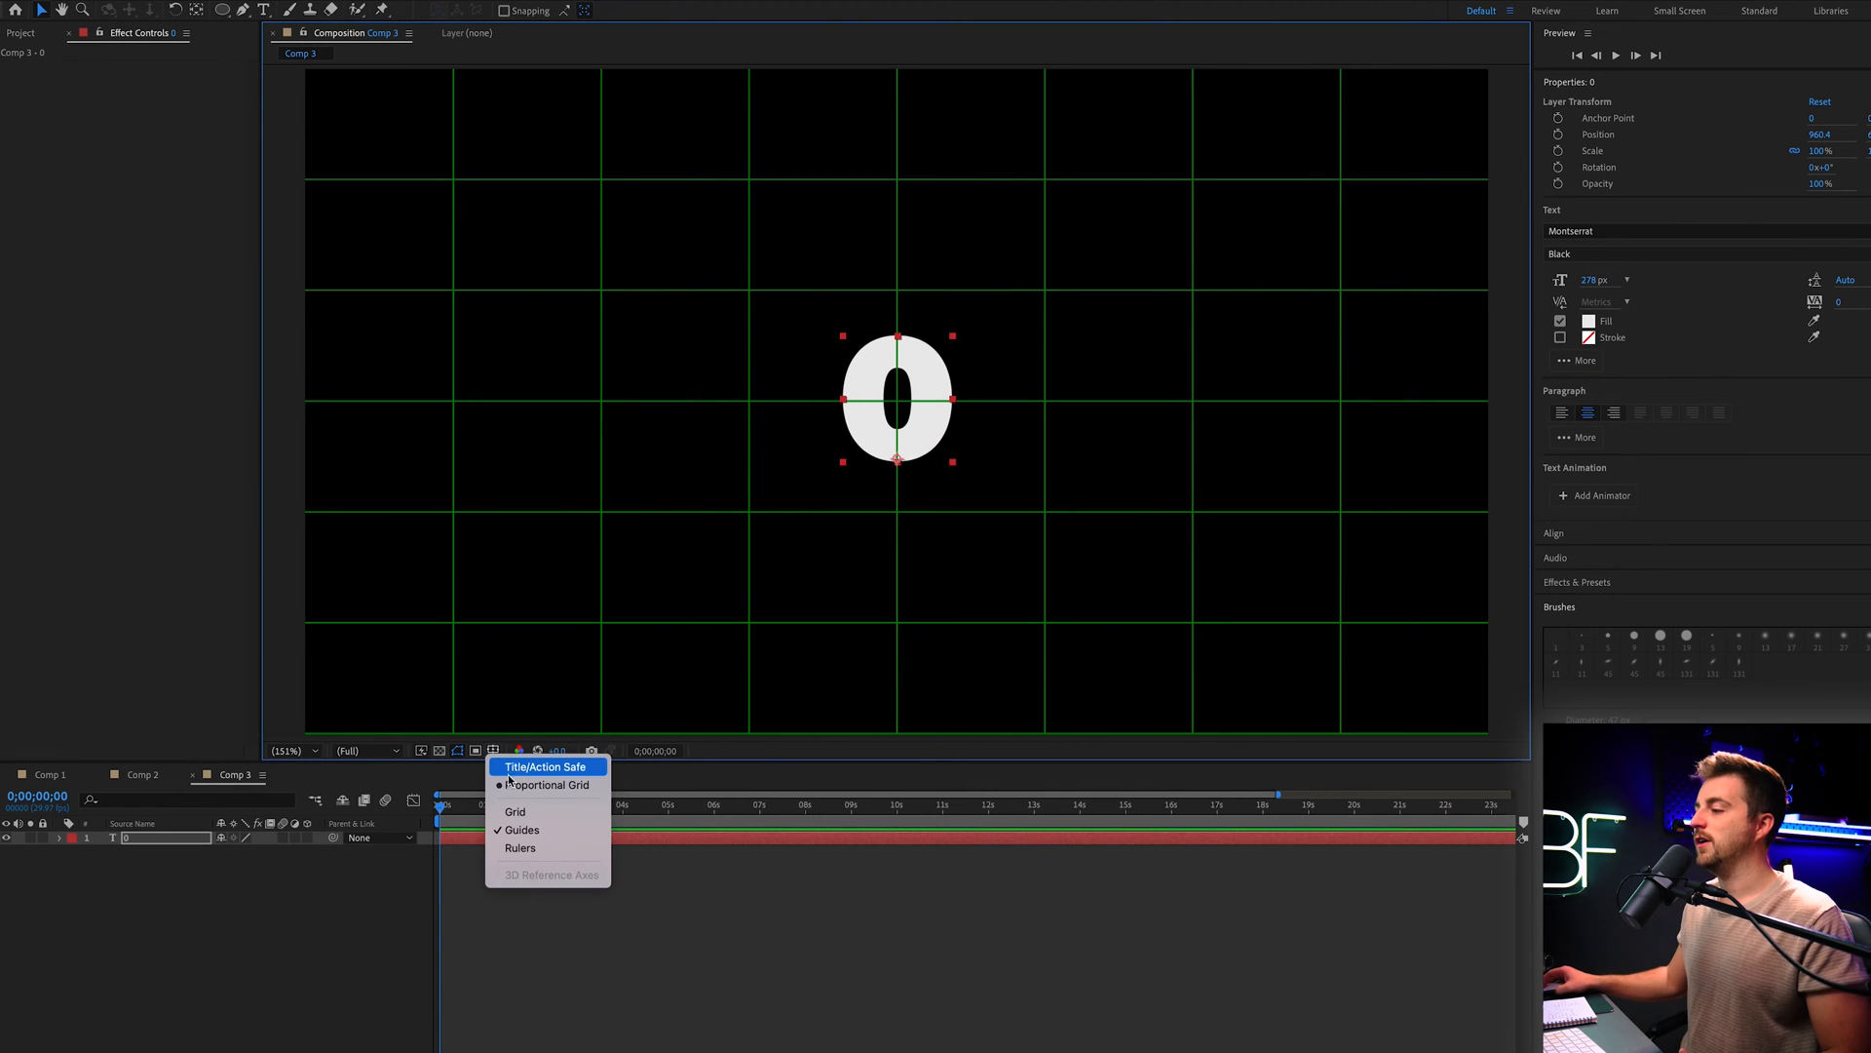
pyautogui.click(521, 831)
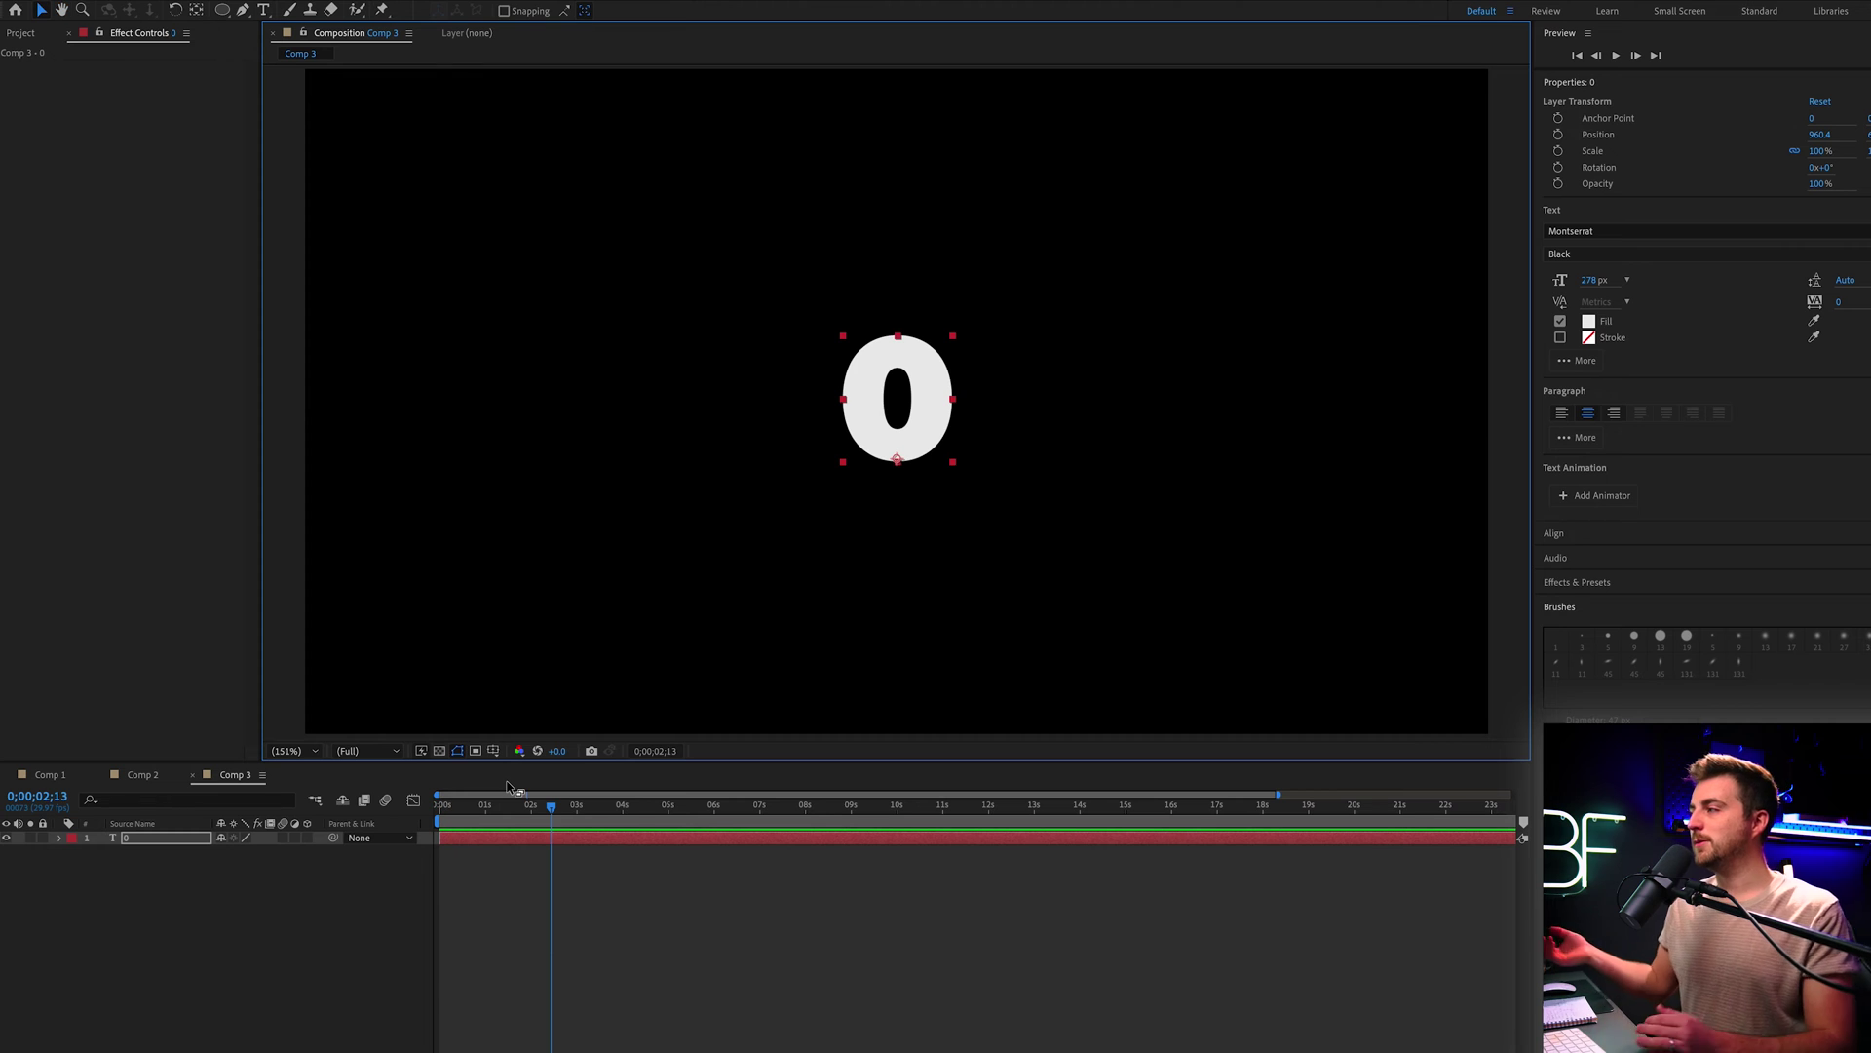
pyautogui.moveTo(1694, 320)
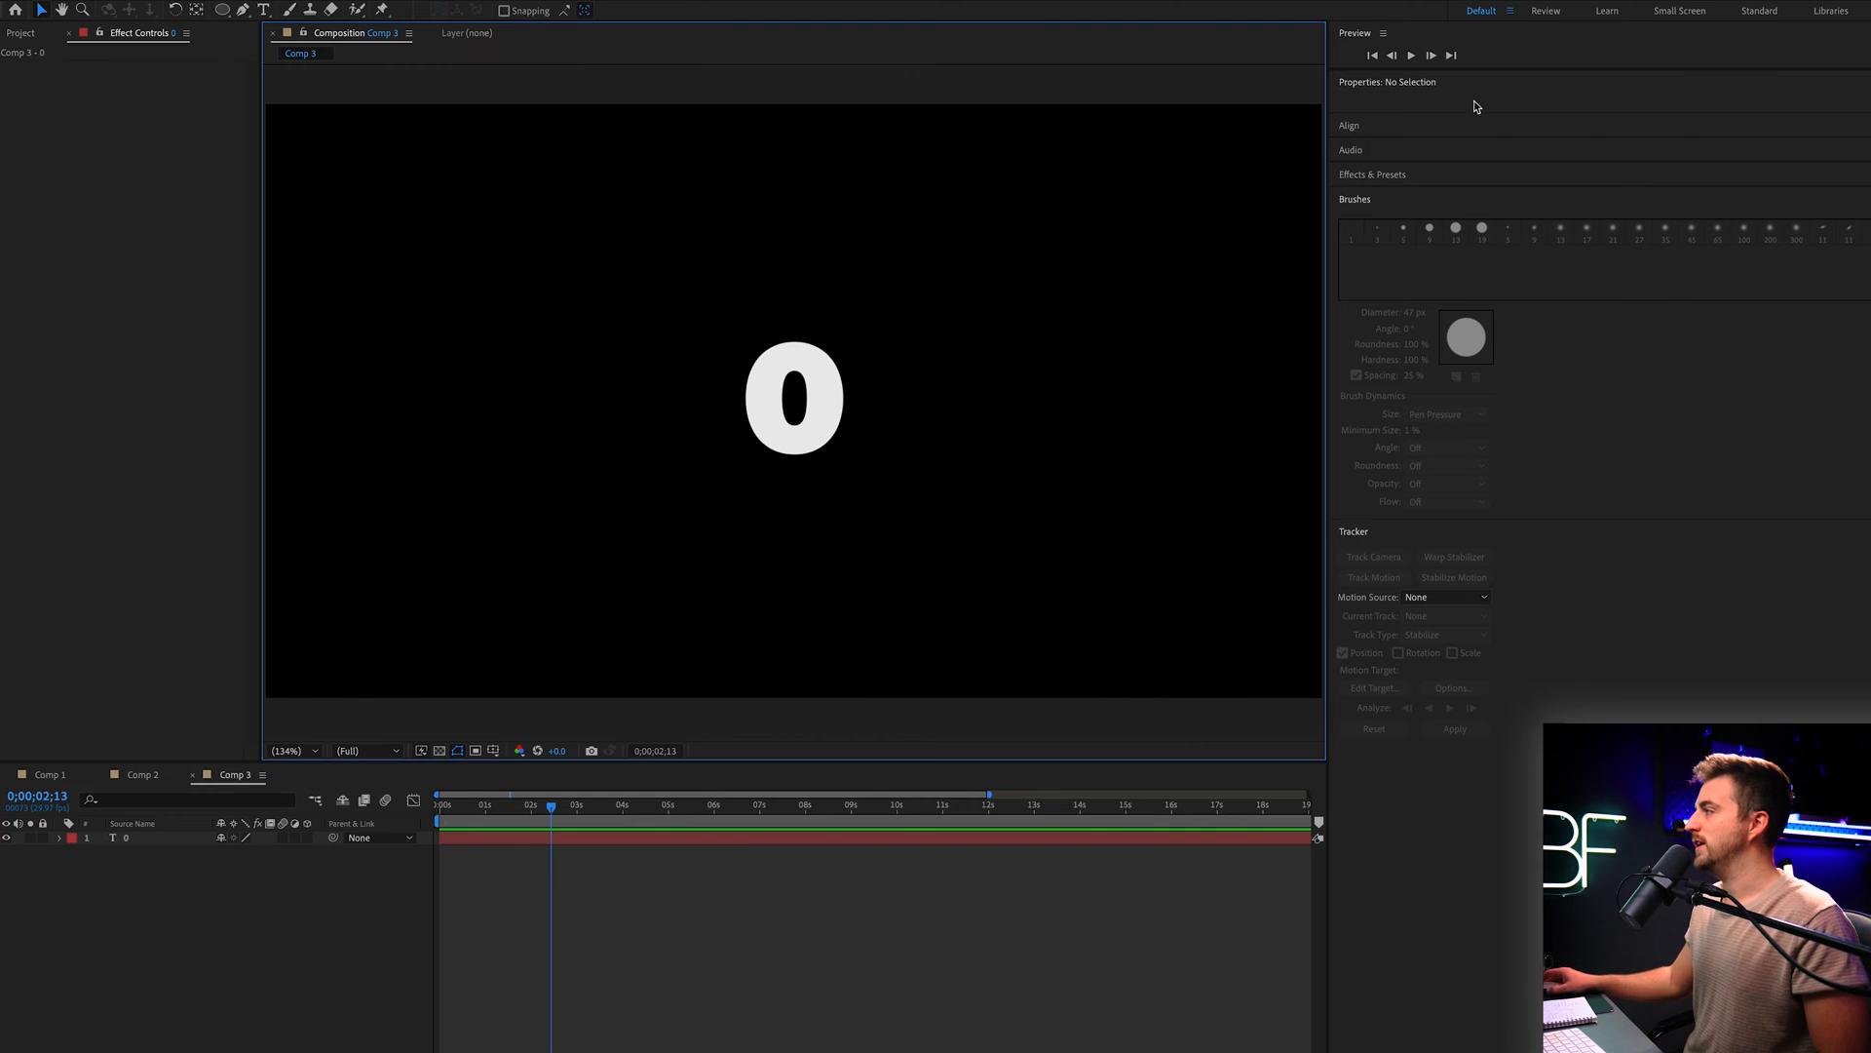
# Find 'slider' in Effects & Presets and apply Slider Control to the number layer
pyautogui.click(1372, 173)
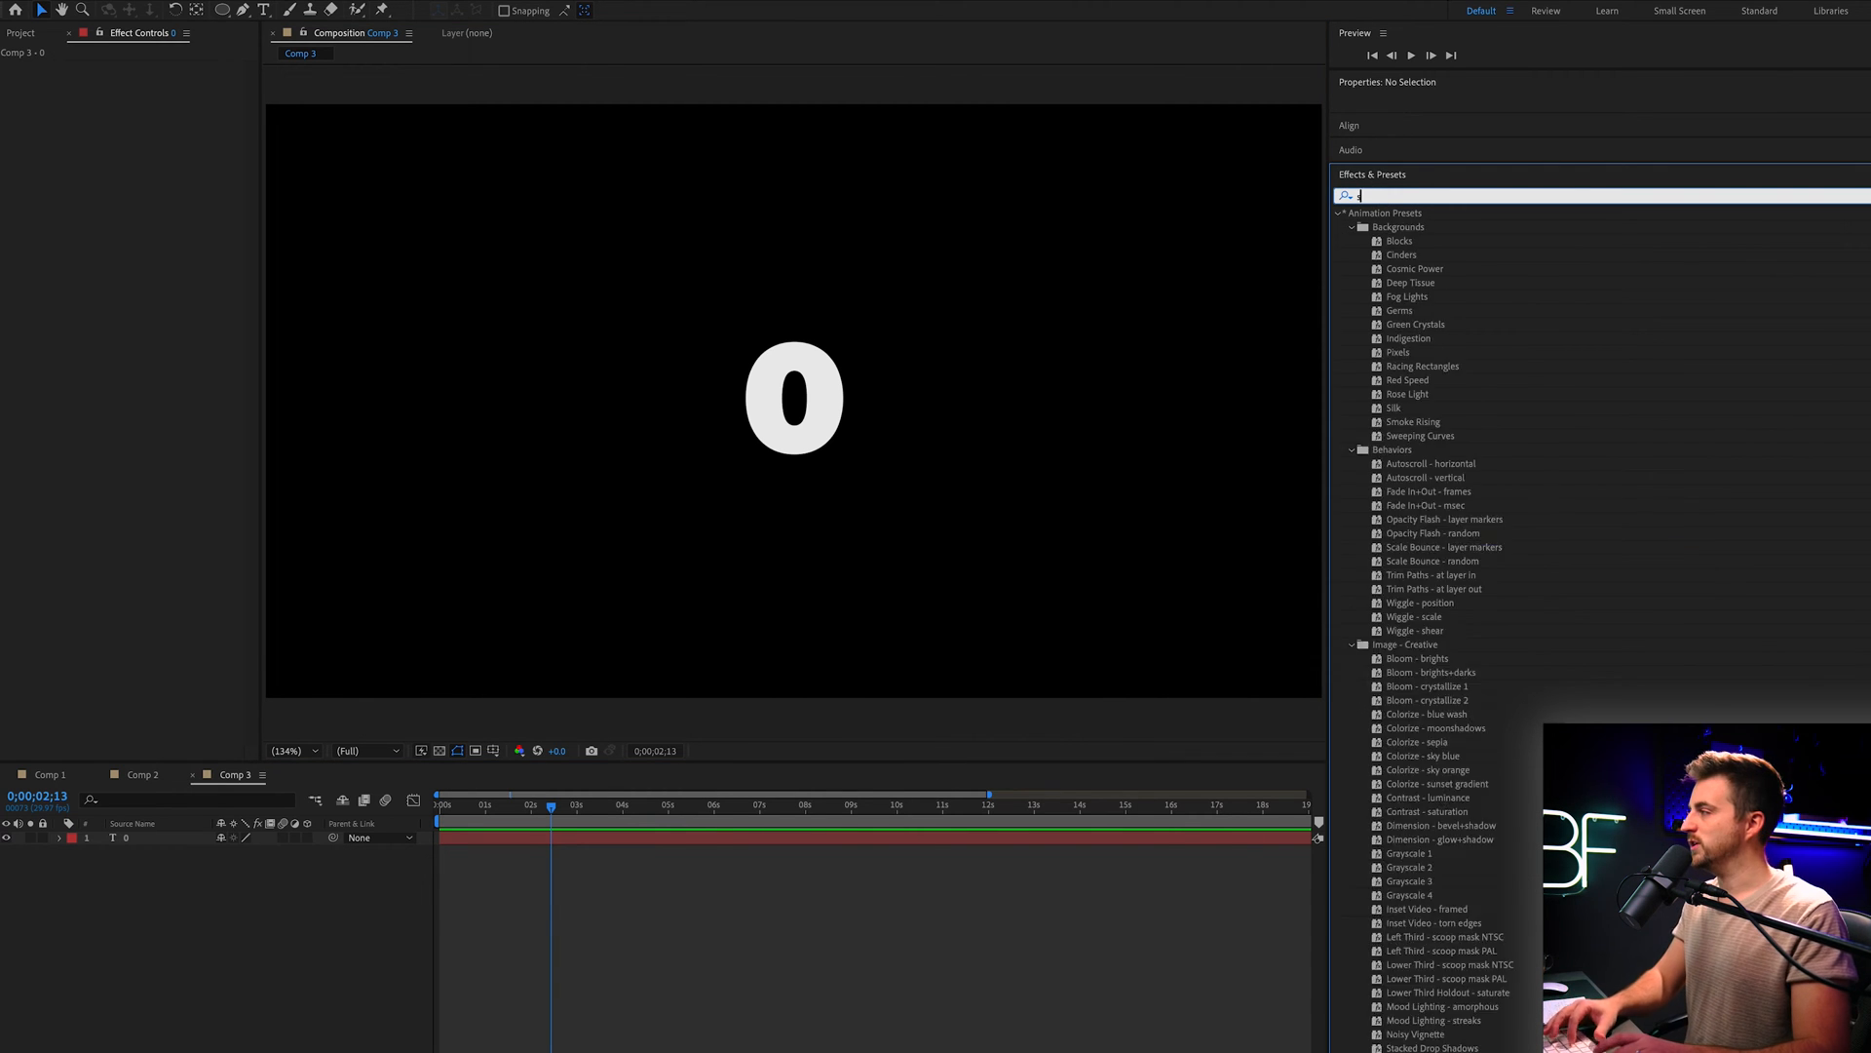
pyautogui.write('slider')
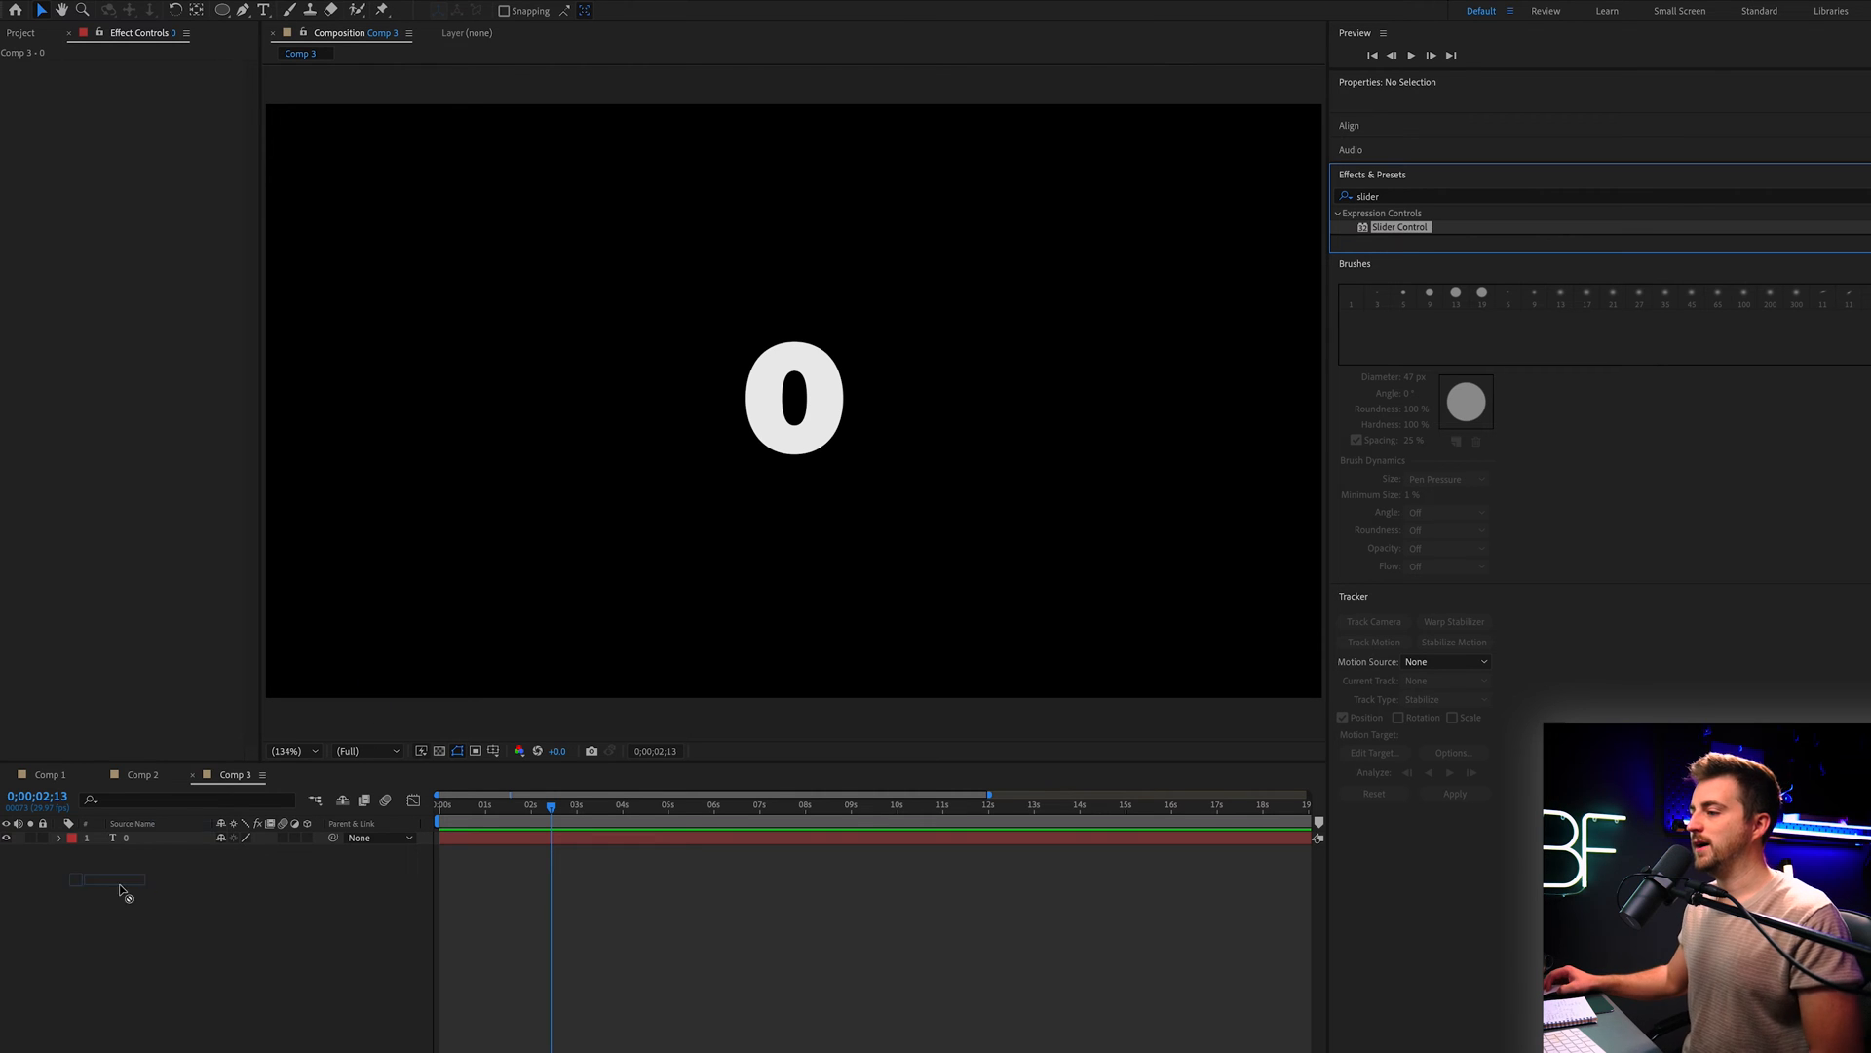
pyautogui.click(129, 836)
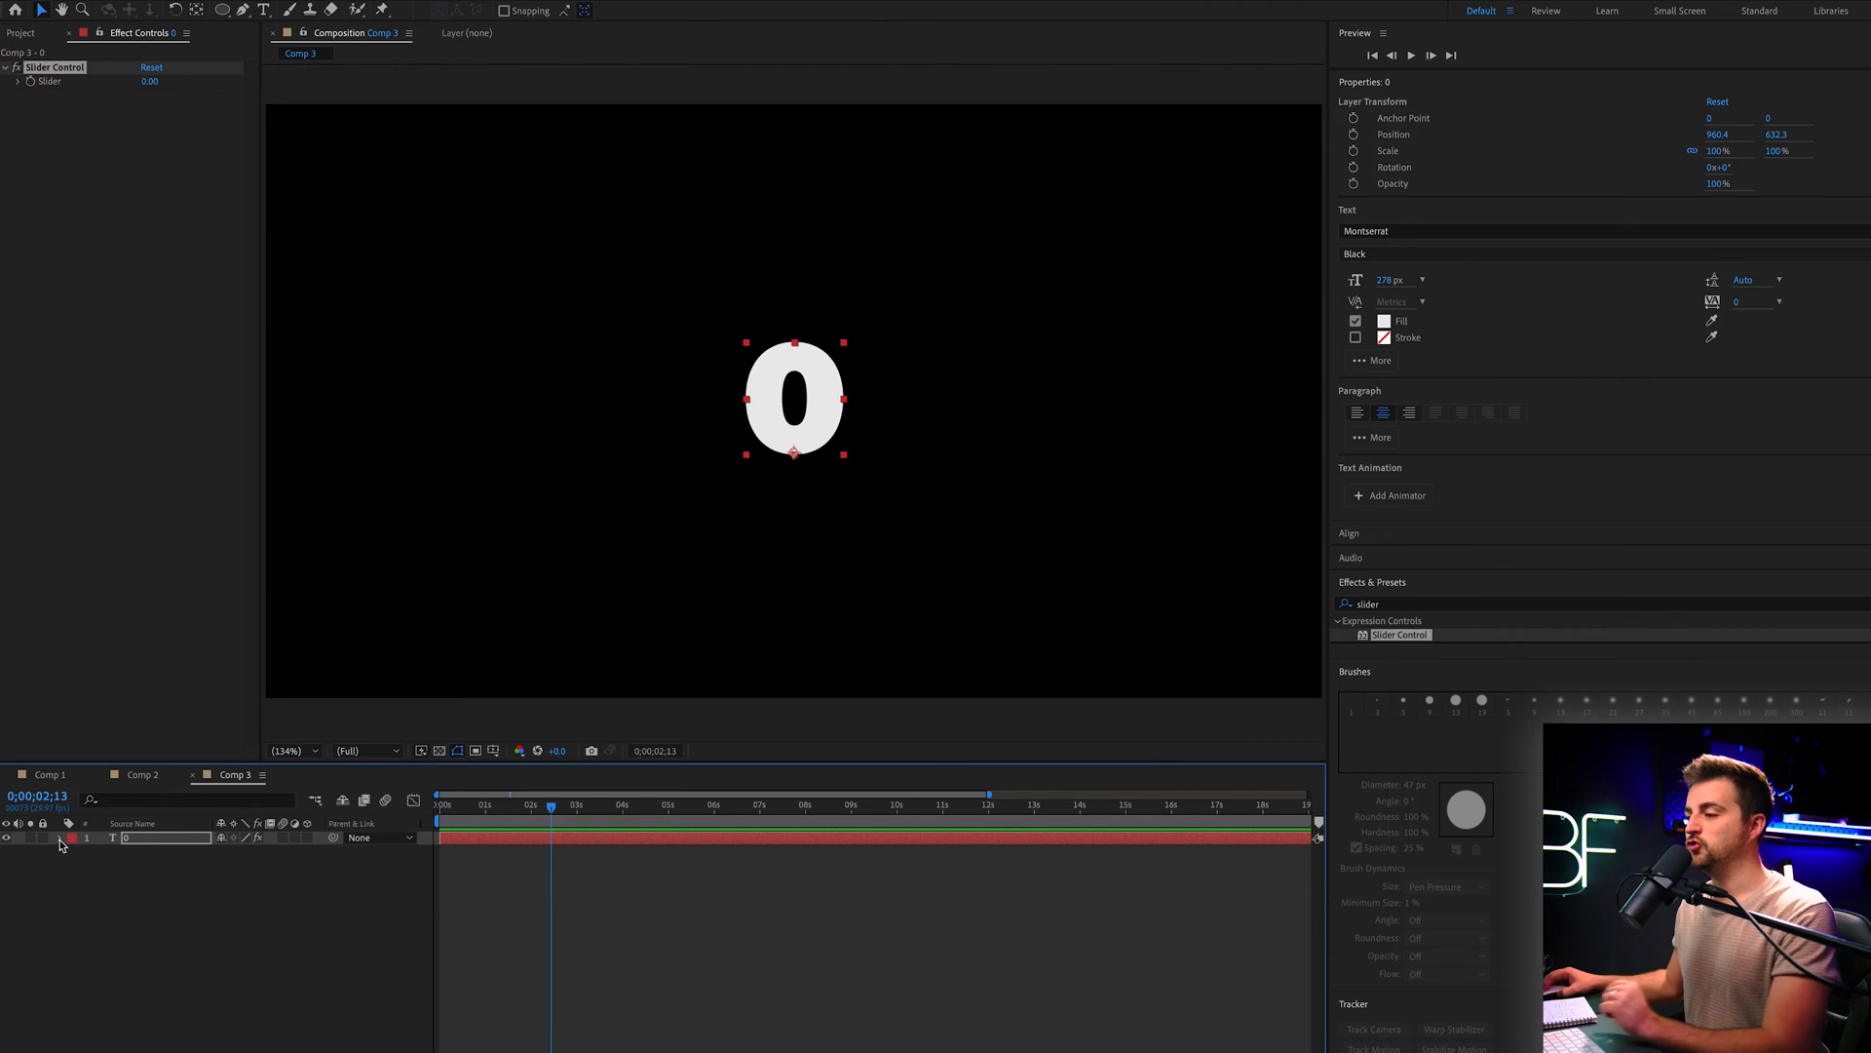
# Twirl open the layer's Text and Slider Control groups to expose Source Text and Slider
pyautogui.click(60, 838)
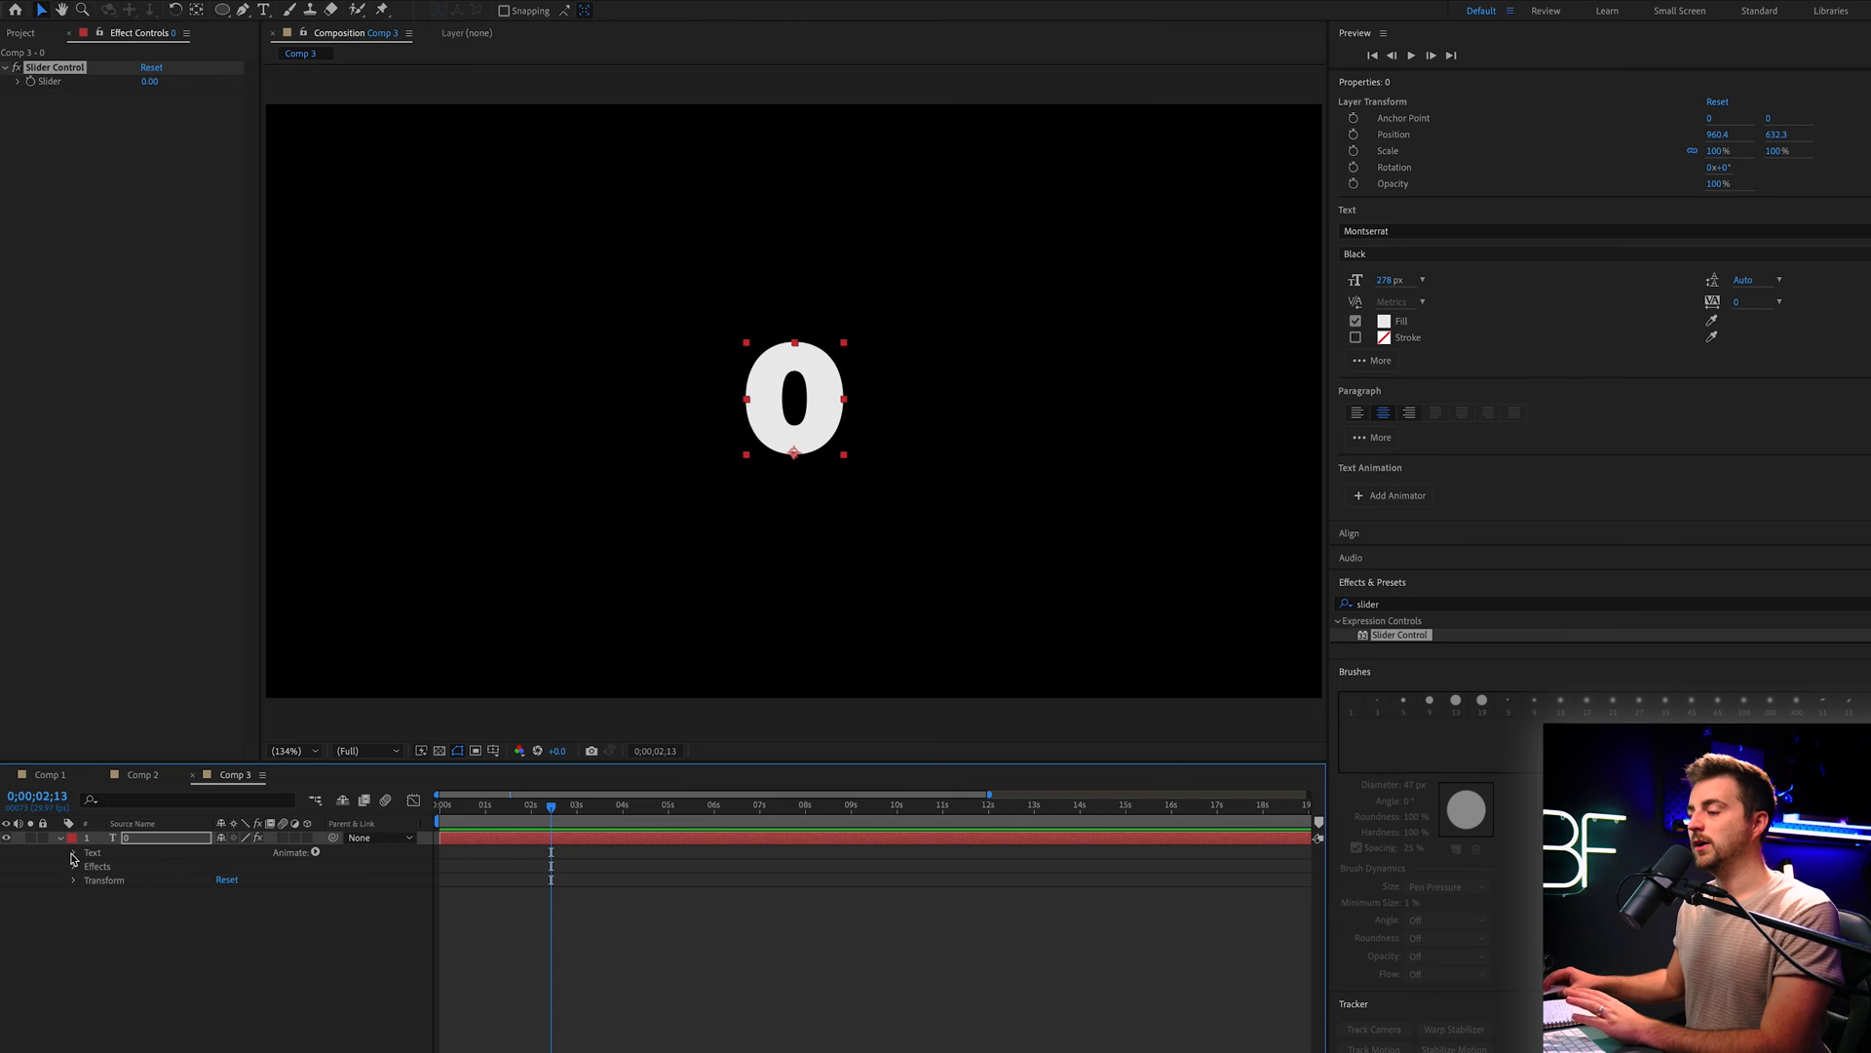
pyautogui.click(75, 852)
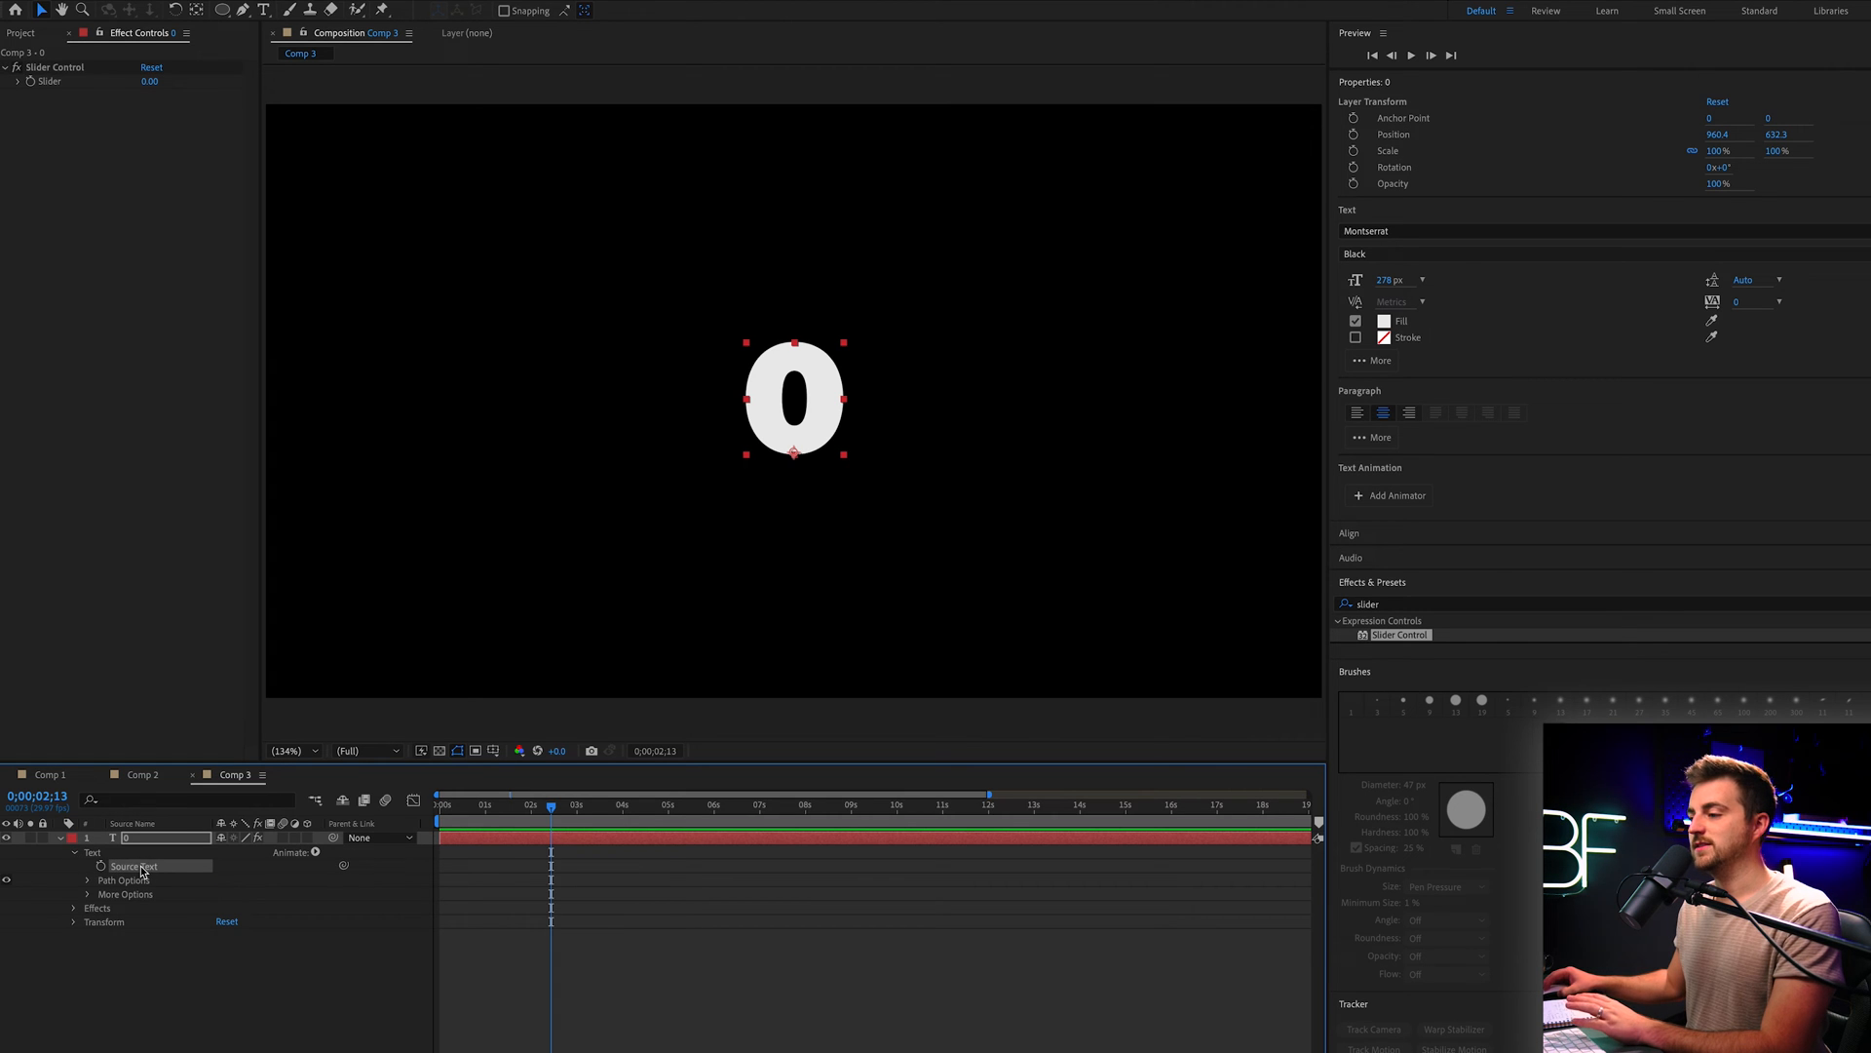
pyautogui.click(97, 907)
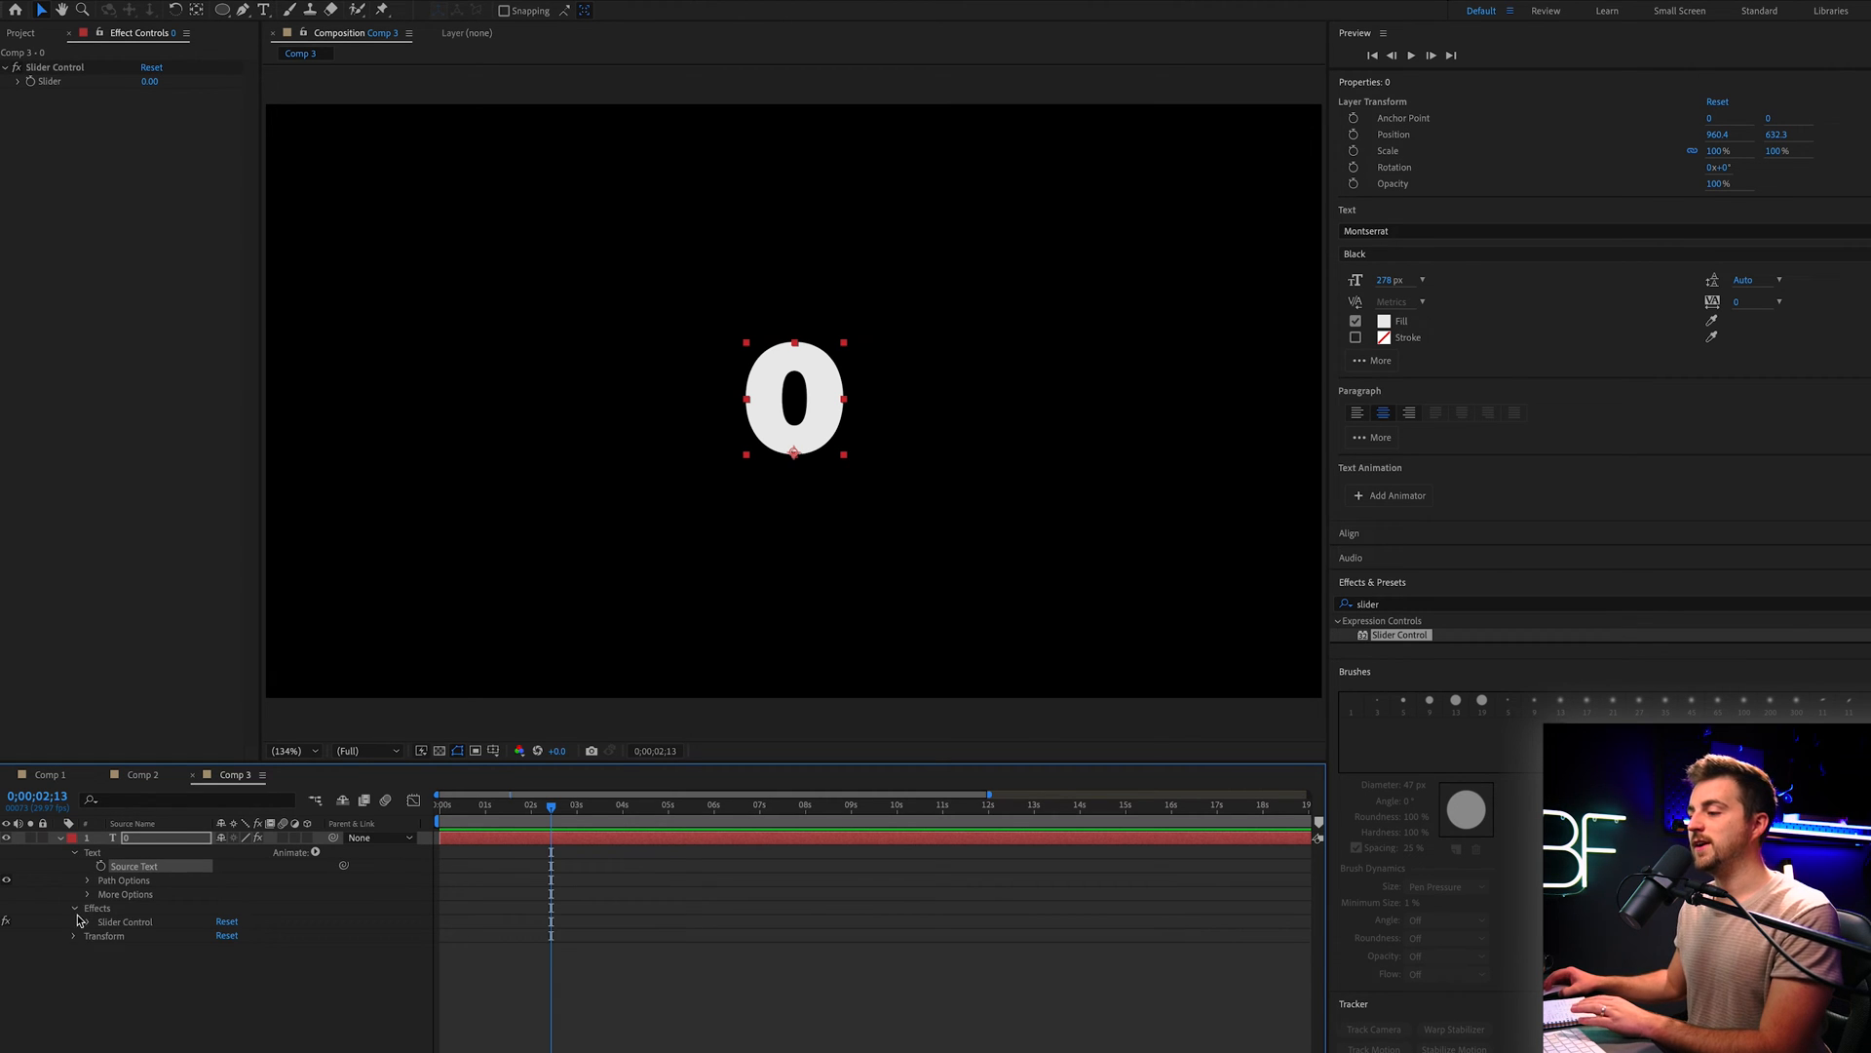
pyautogui.click(88, 922)
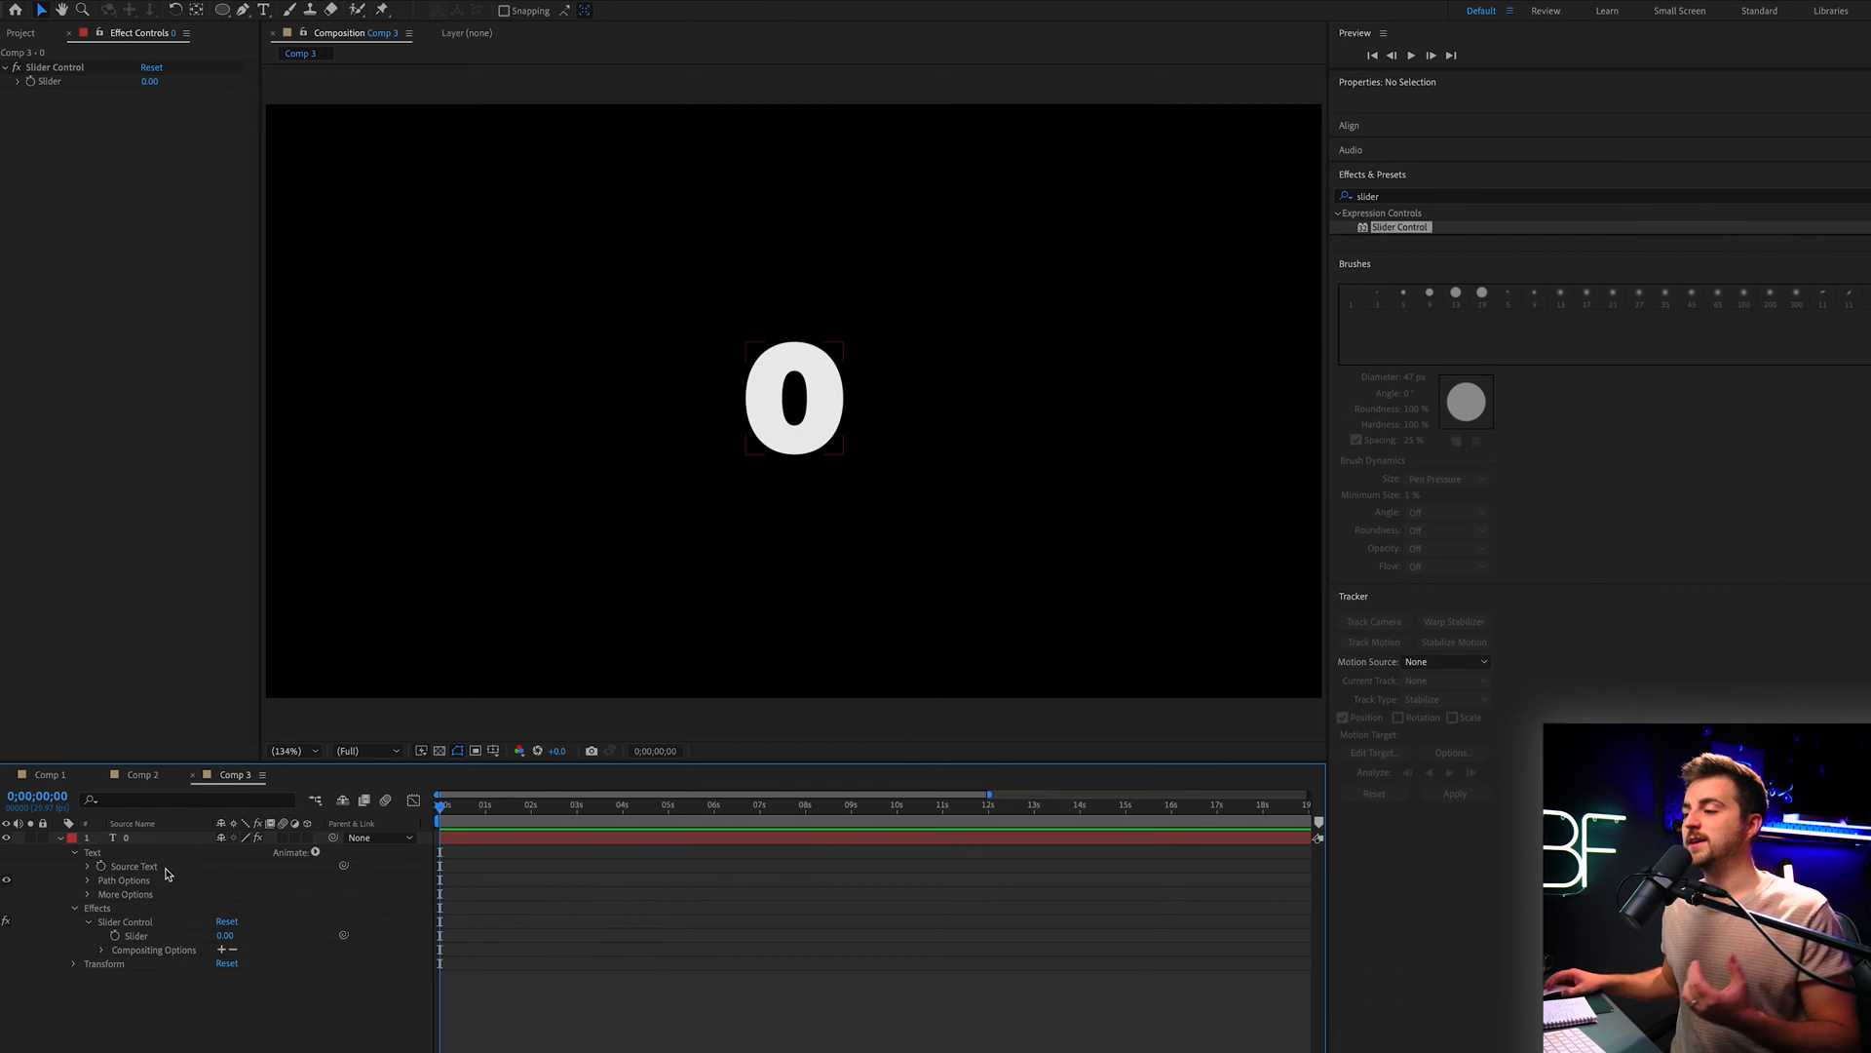
pyautogui.click(135, 866)
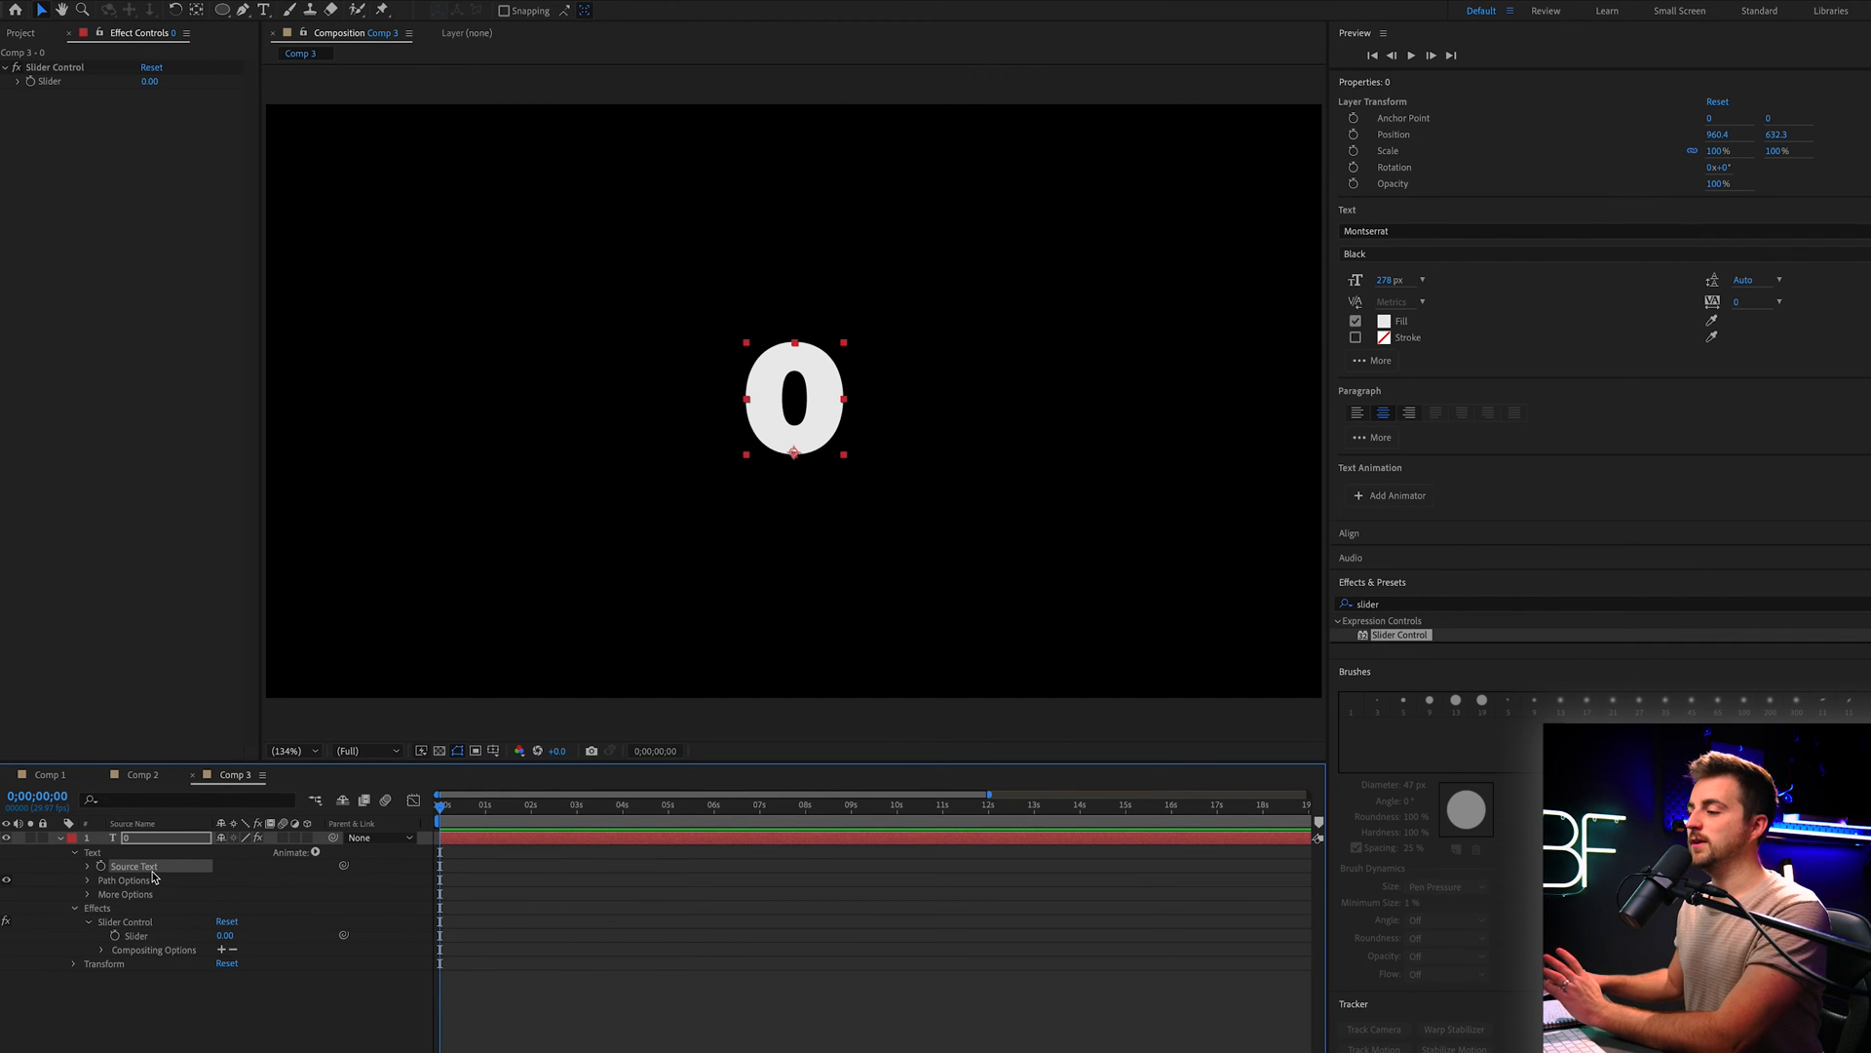
pyautogui.moveTo(343, 865)
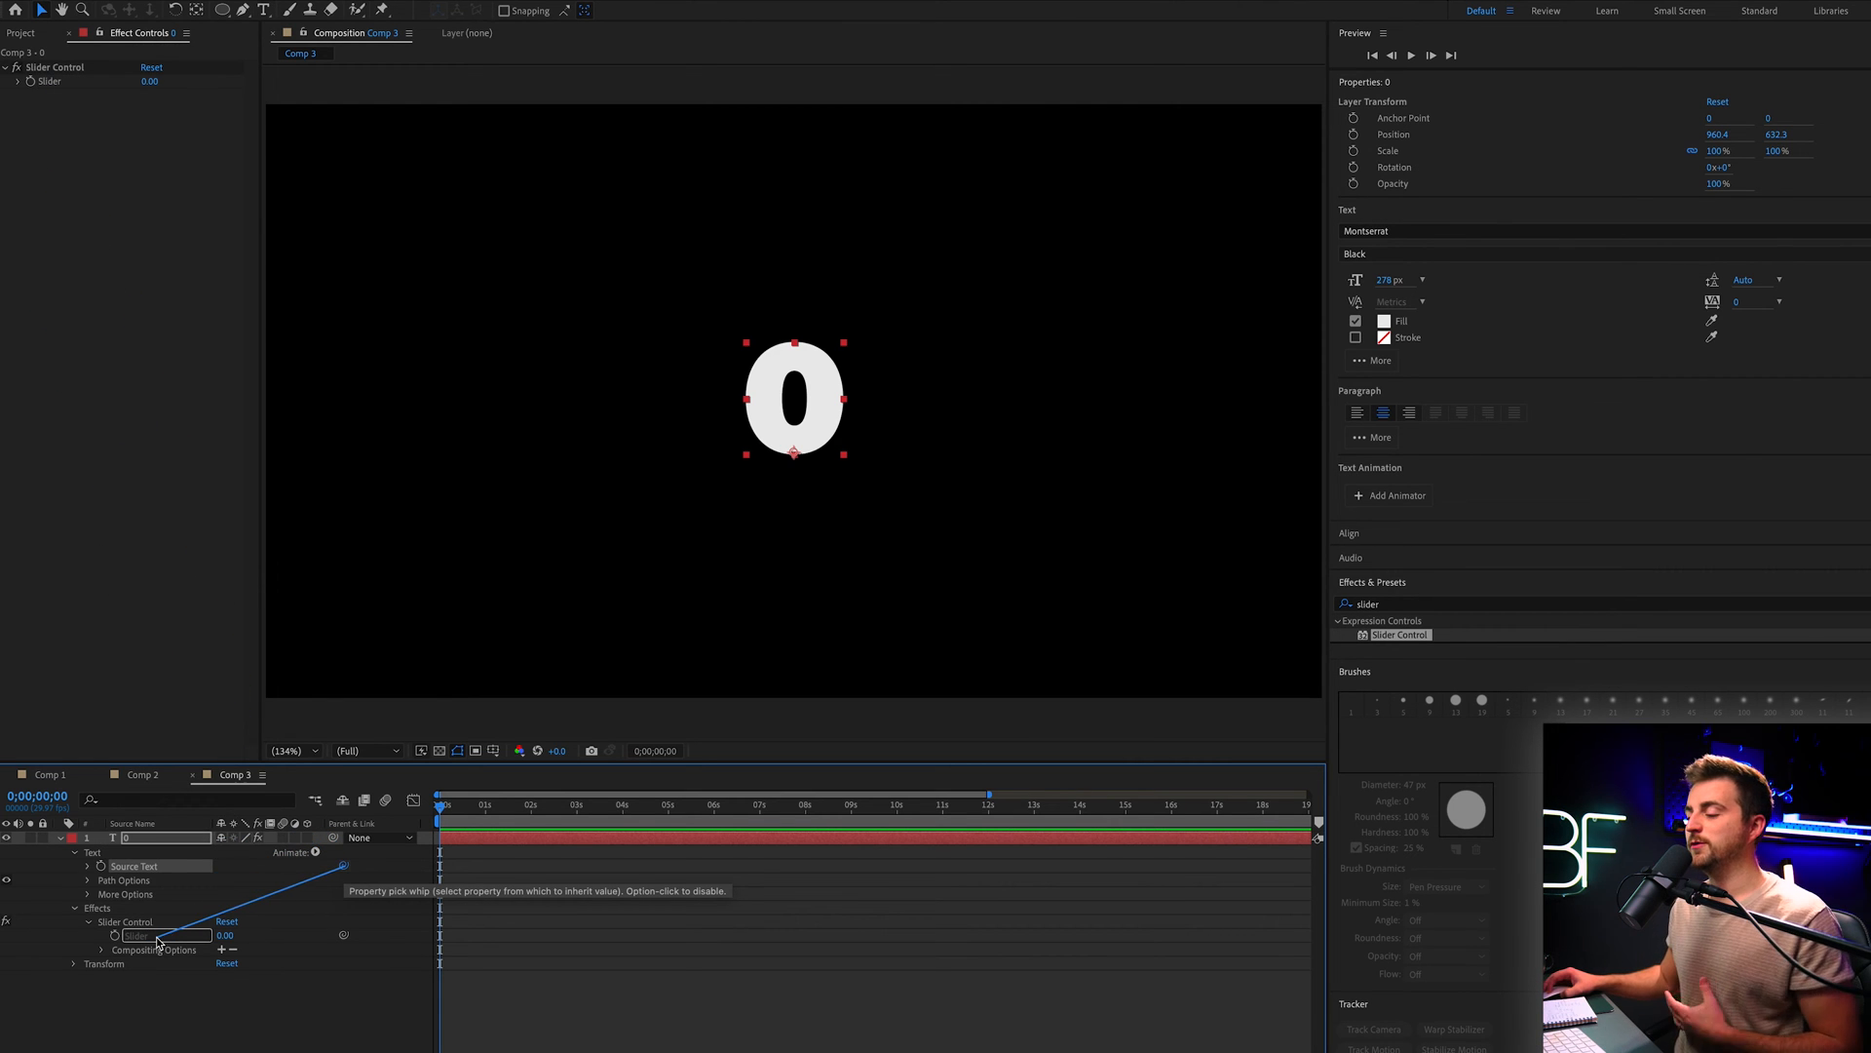
pyautogui.moveTo(481, 881)
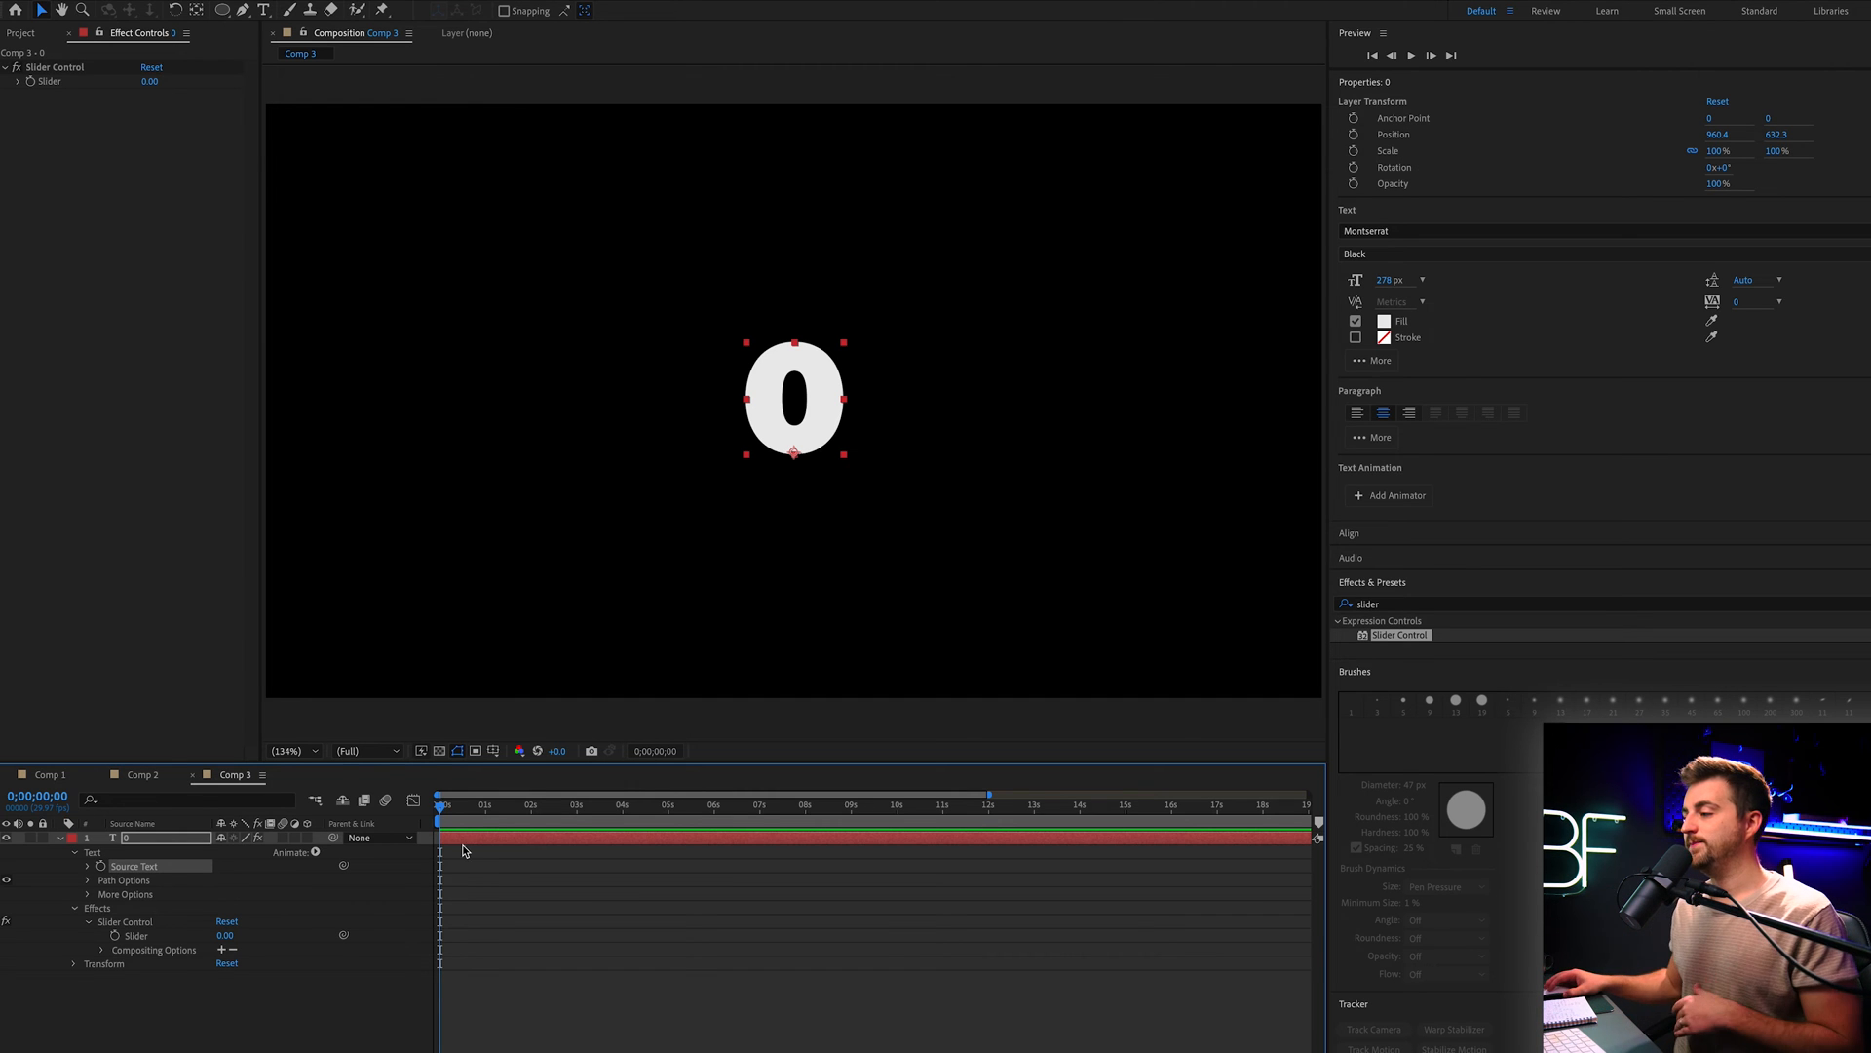
pyautogui.moveTo(187, 889)
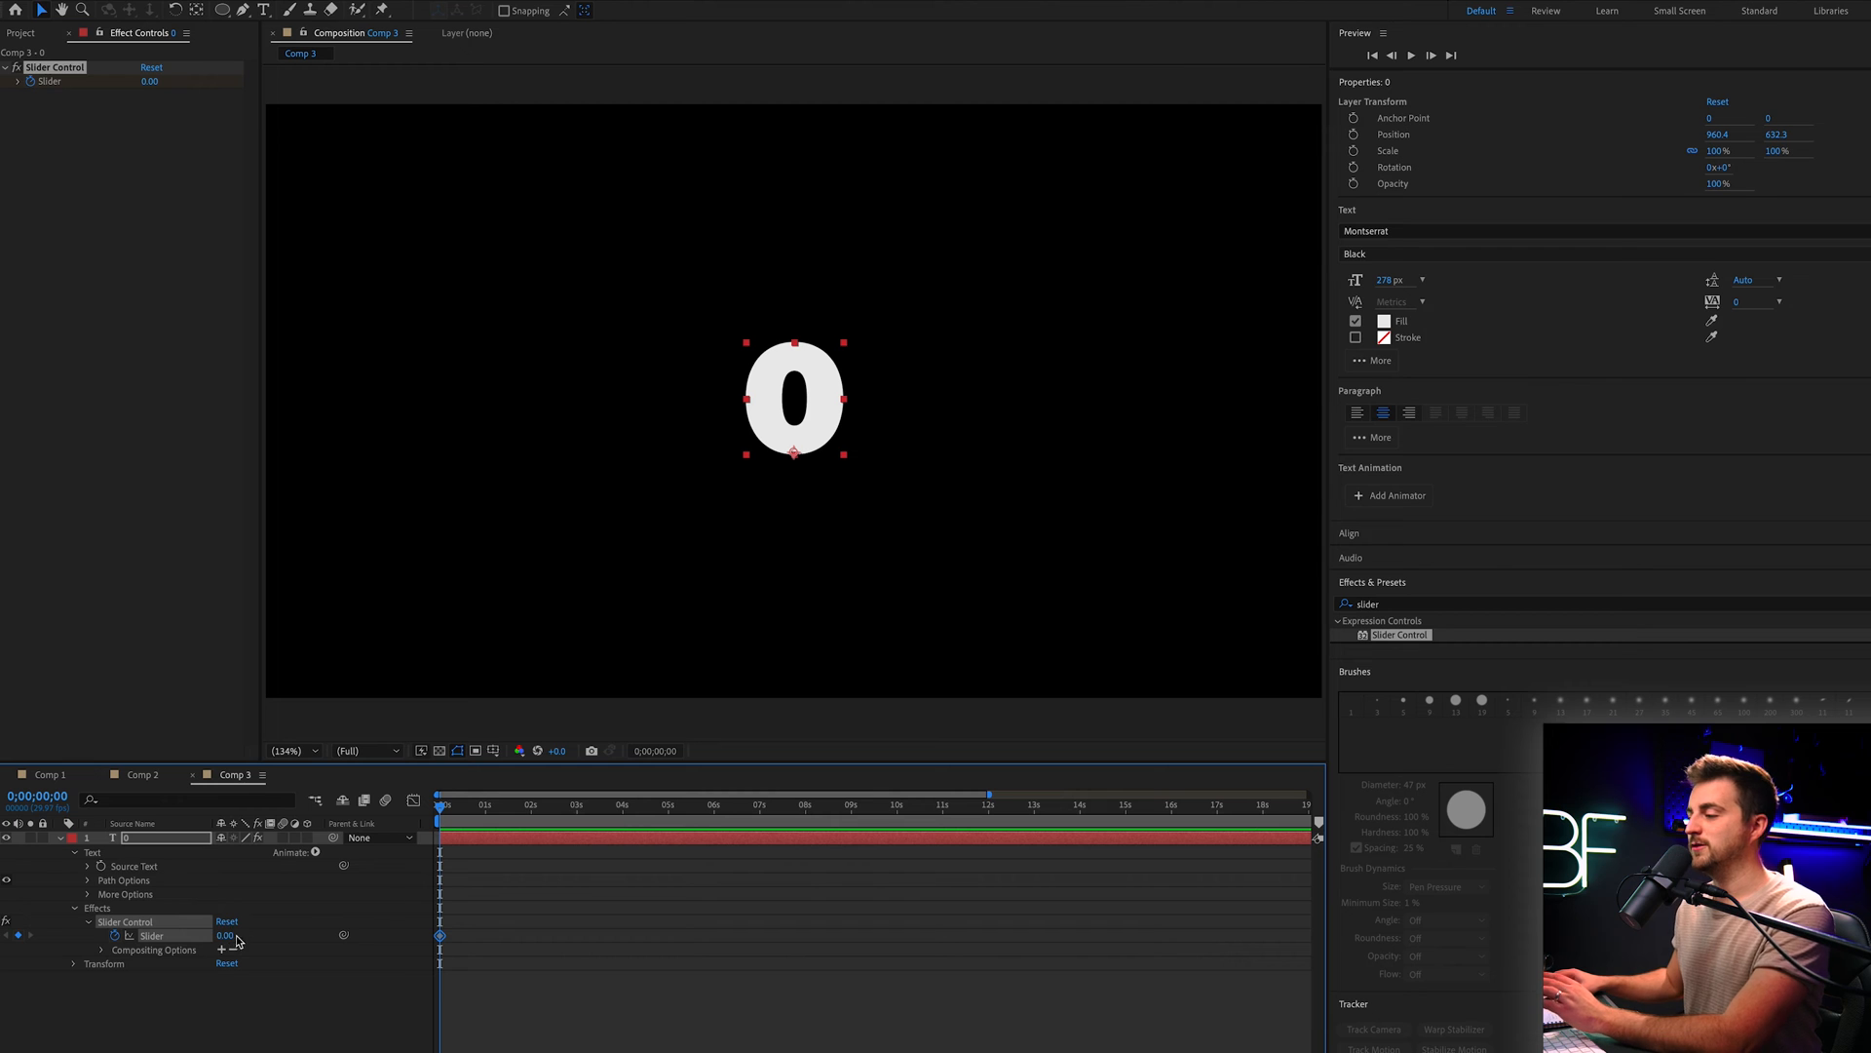
# Keyframe the Slider at 0 at the start and 10 around ten seconds
pyautogui.click(897, 805)
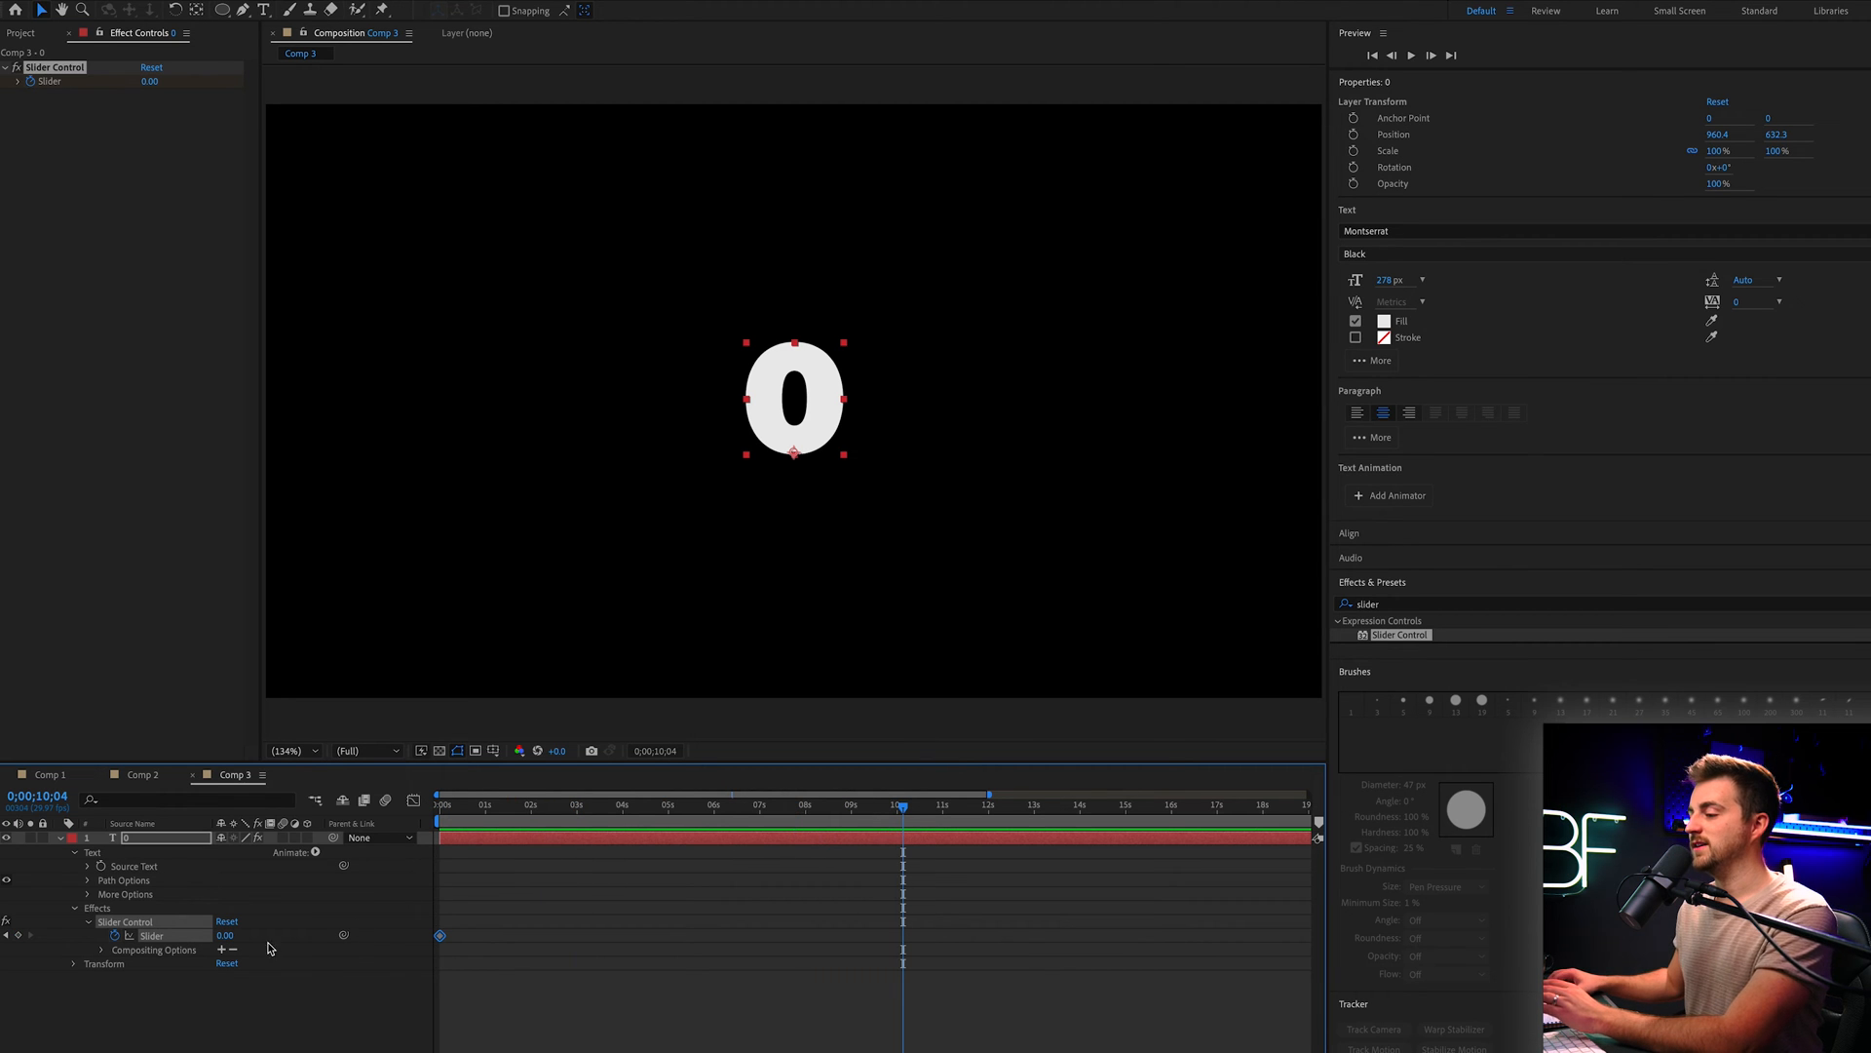
pyautogui.doubleClick(226, 934)
pyautogui.write('10')
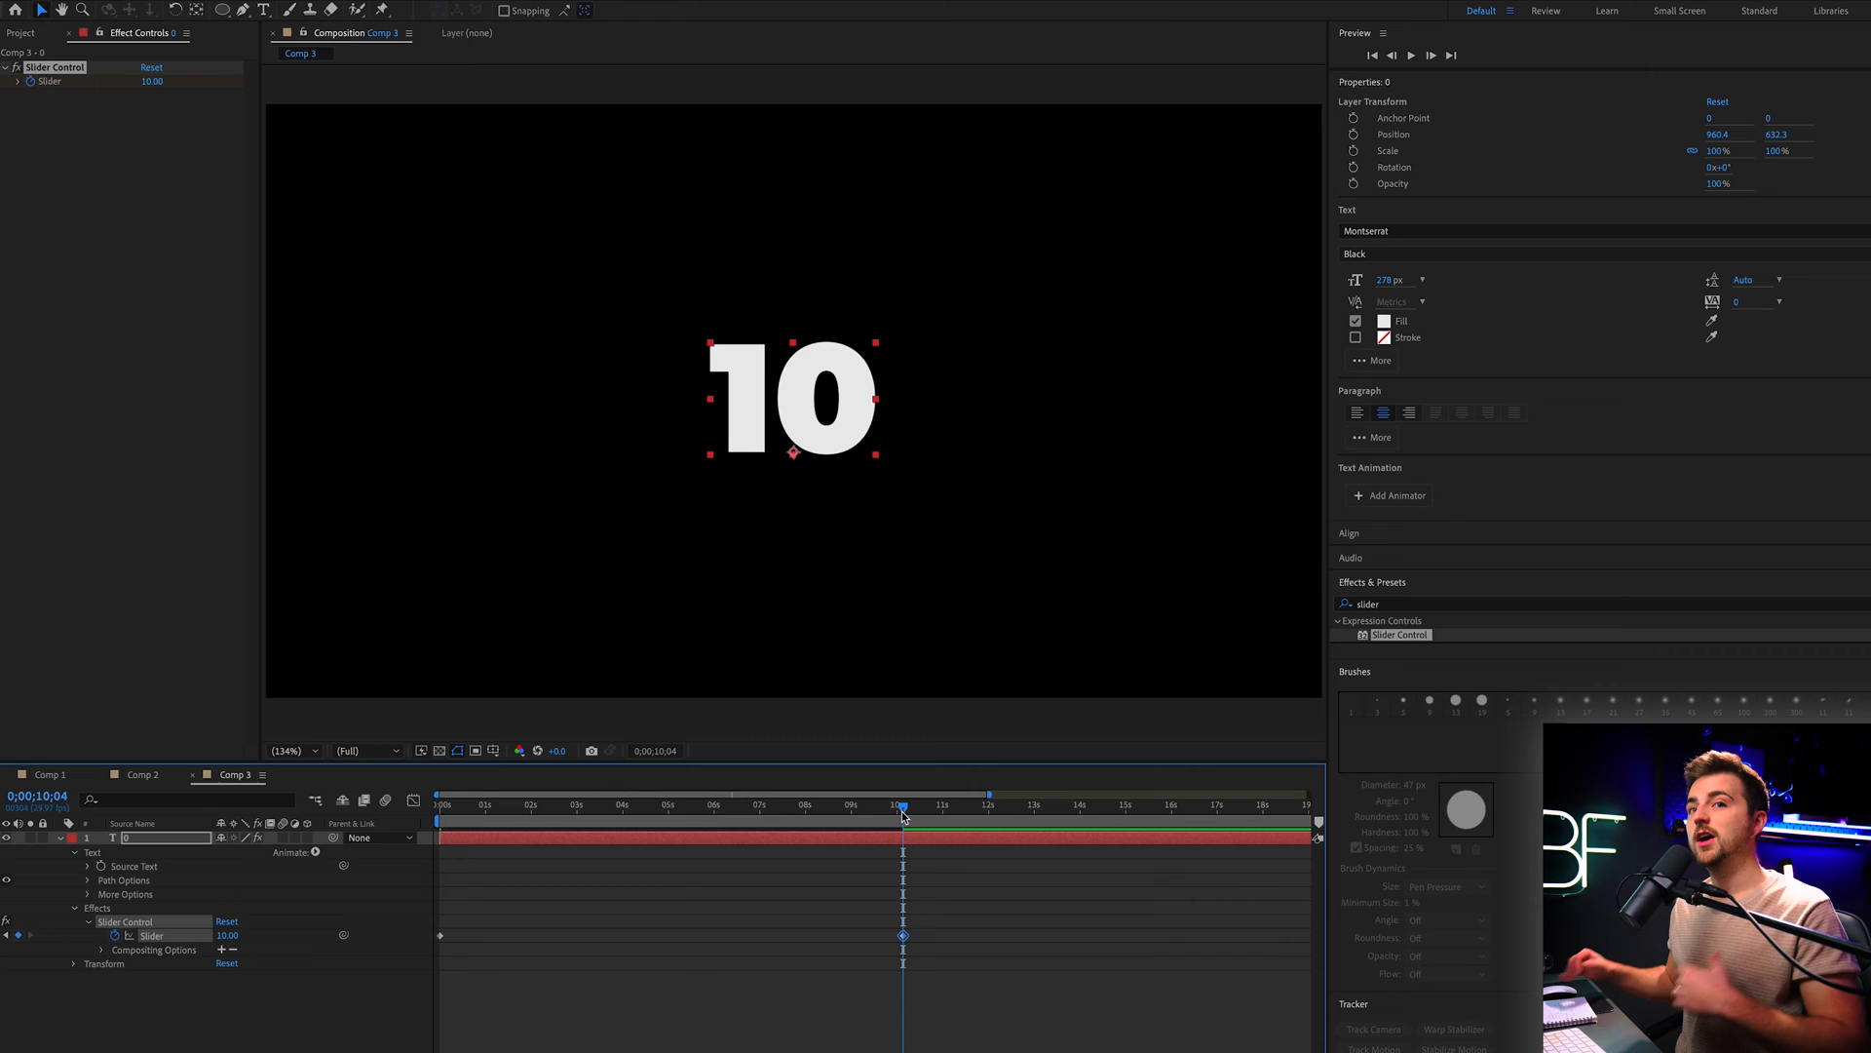
pyautogui.click(439, 803)
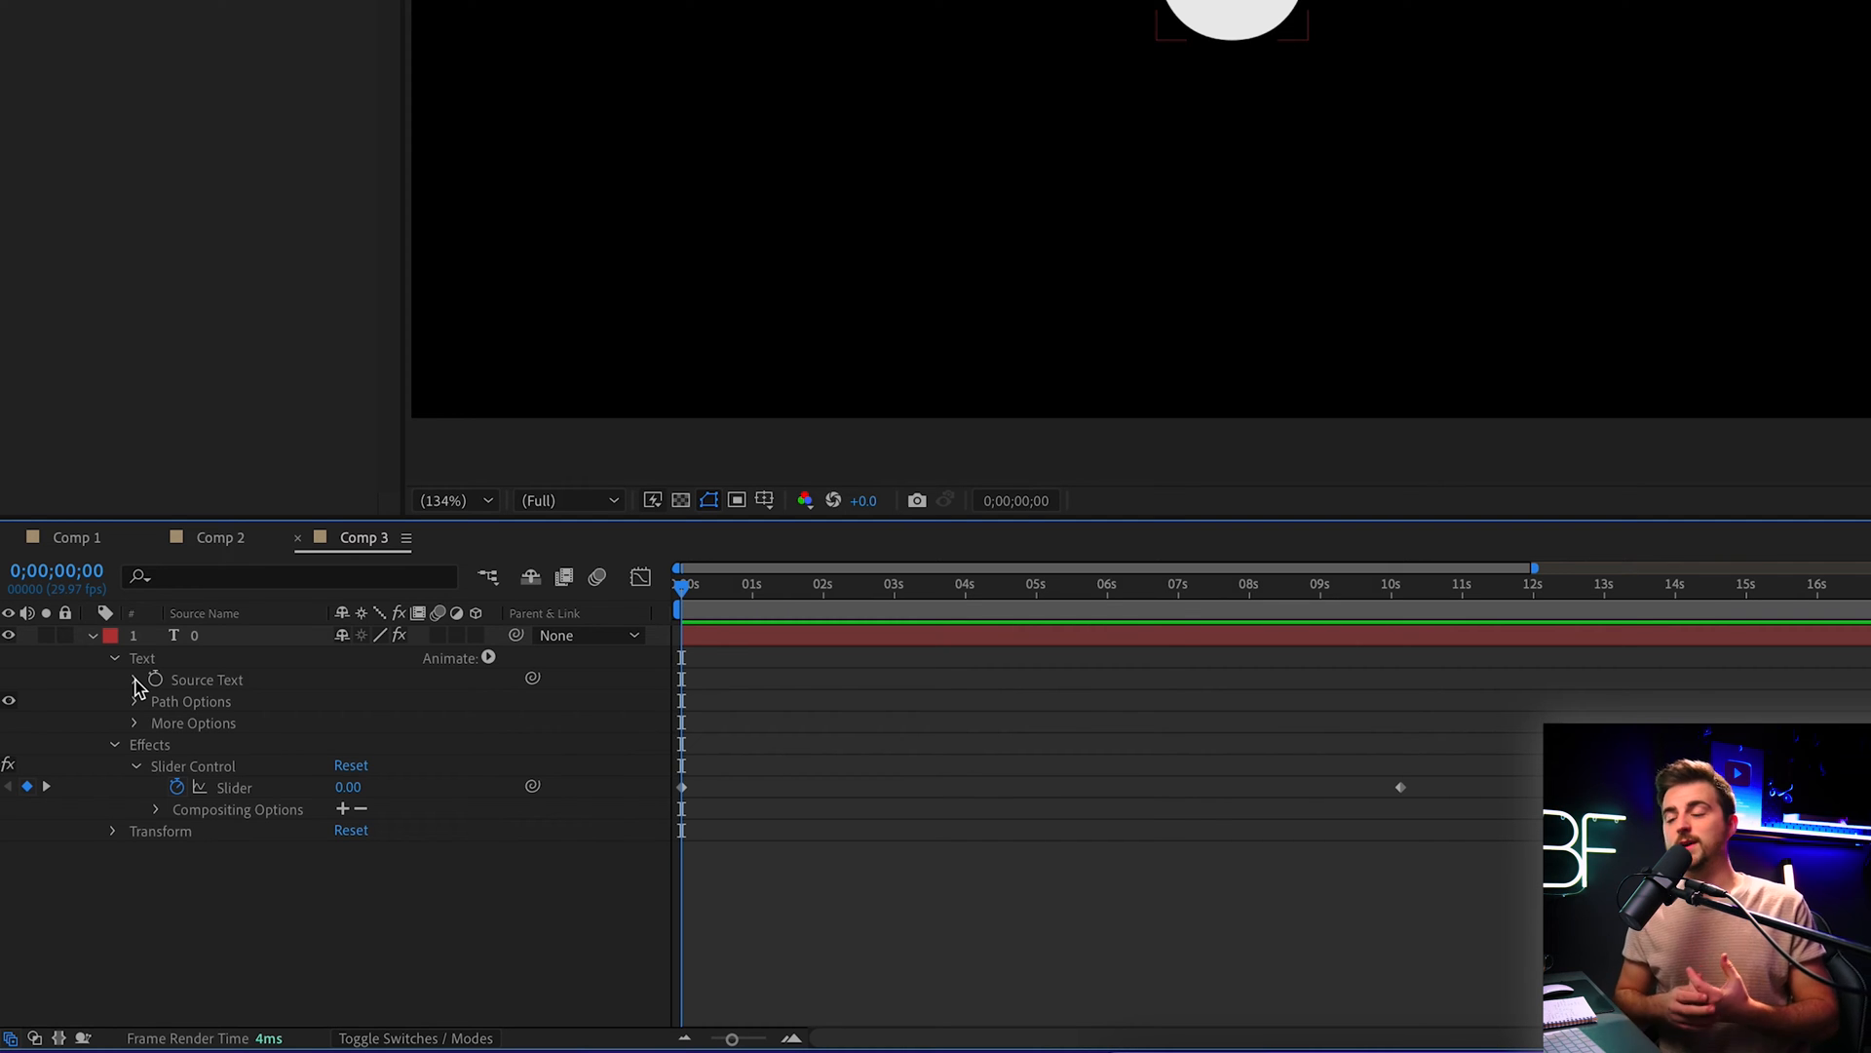
# Give Source Text the expression effect("Slider Control")("Slider").value.toFixed(0)
pyautogui.click(205, 678)
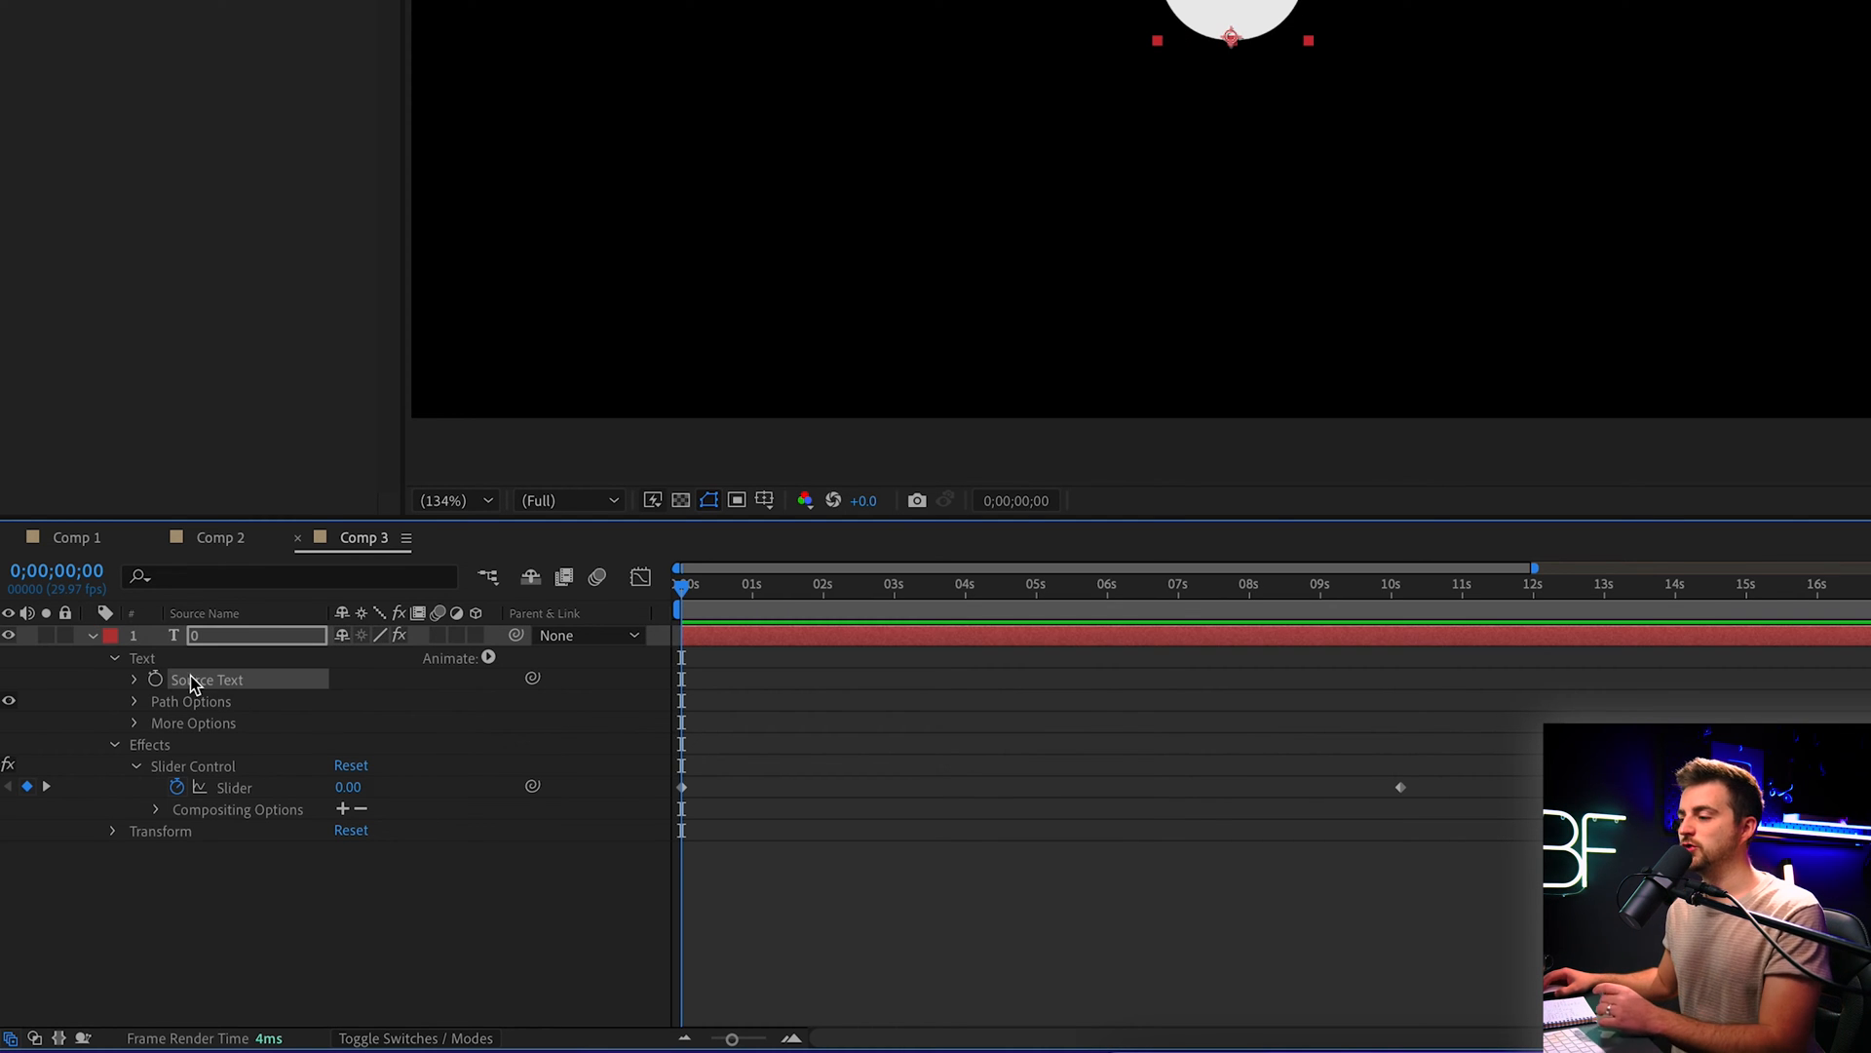
pyautogui.click(156, 679)
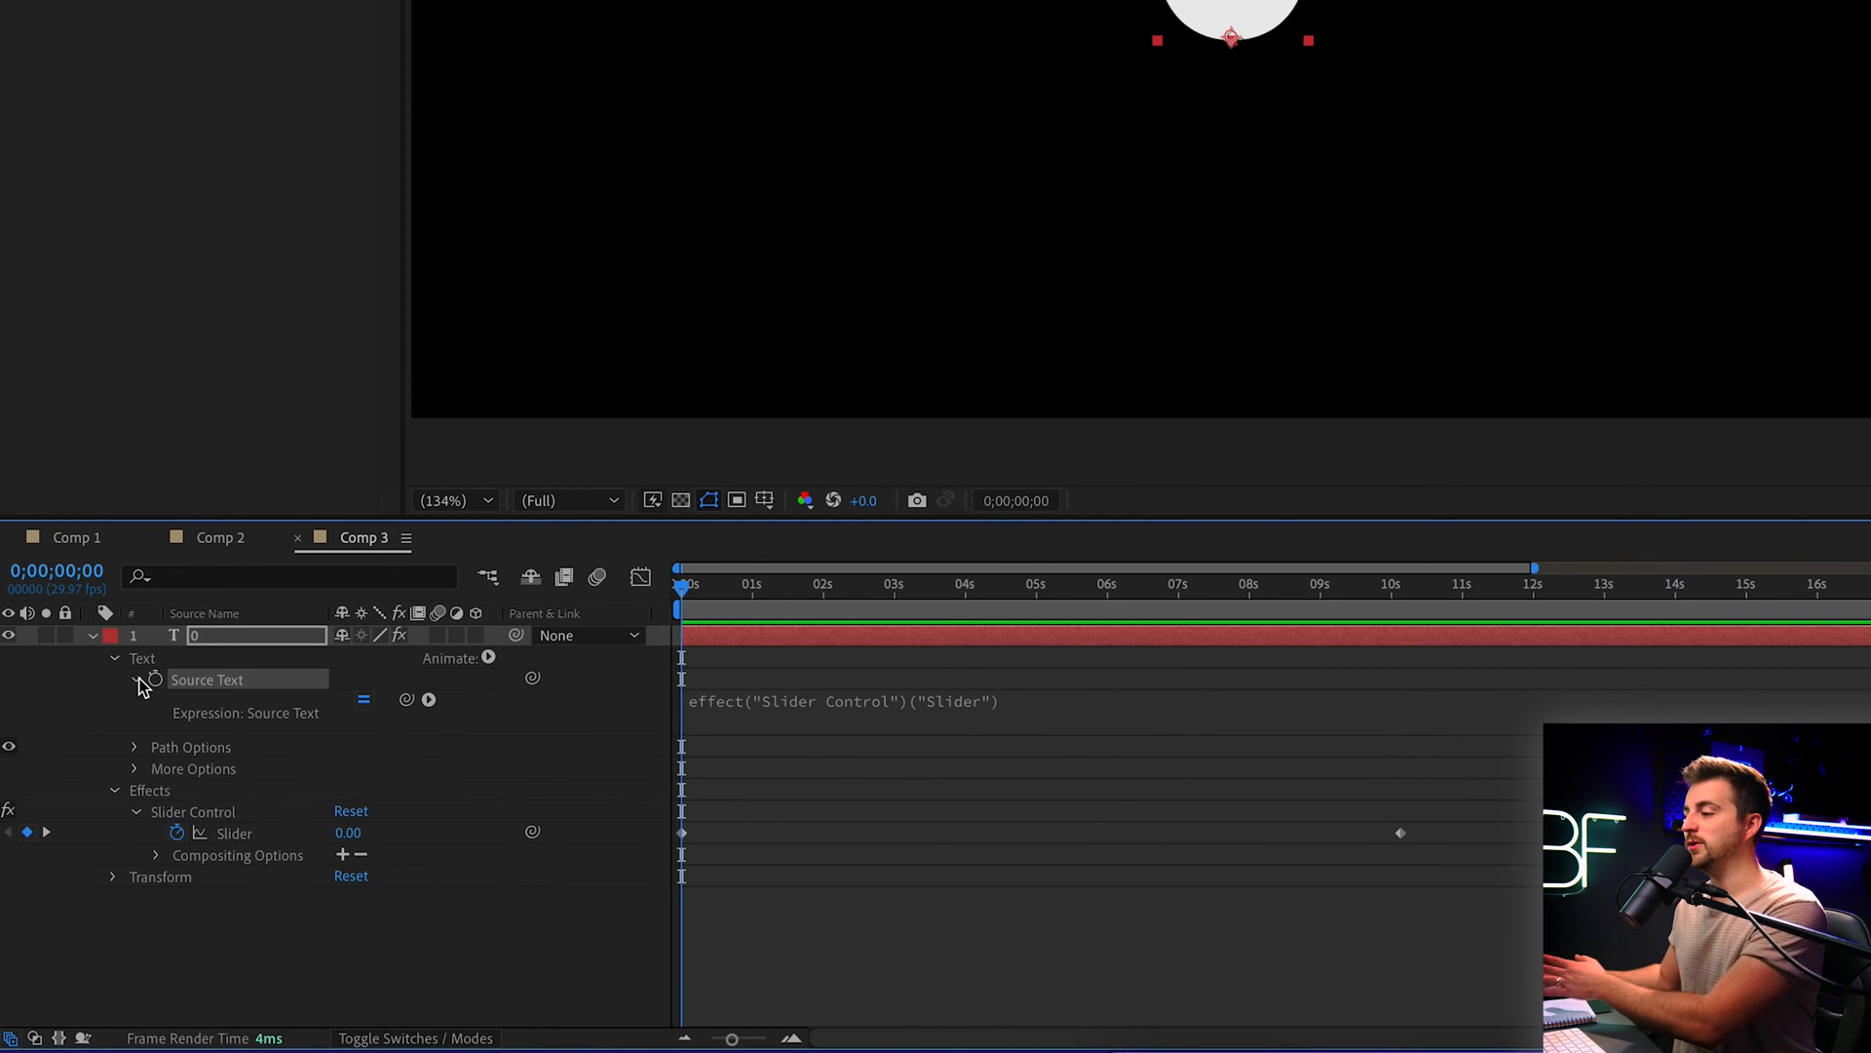
pyautogui.moveTo(770, 709)
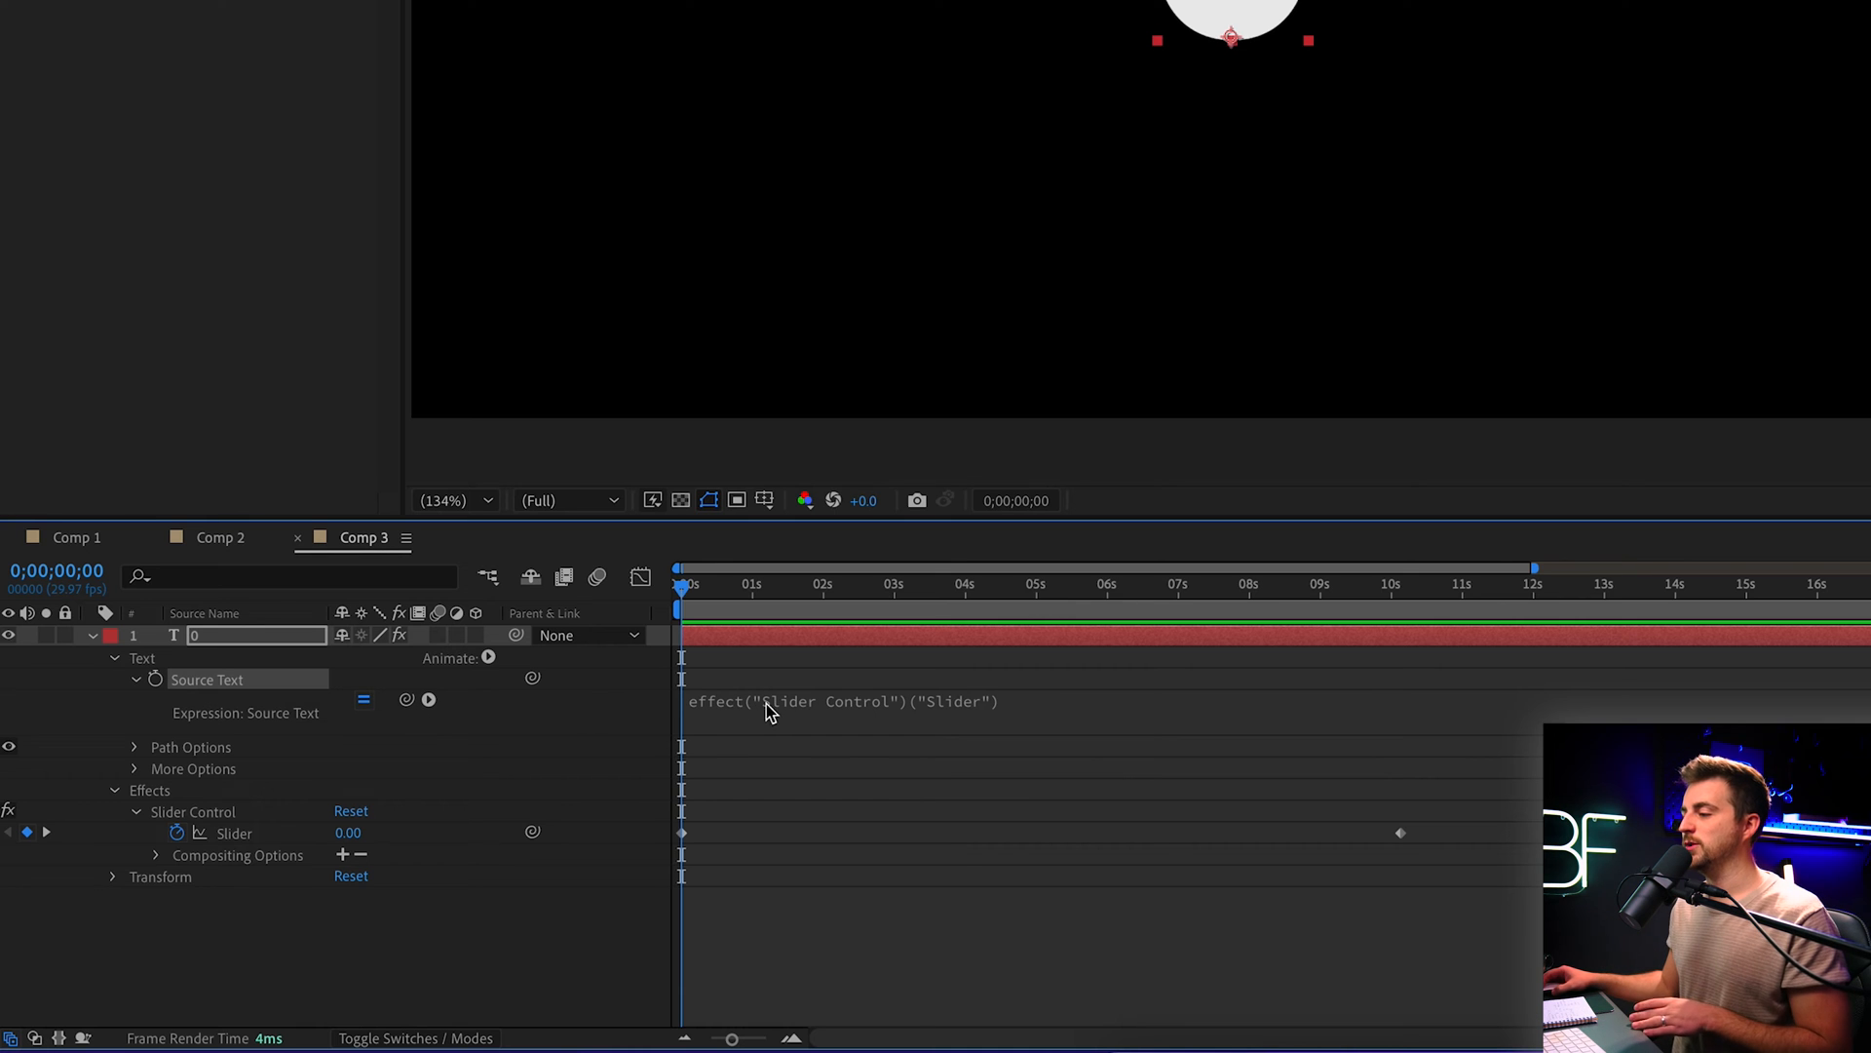
pyautogui.moveTo(899, 653)
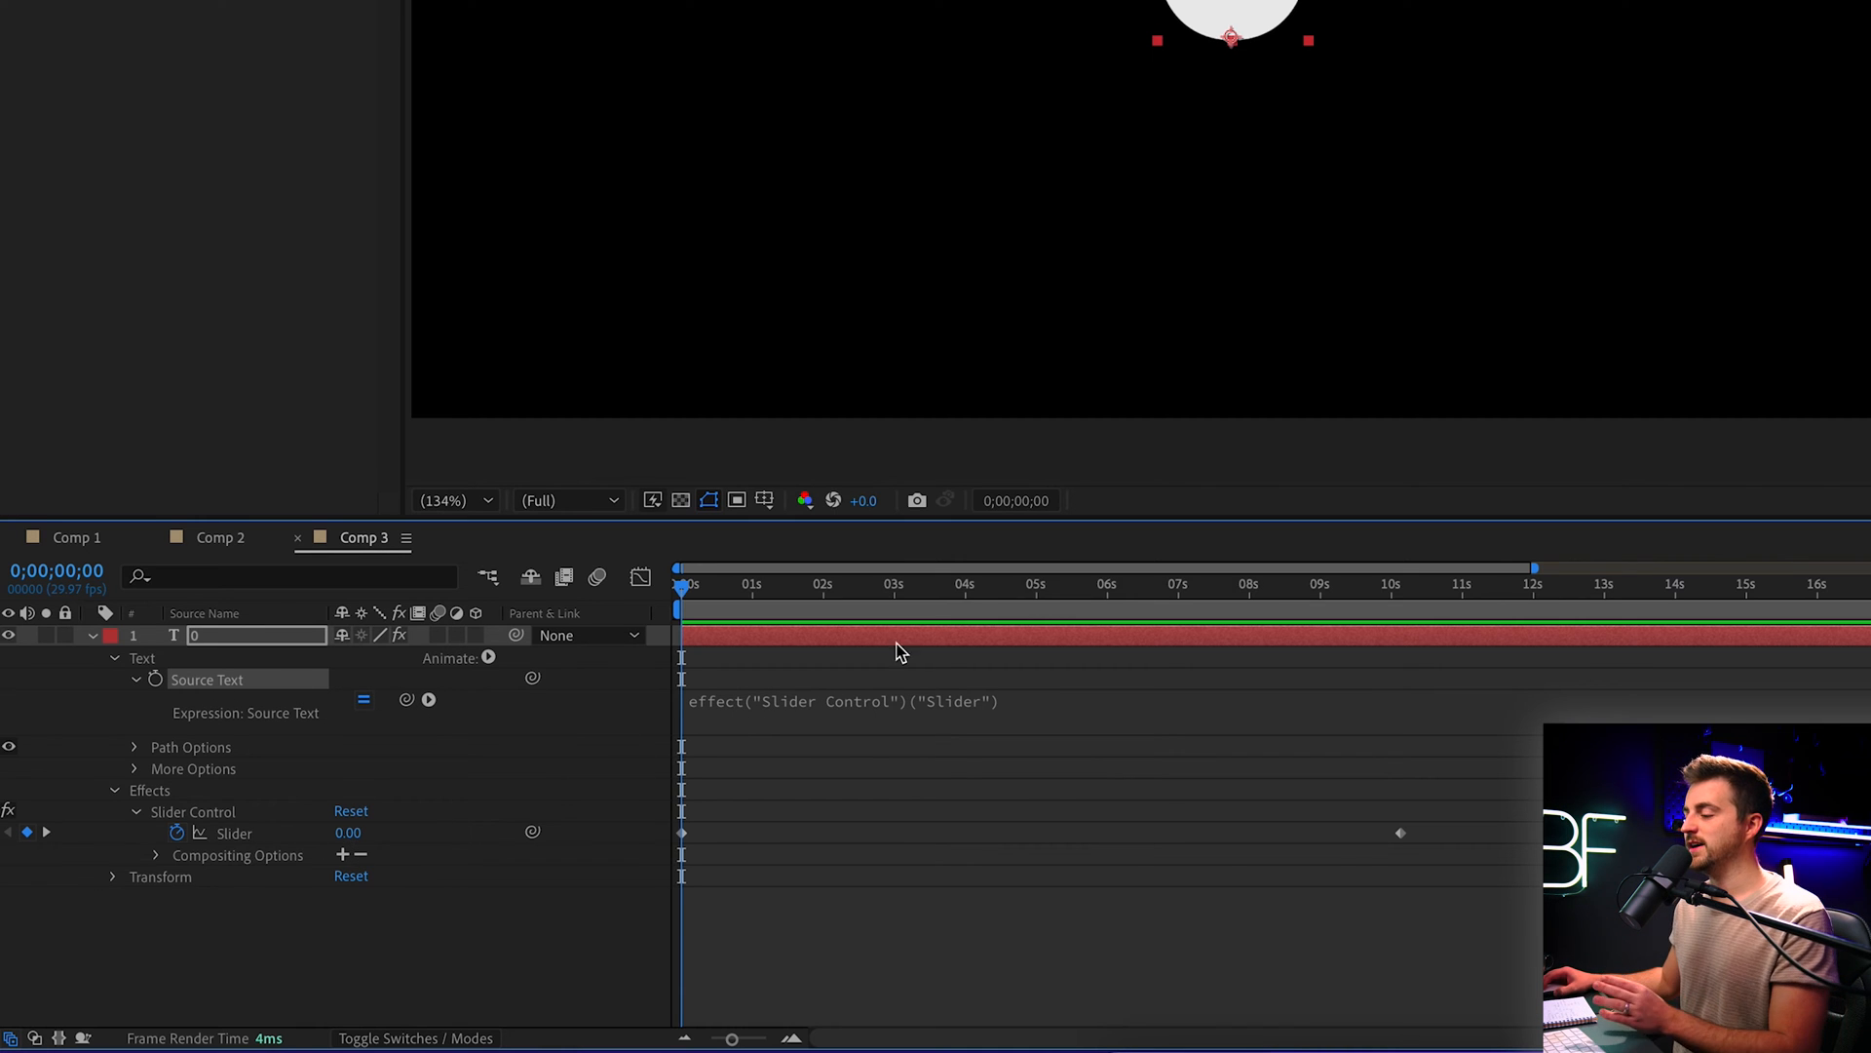
pyautogui.moveTo(894, 735)
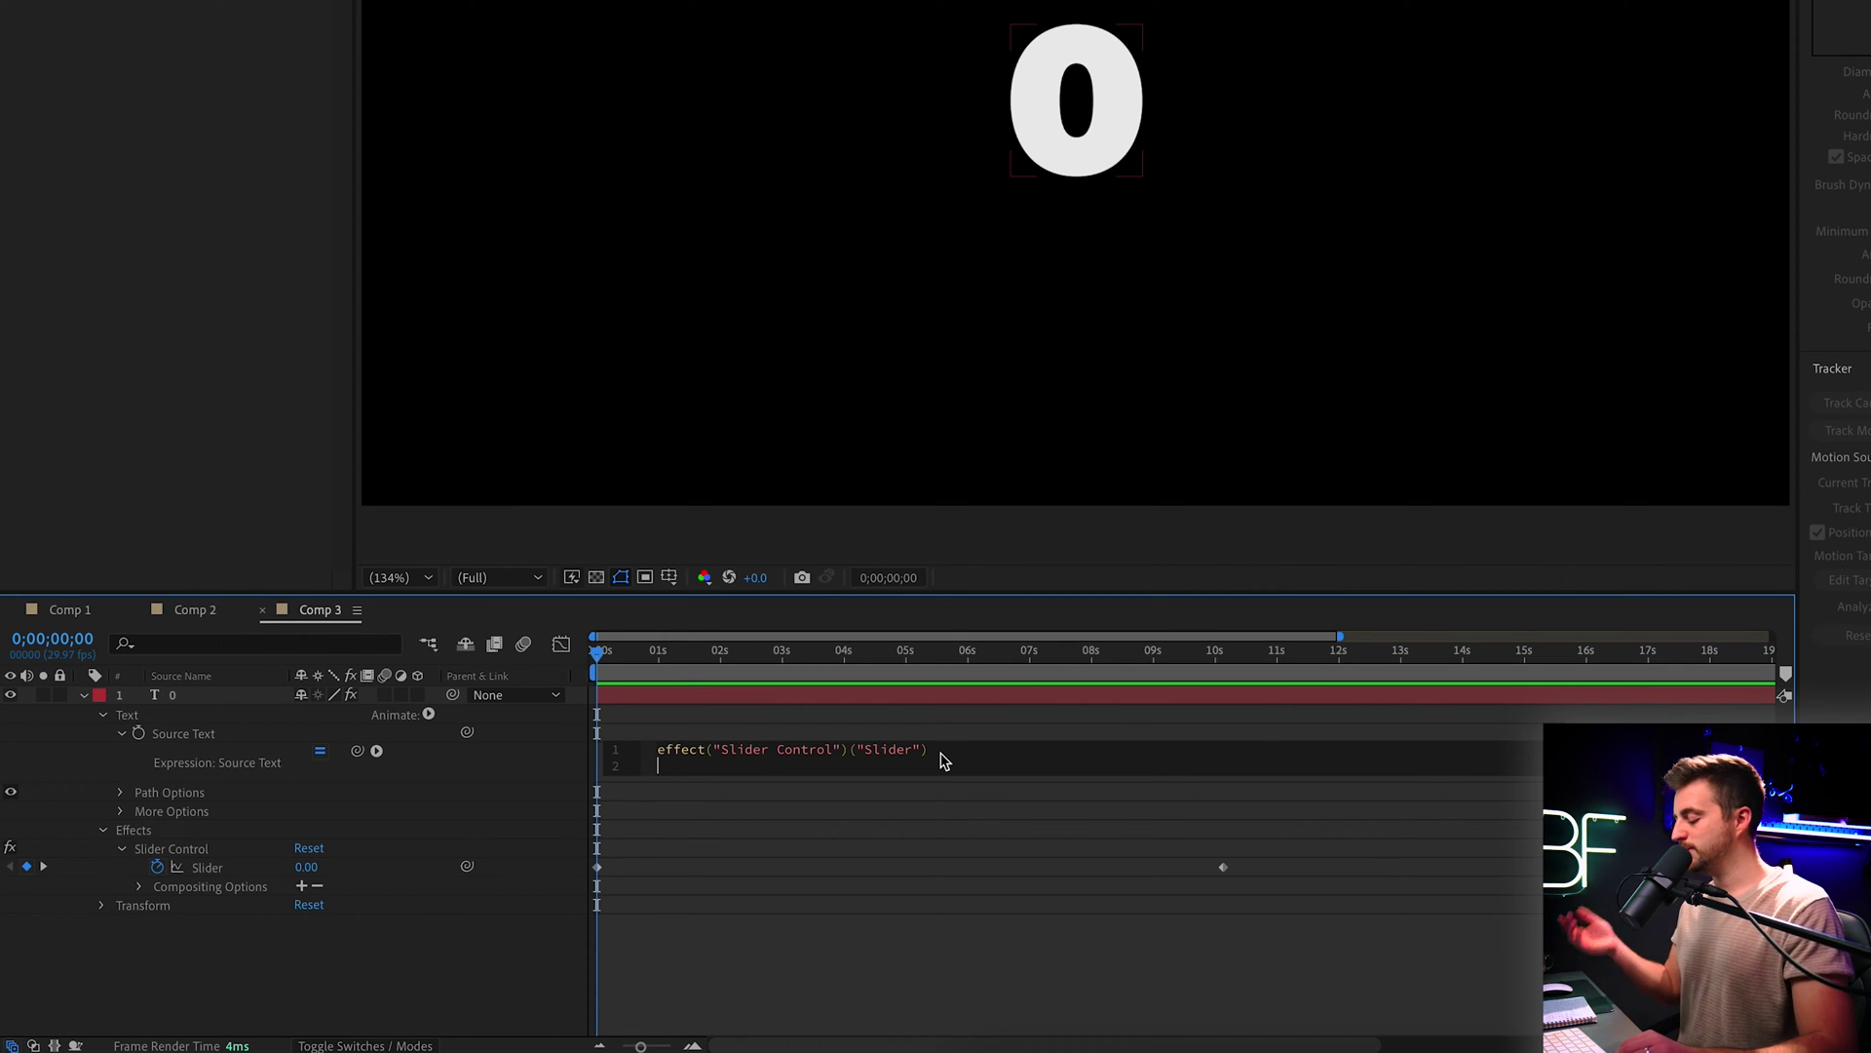
pyautogui.write('.value')
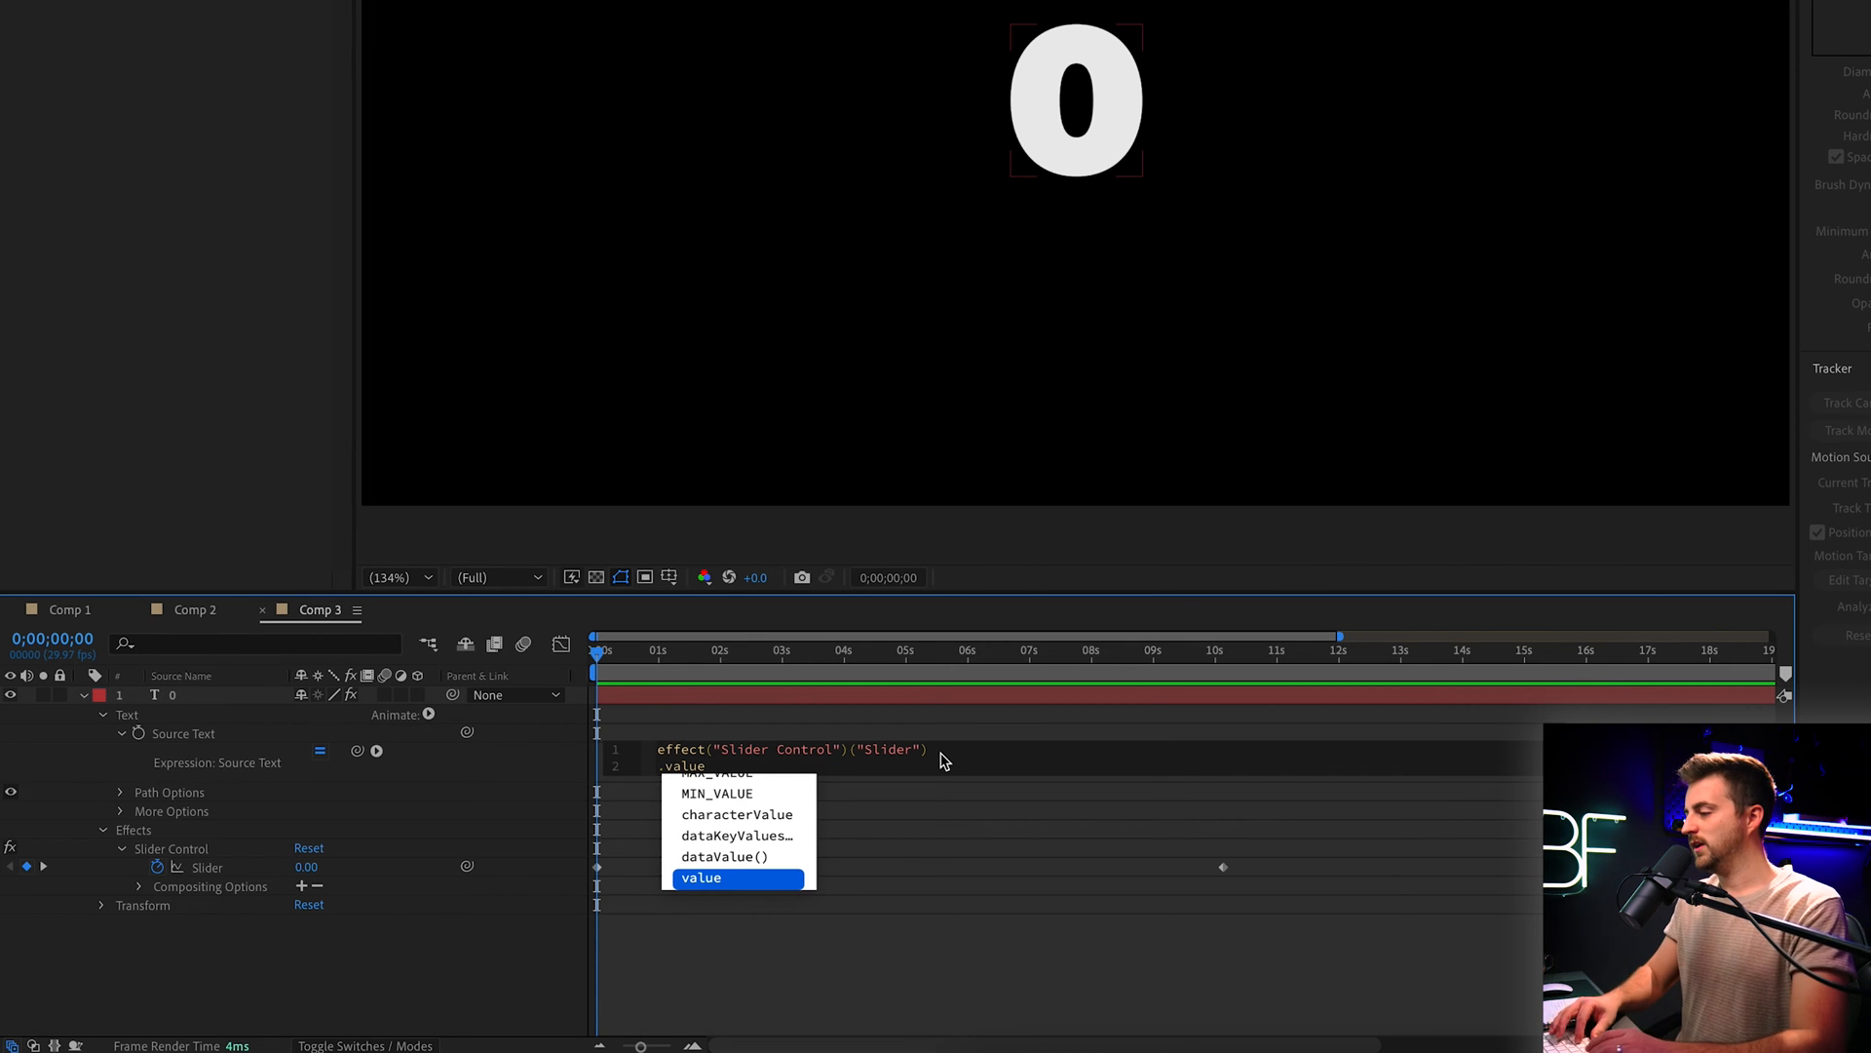
pyautogui.write('.toFixed(')
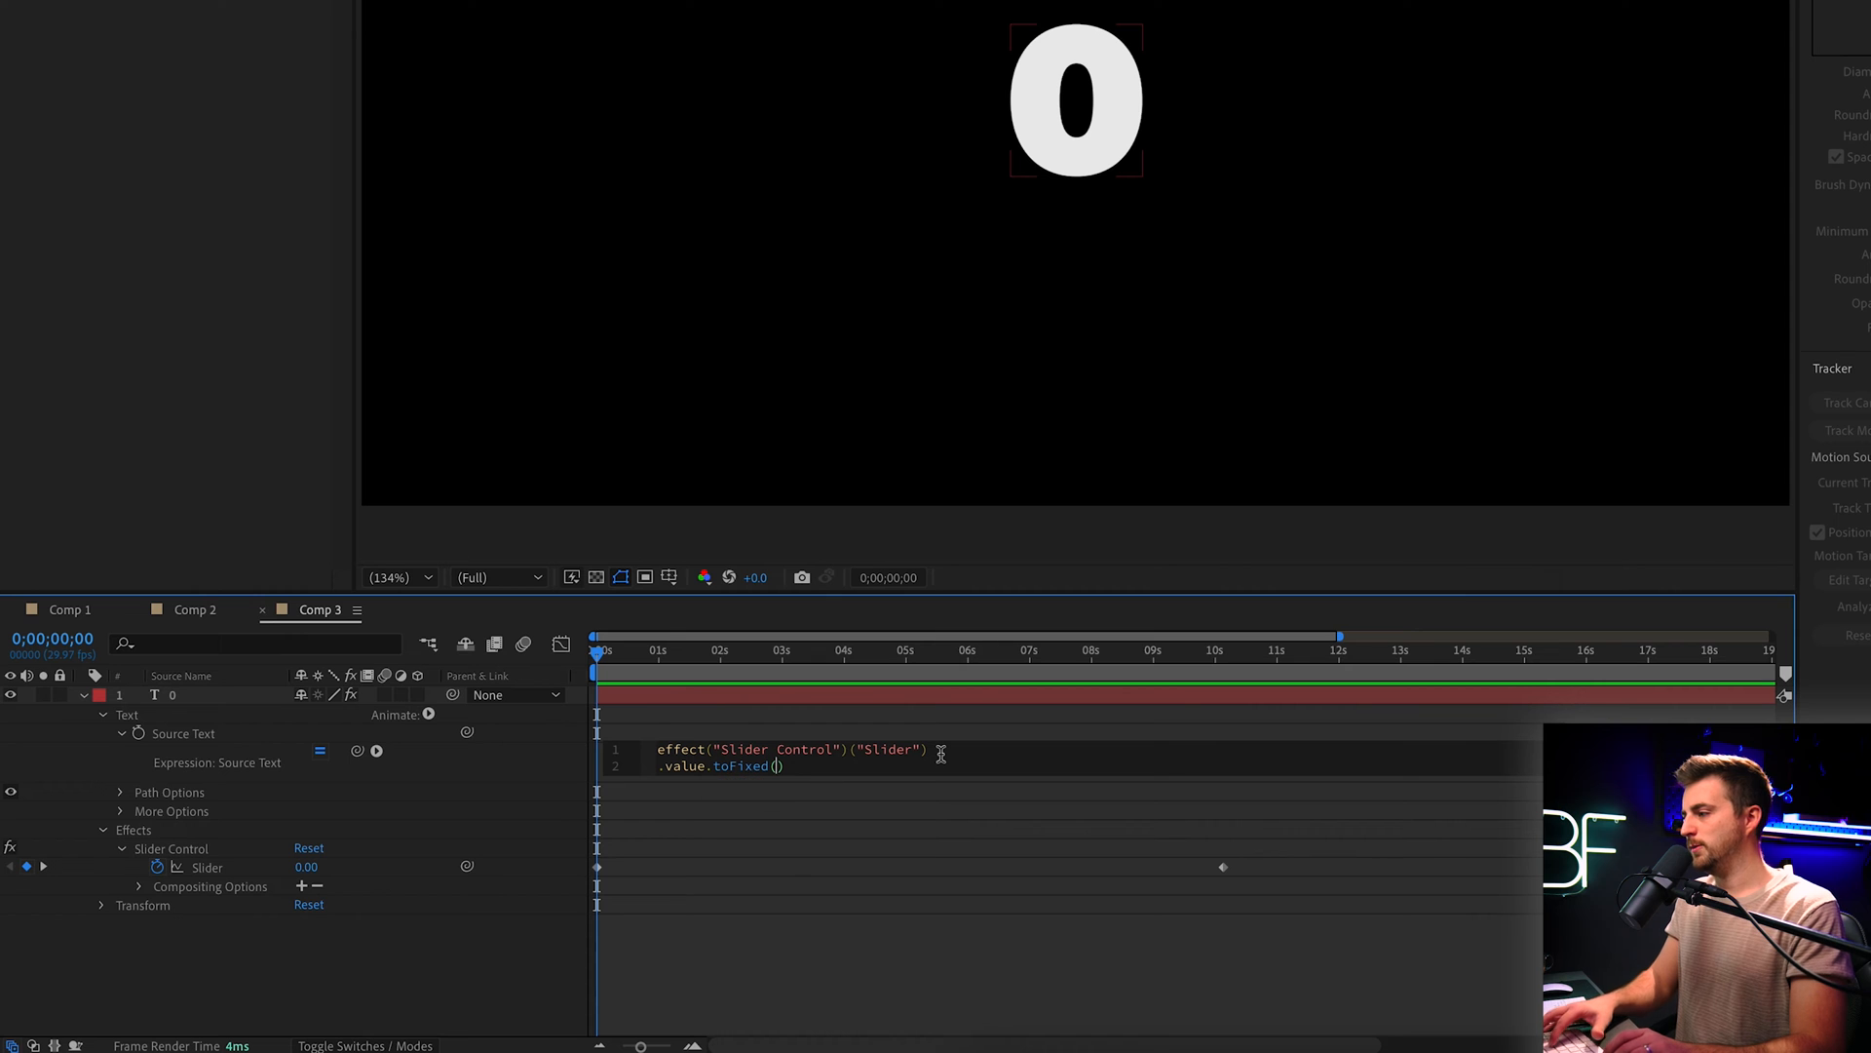
pyautogui.write('0')
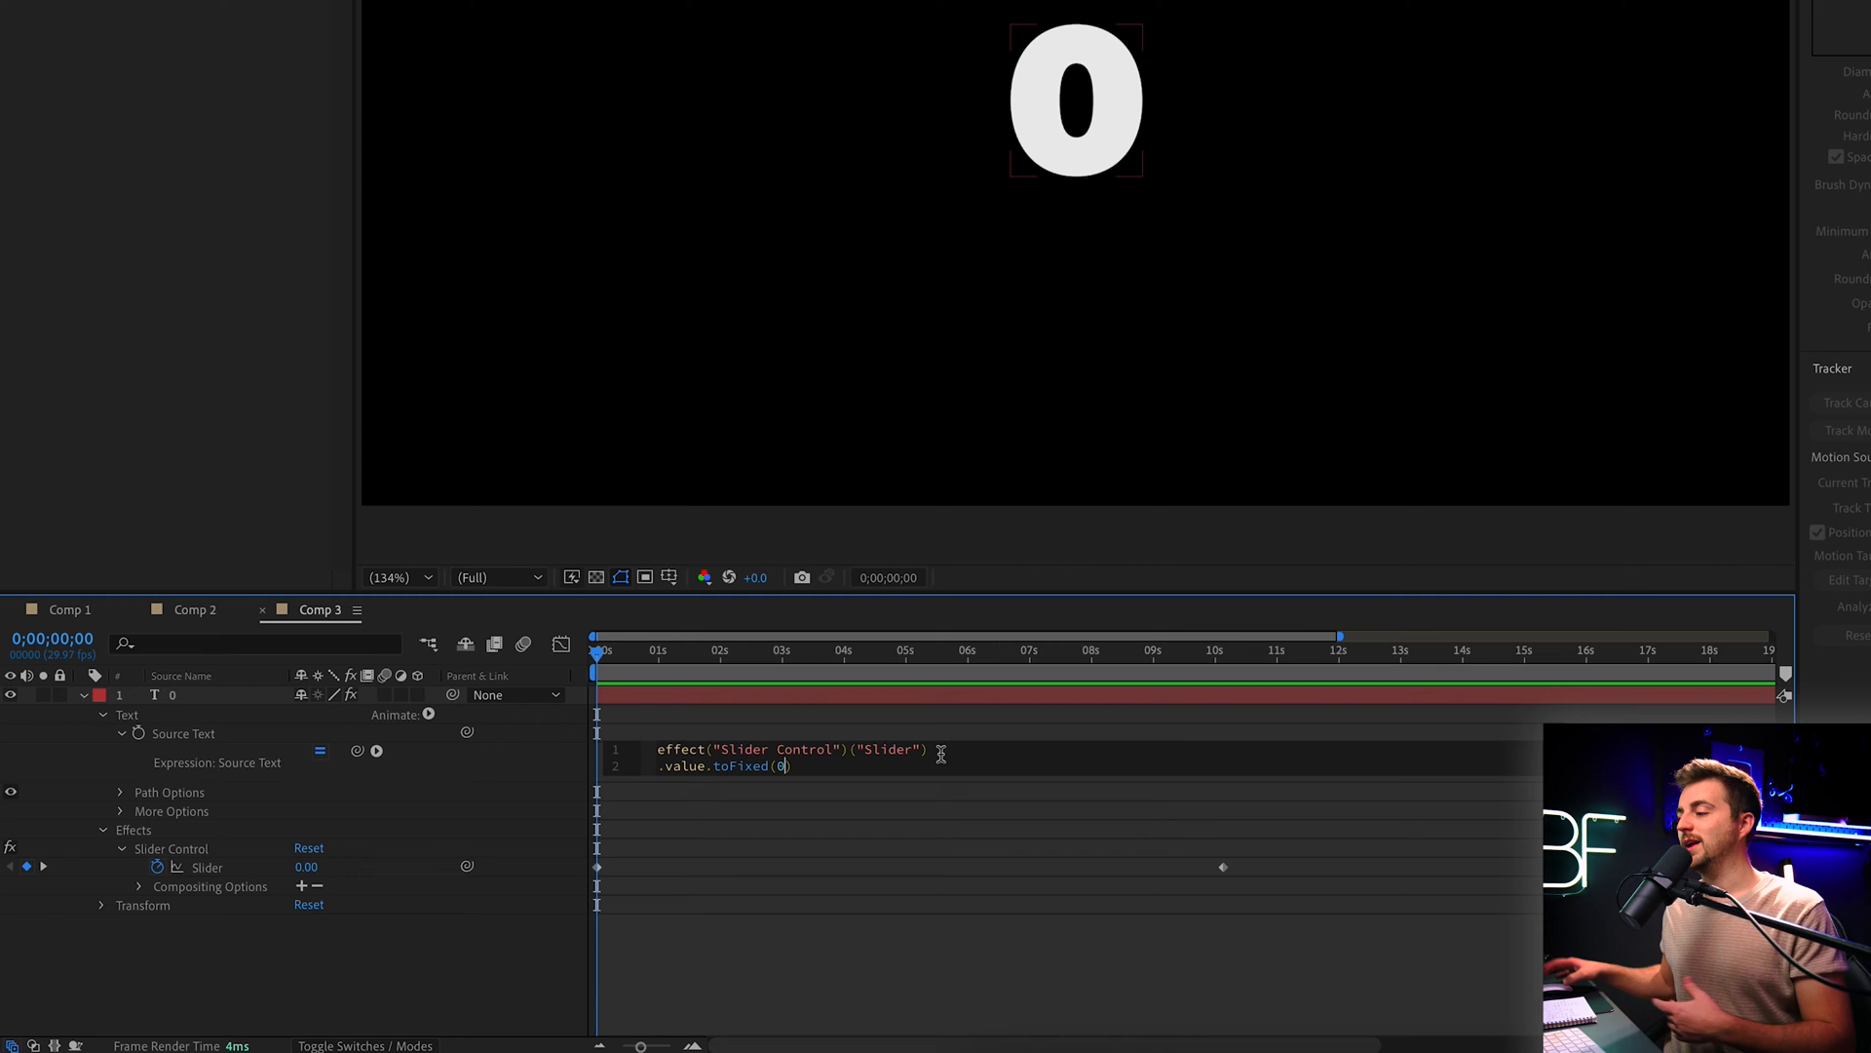
pyautogui.moveTo(744, 804)
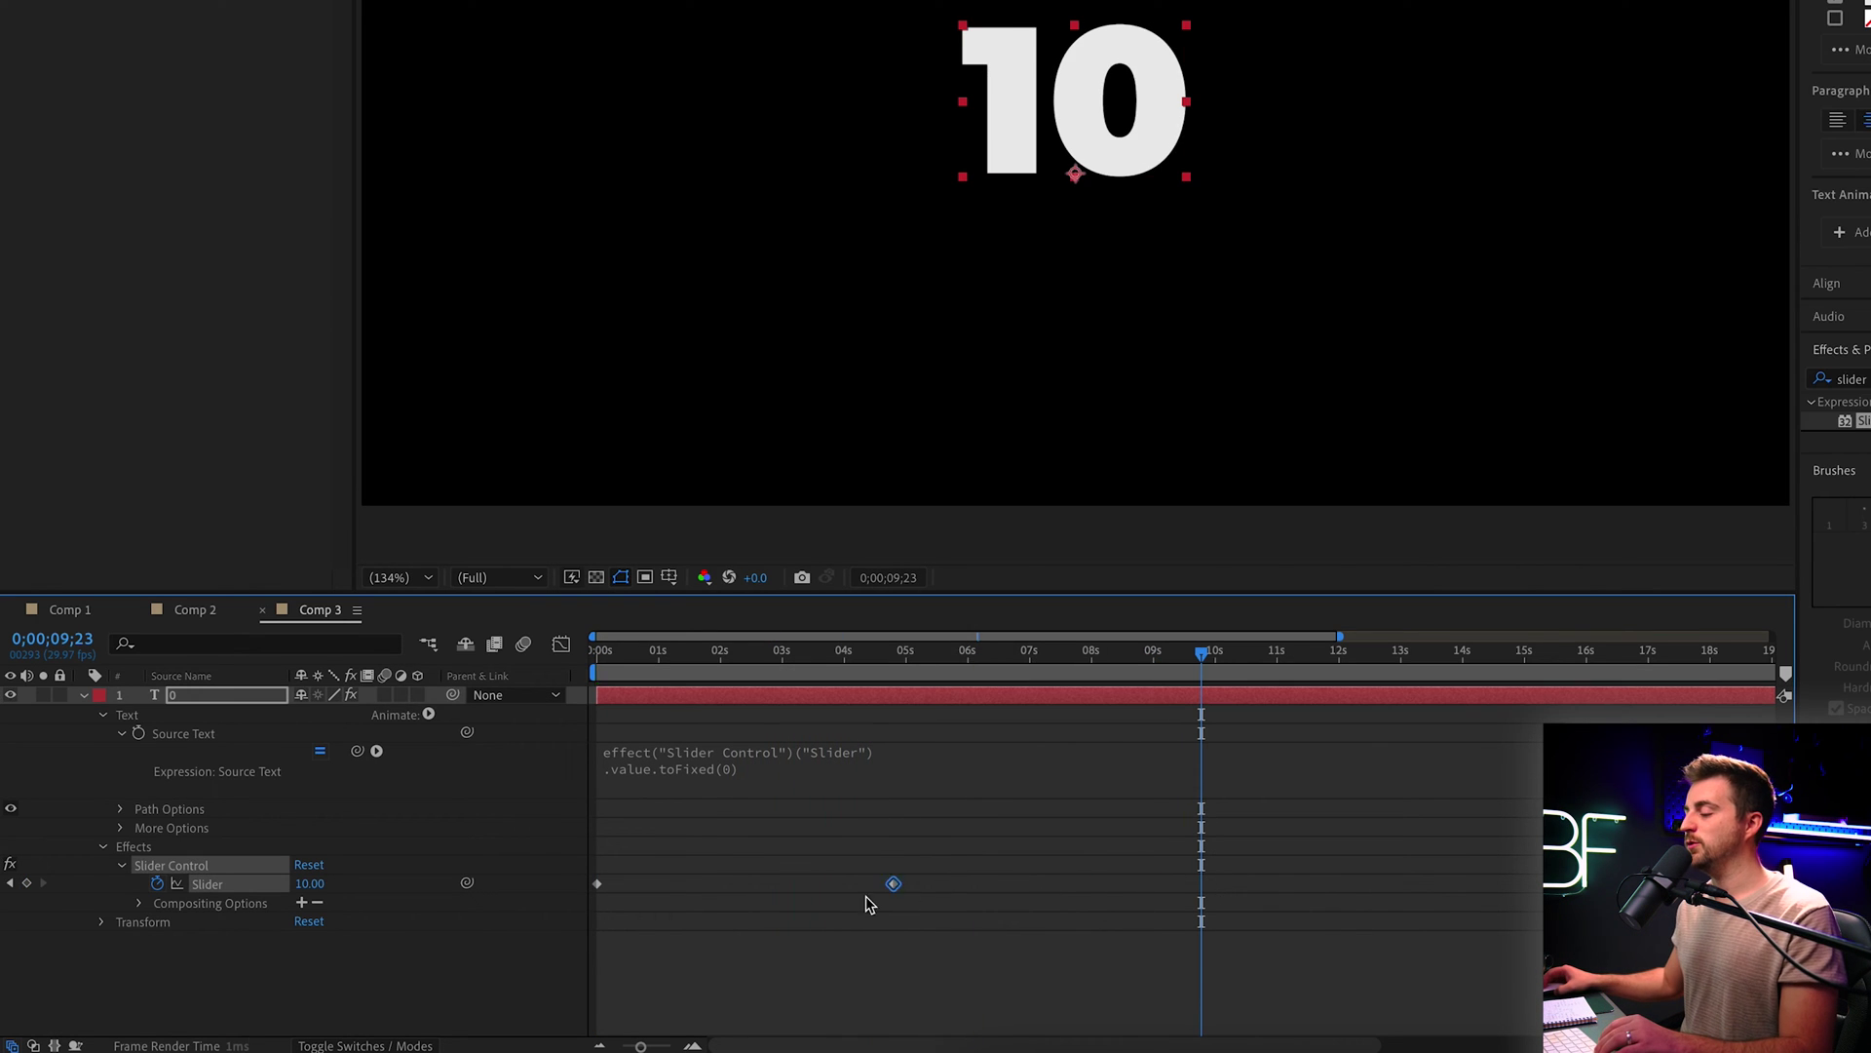
# Commit the toFixed(0) expression so the counter shows whole numbers
pyautogui.click(597, 651)
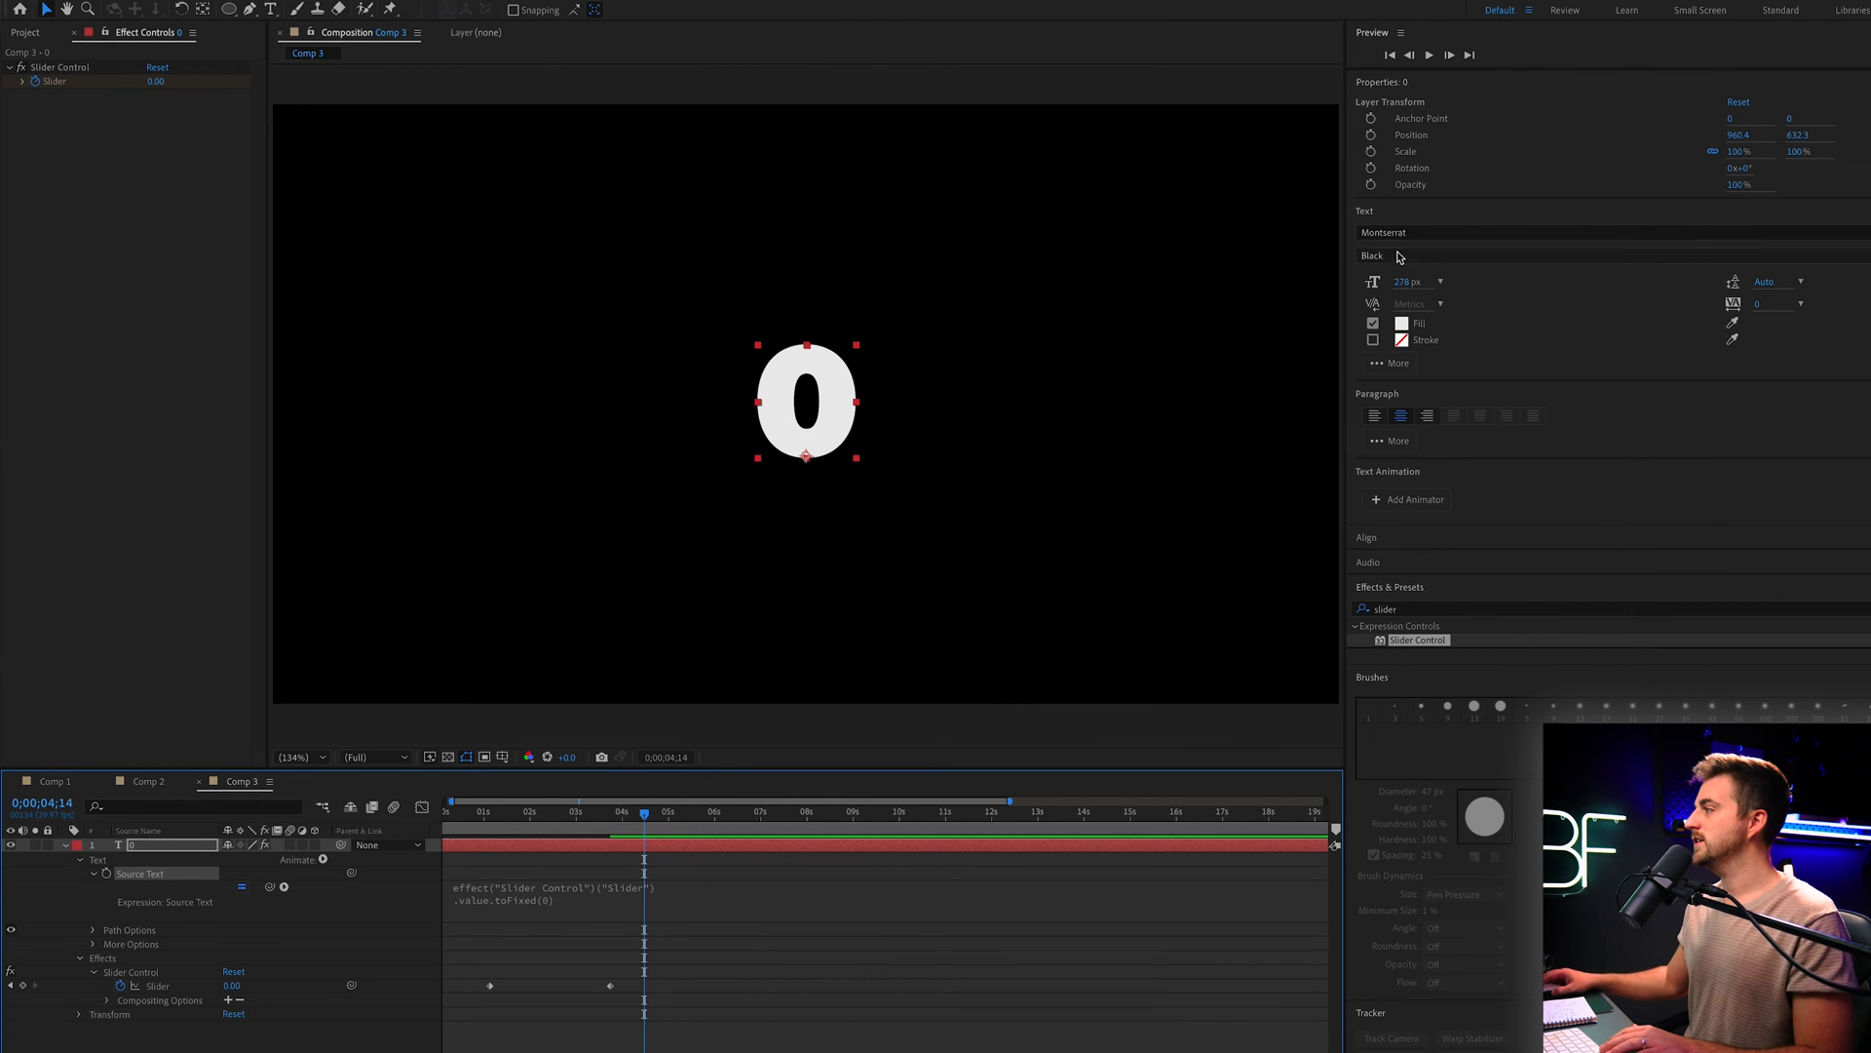
# Switch the counter's font to Papyrus and preview the count later in the timeline
pyautogui.click(1384, 232)
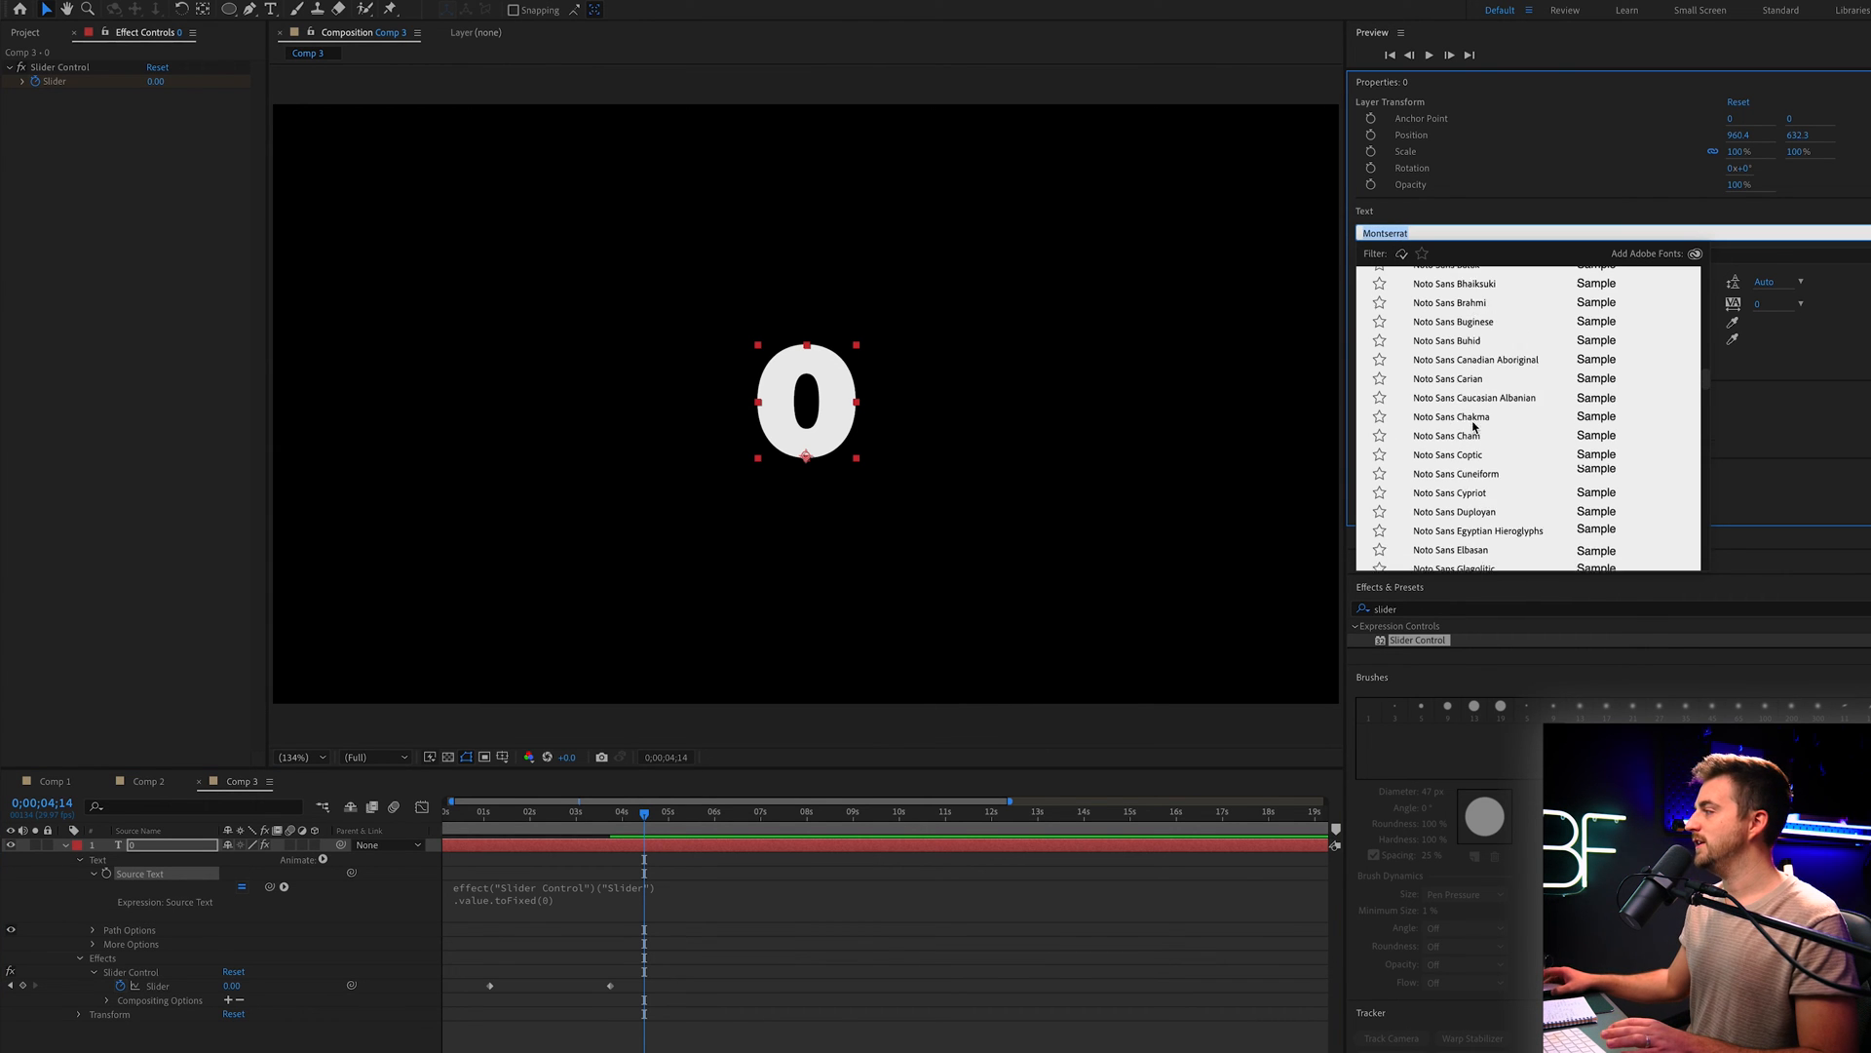
pyautogui.scroll(-3)
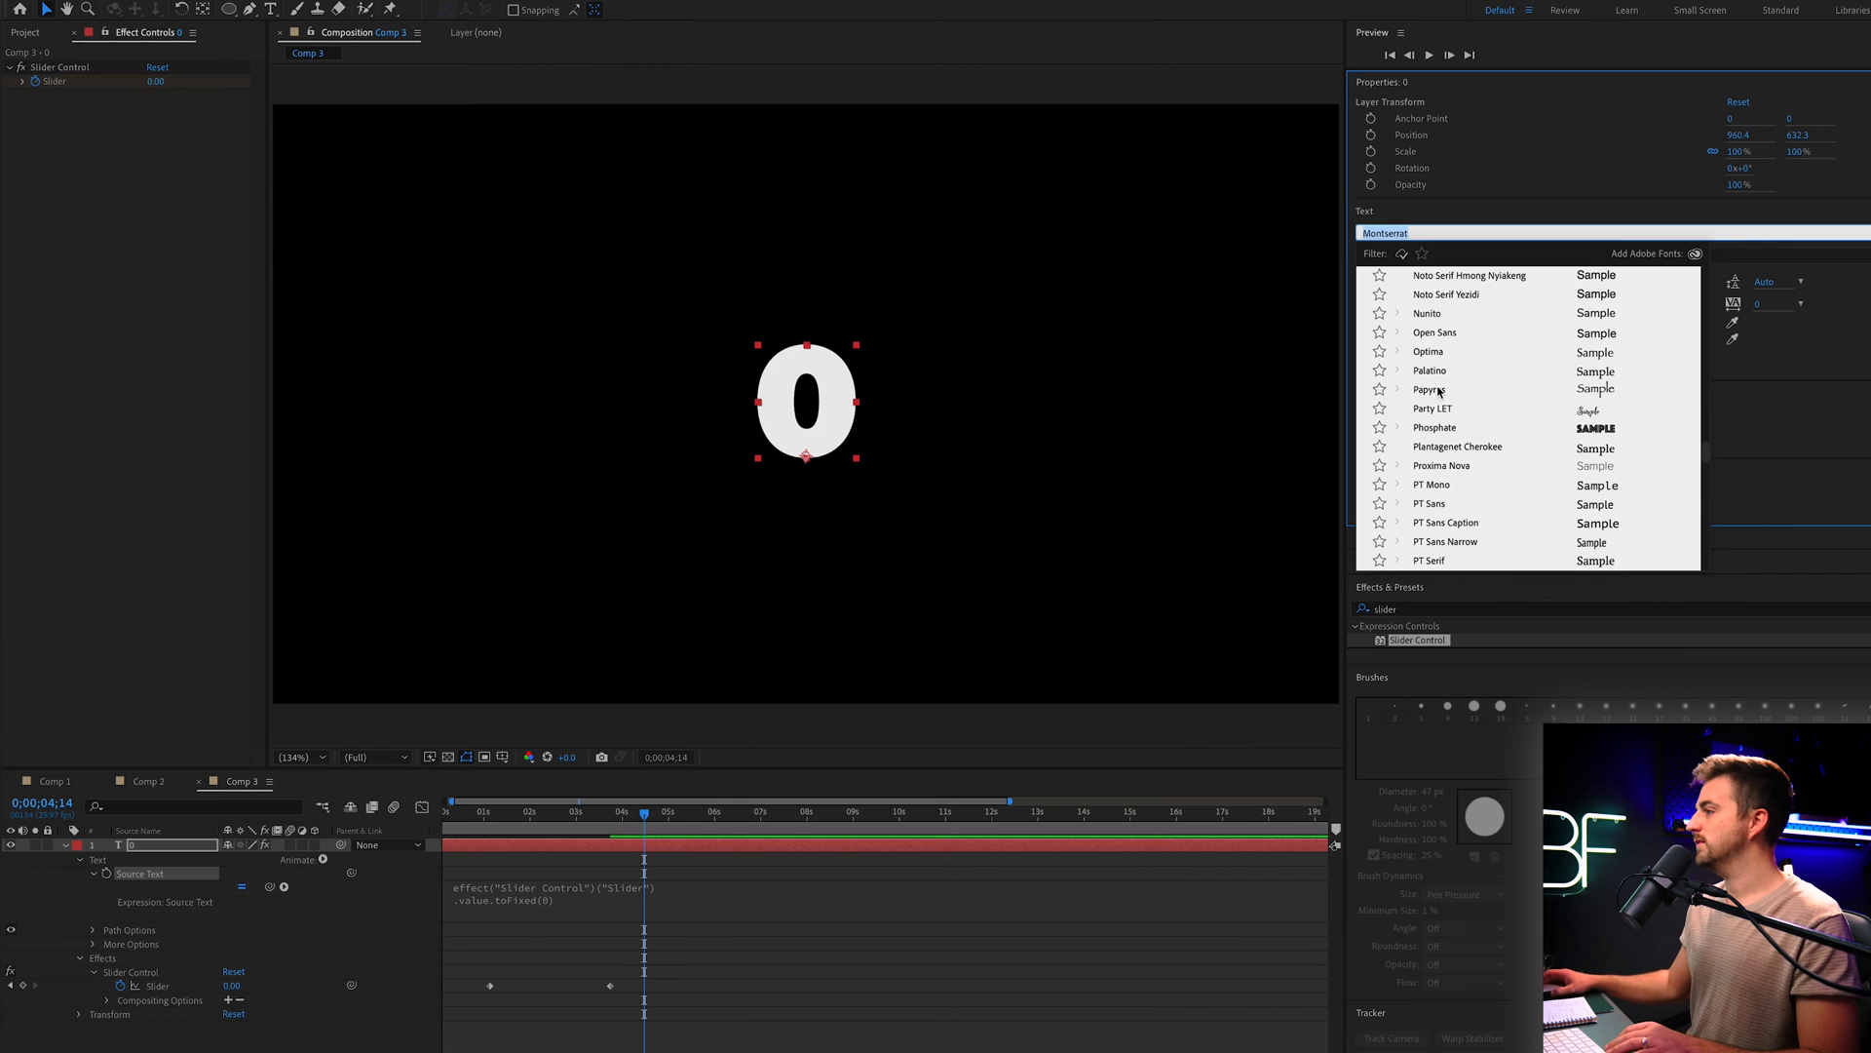
pyautogui.click(1429, 390)
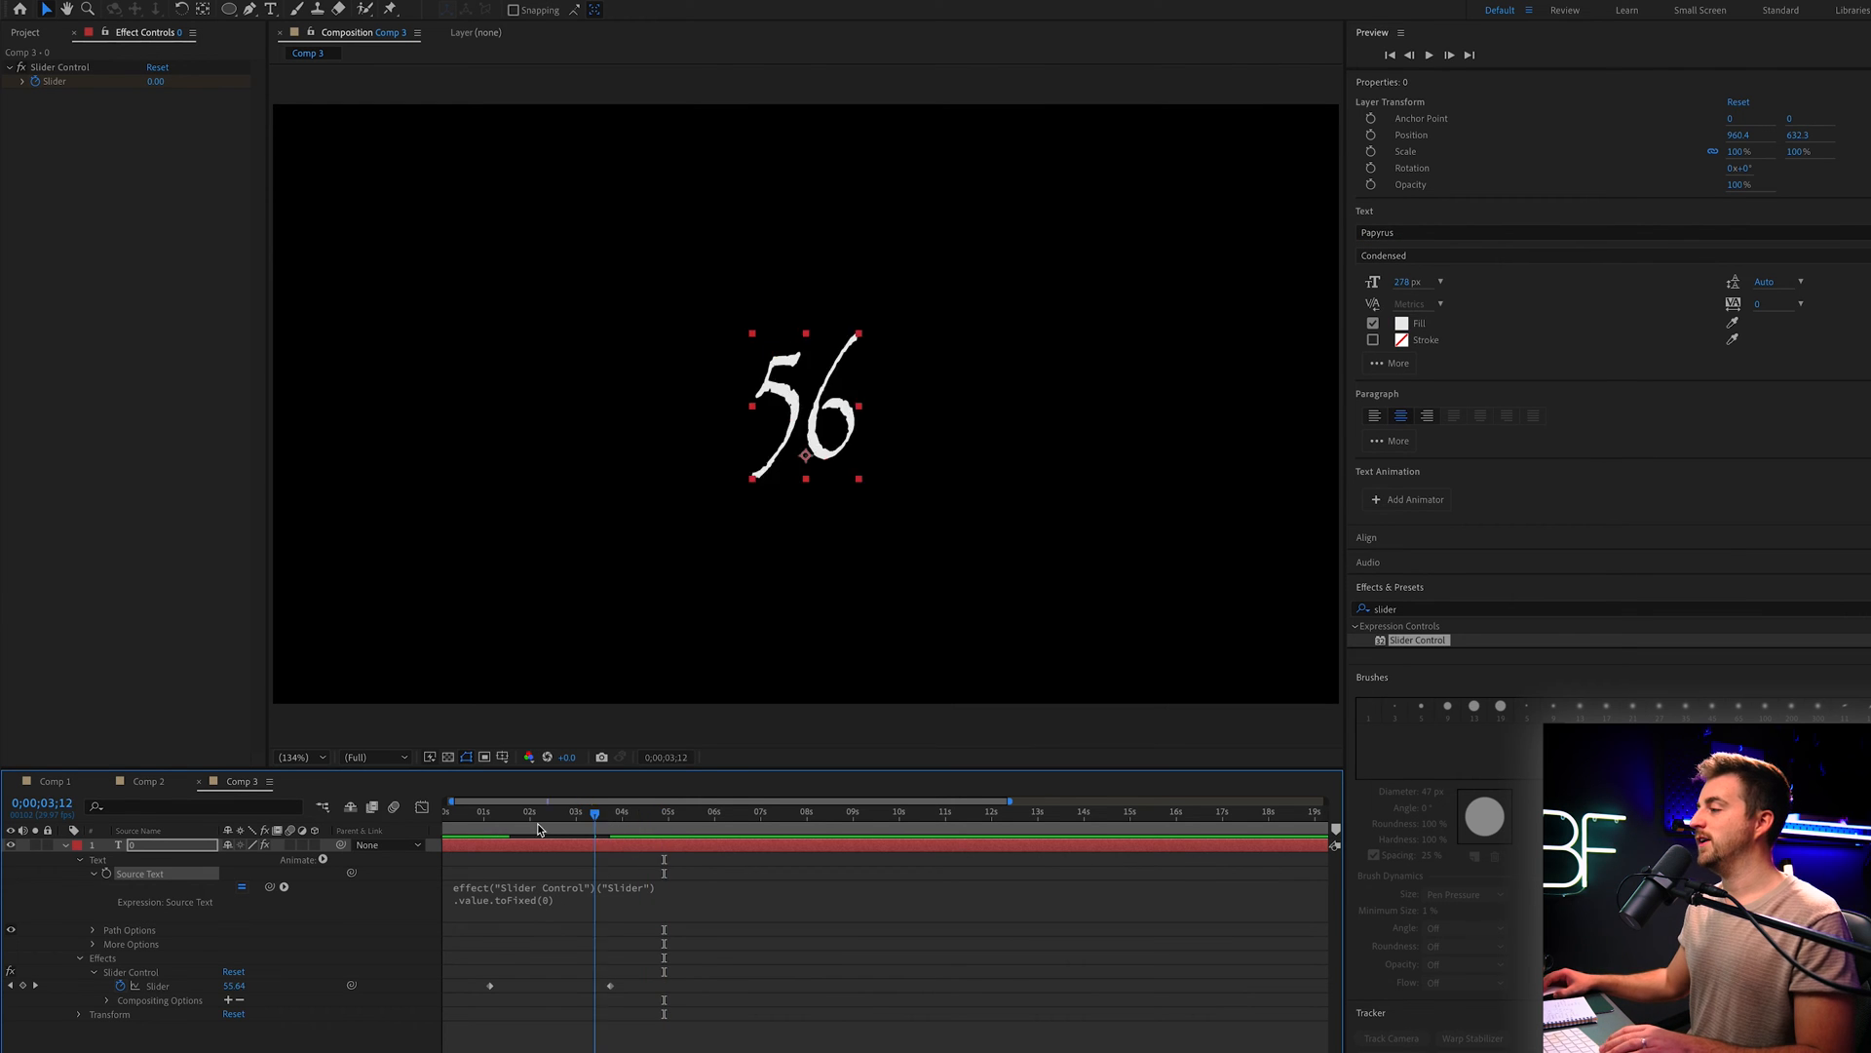
pyautogui.click(538, 811)
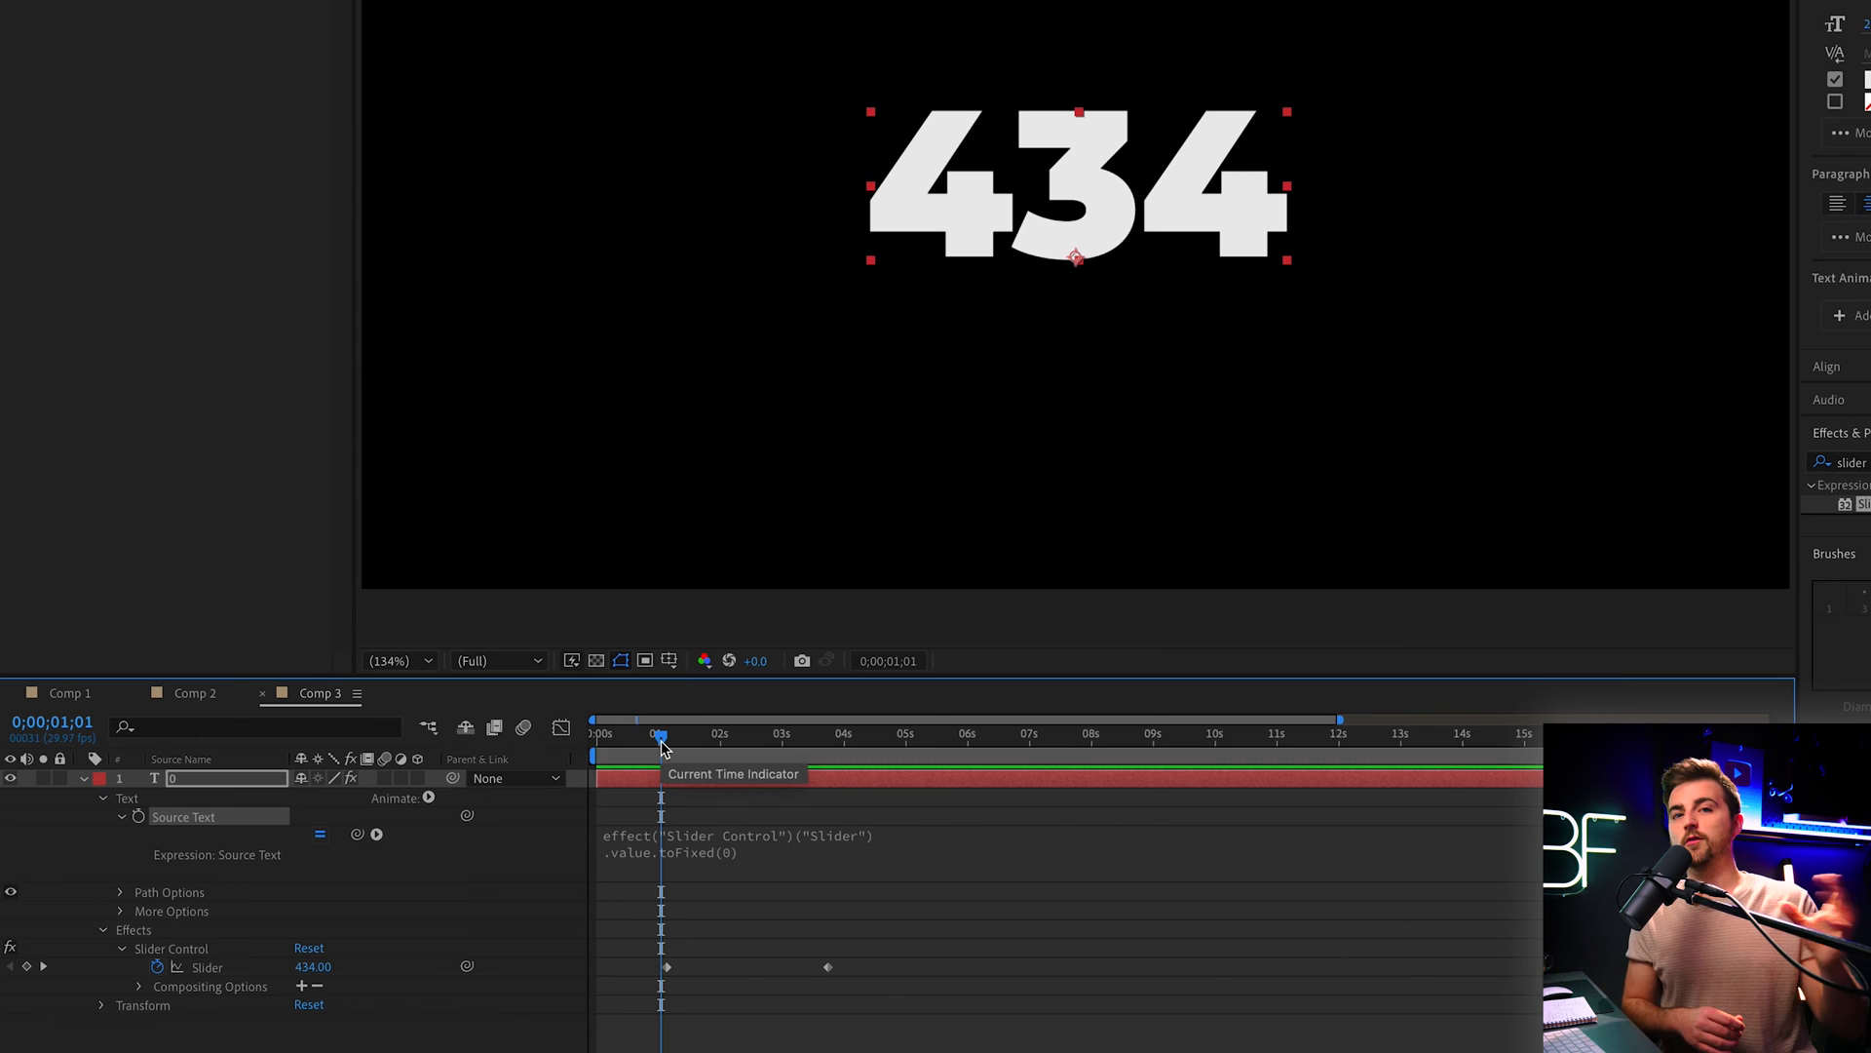
pyautogui.moveTo(220, 1008)
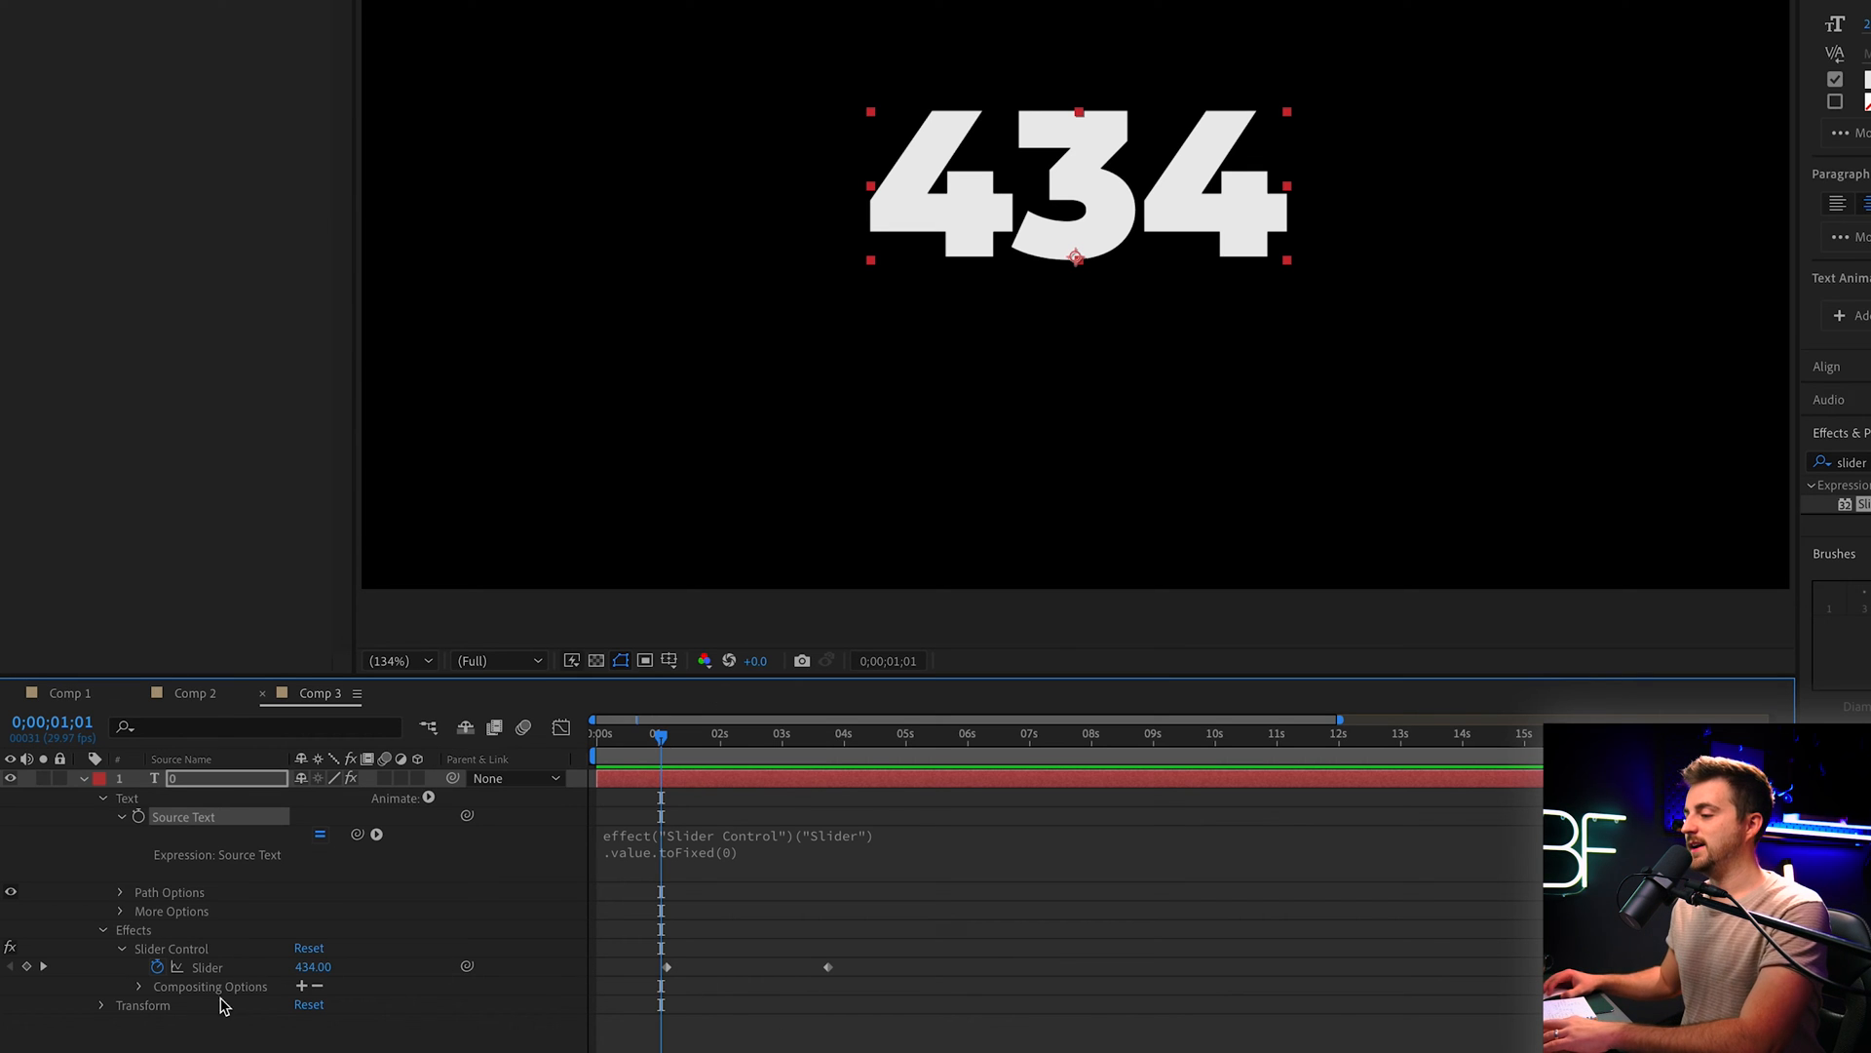
# Reset the Slider value near the start to begin the count from 0 again
pyautogui.doubleClick(312, 965)
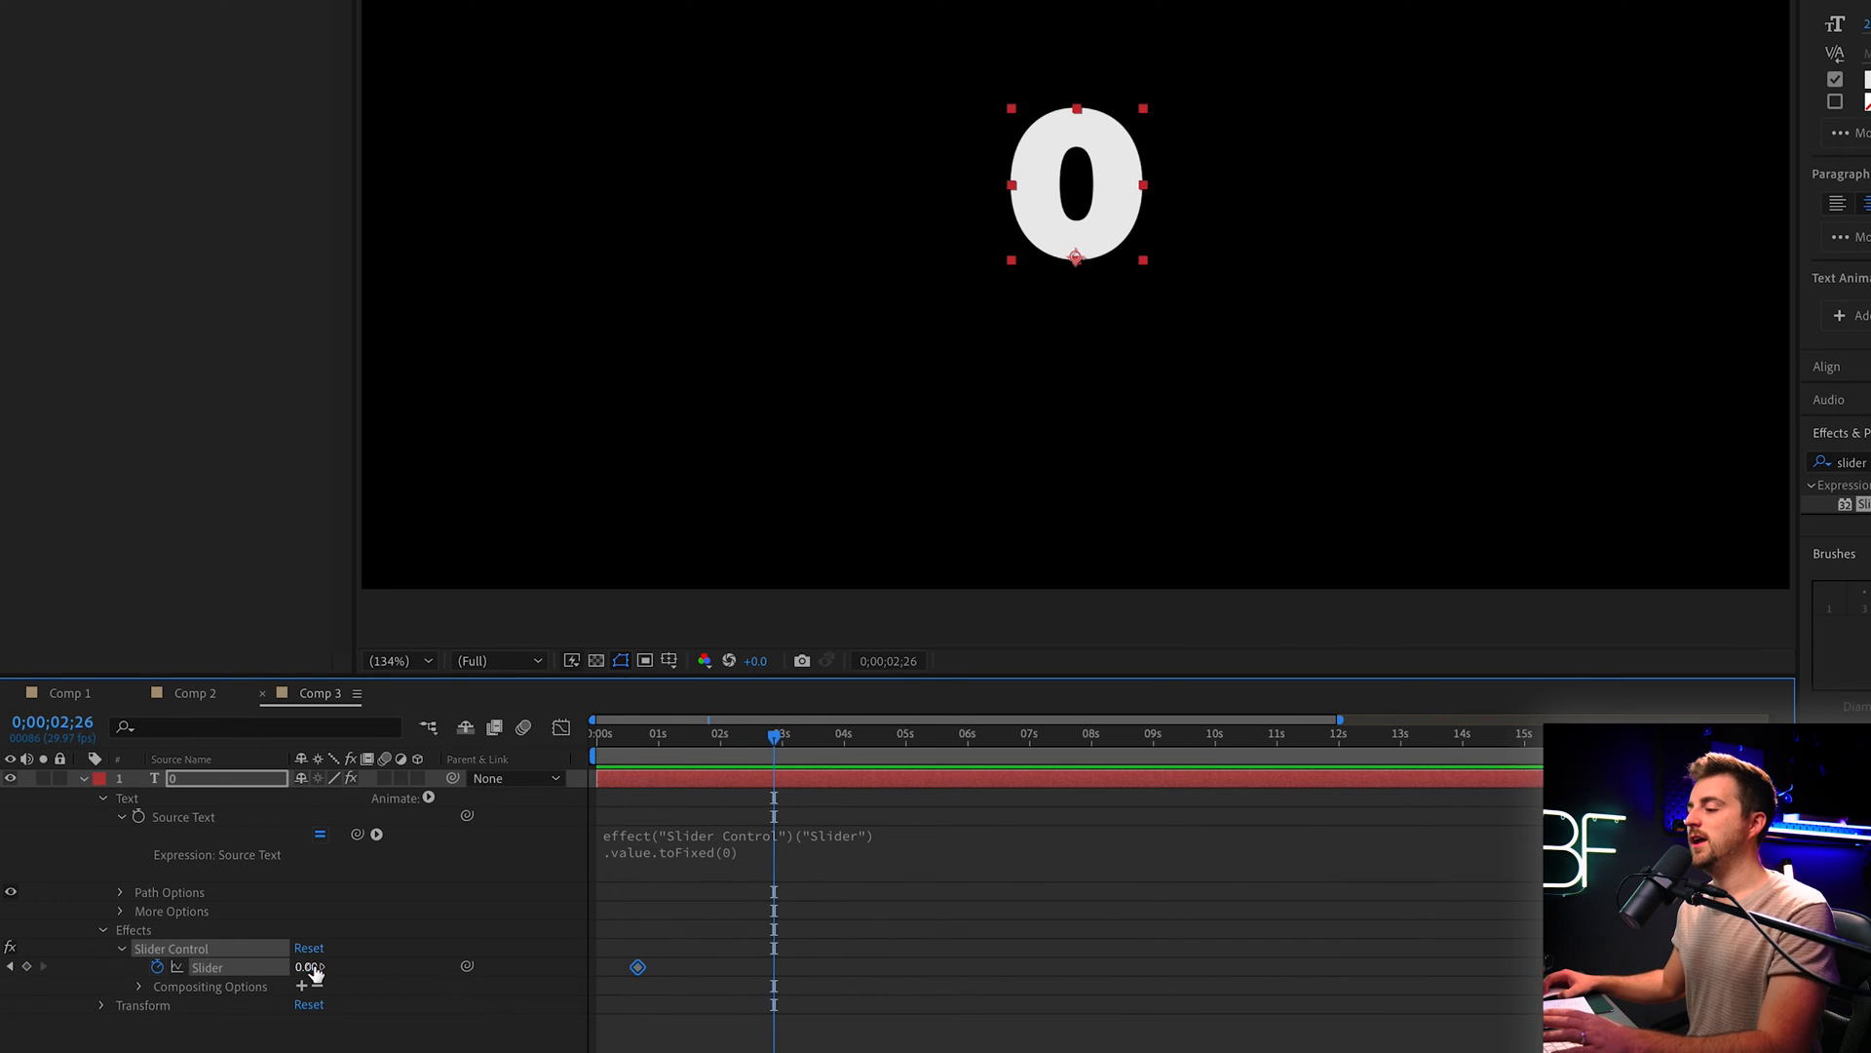
pyautogui.doubleClick(308, 967)
pyautogui.write('112.5')
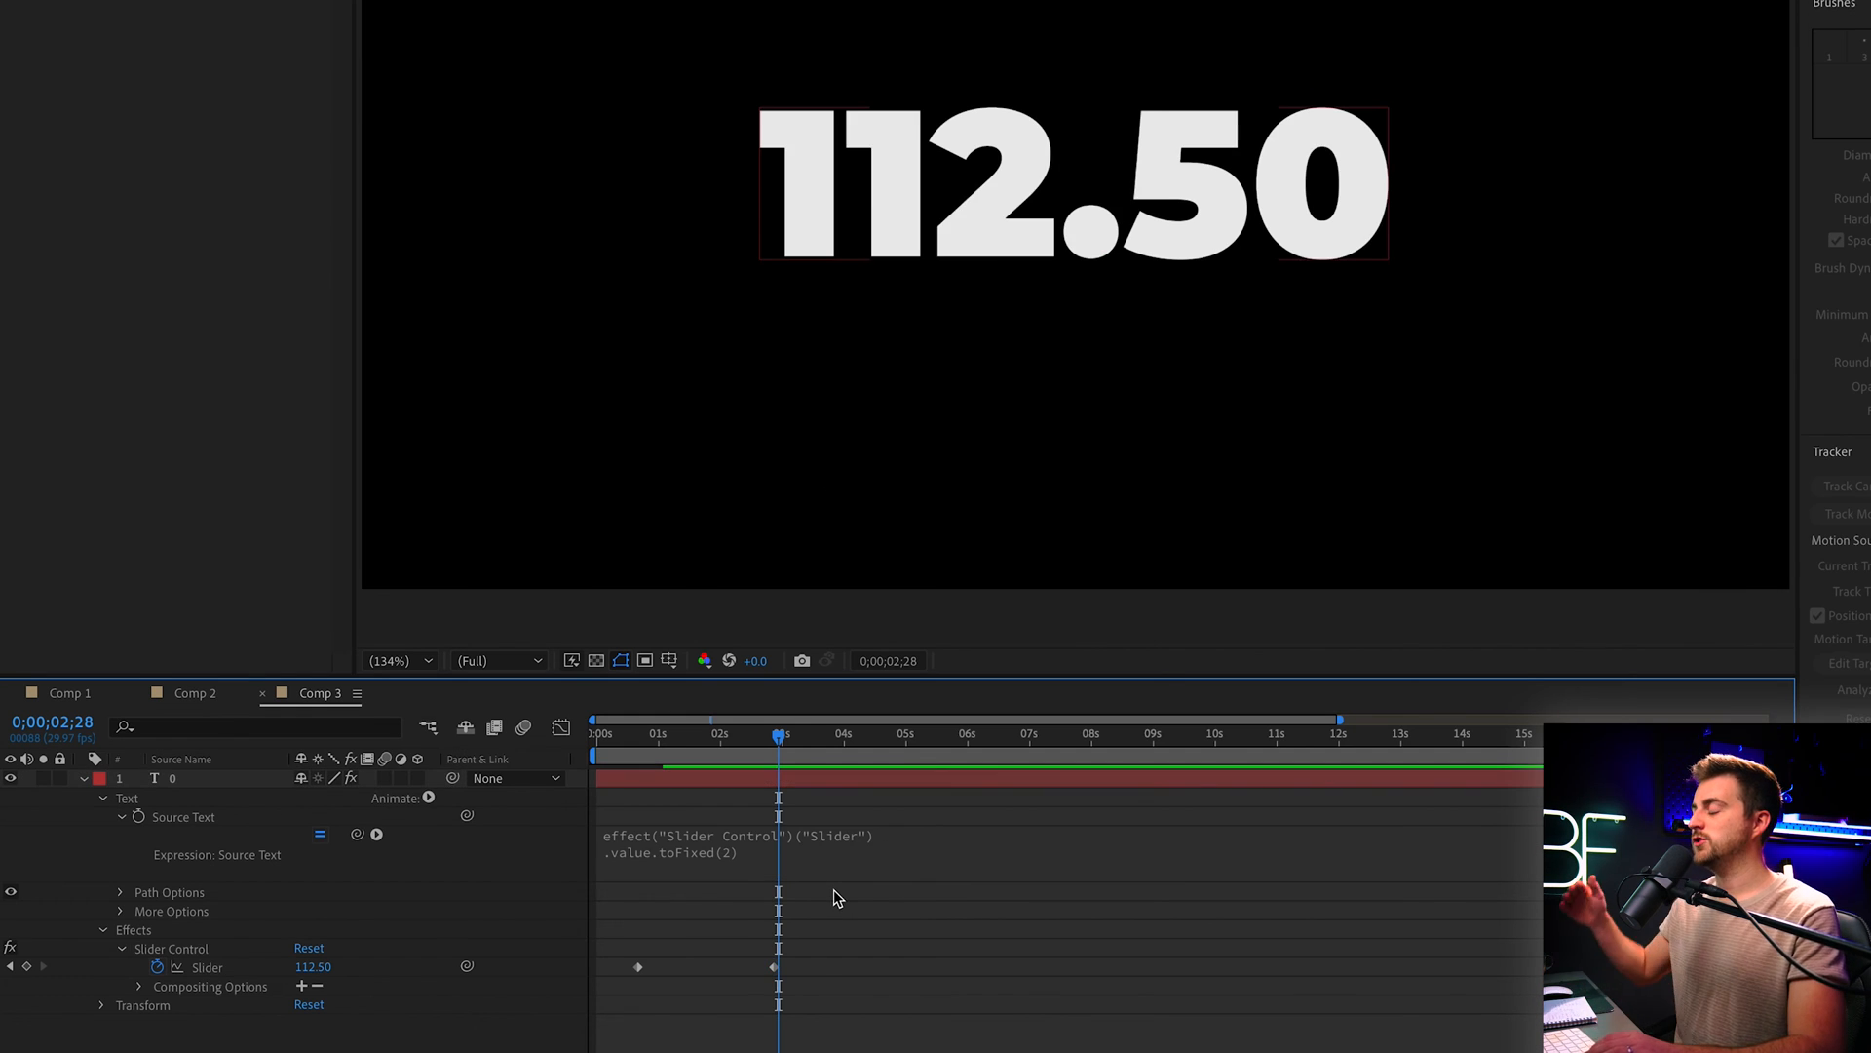
# Change the expression to toFixed(2) and set the later Slider keyframe to 112.57
pyautogui.click(651, 733)
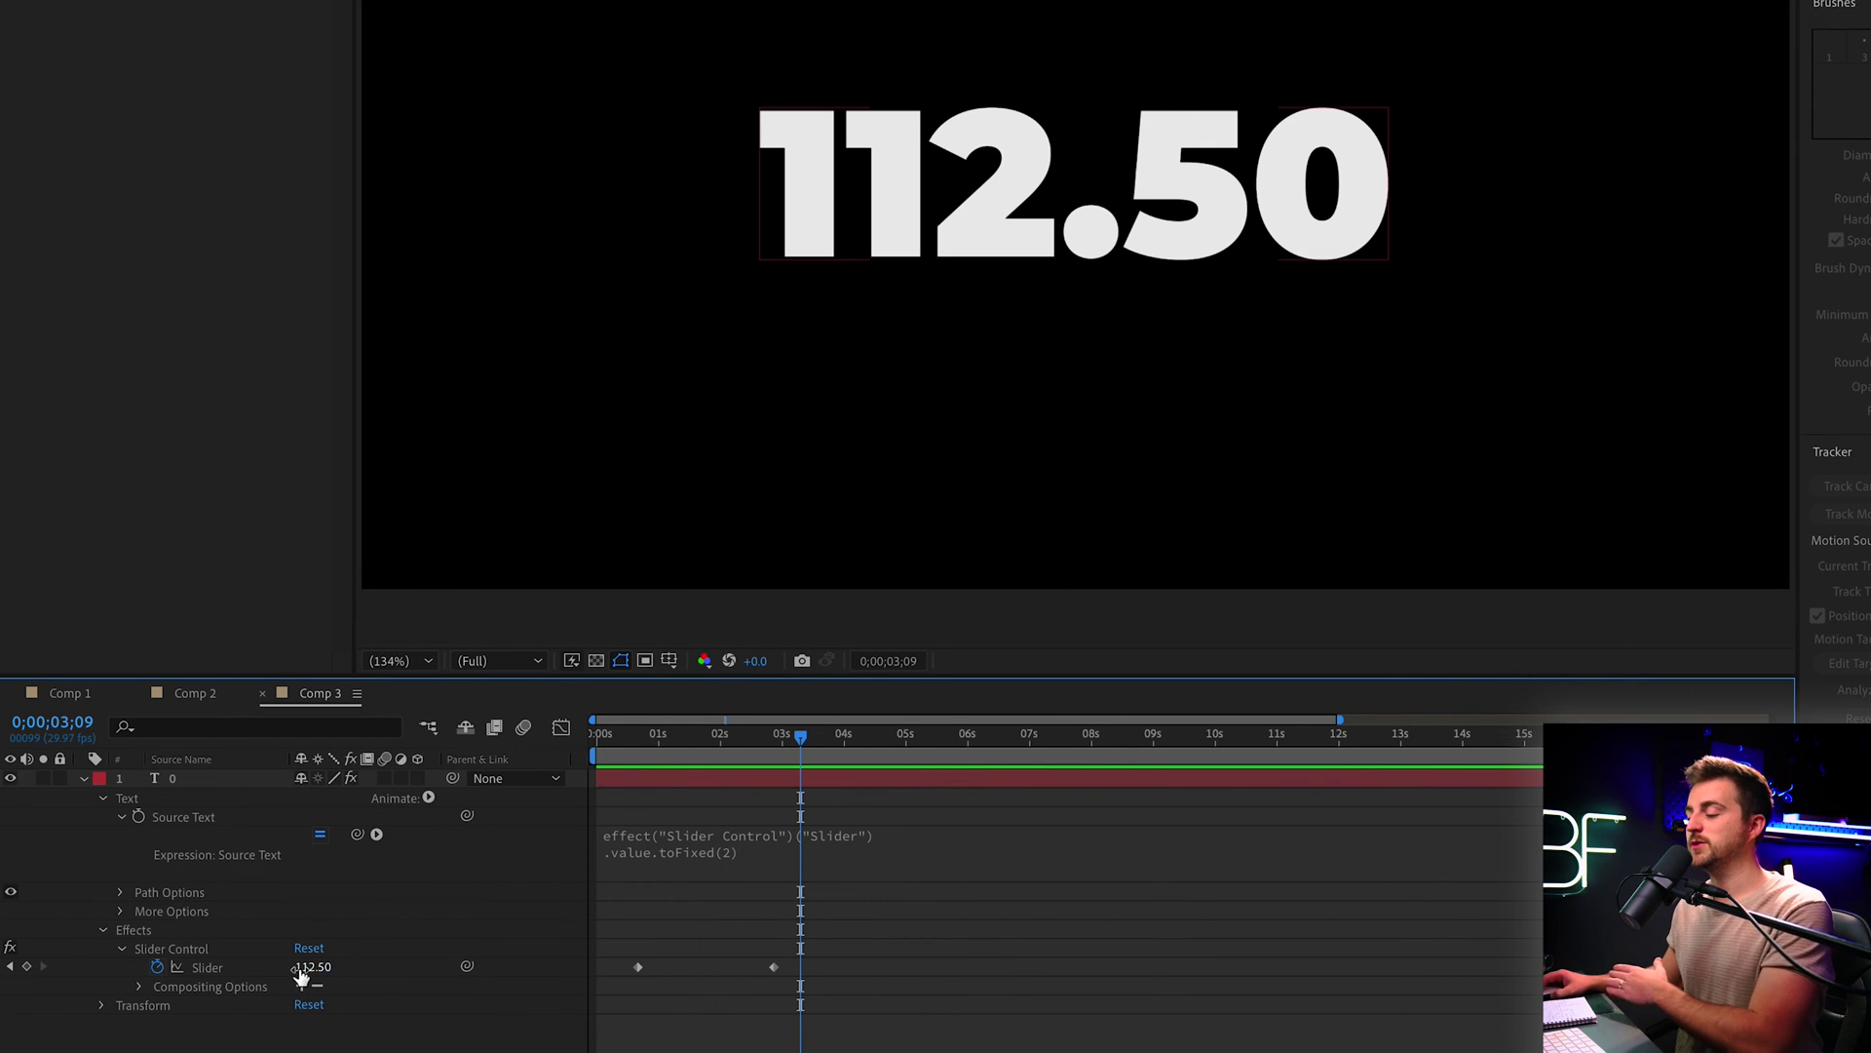
pyautogui.doubleClick(314, 967)
pyautogui.write('112.57')
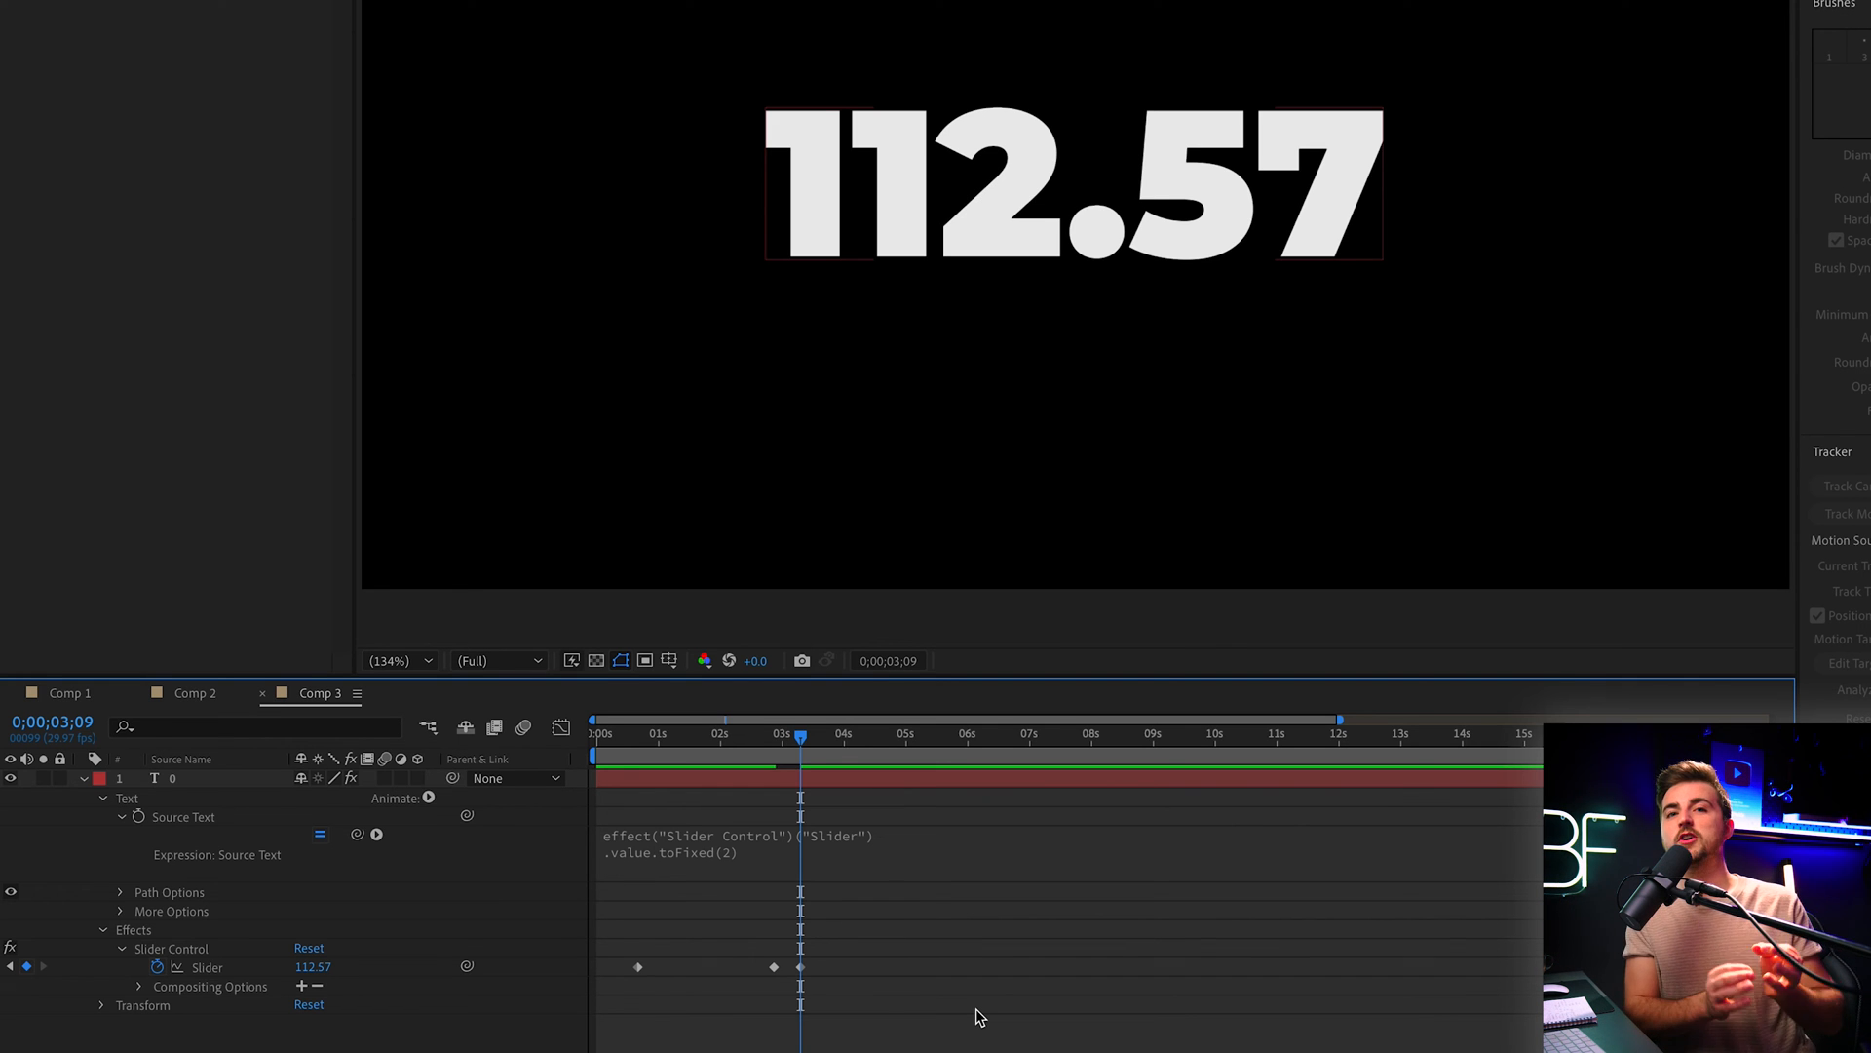
pyautogui.click(699, 733)
pyautogui.write('"£" + ')
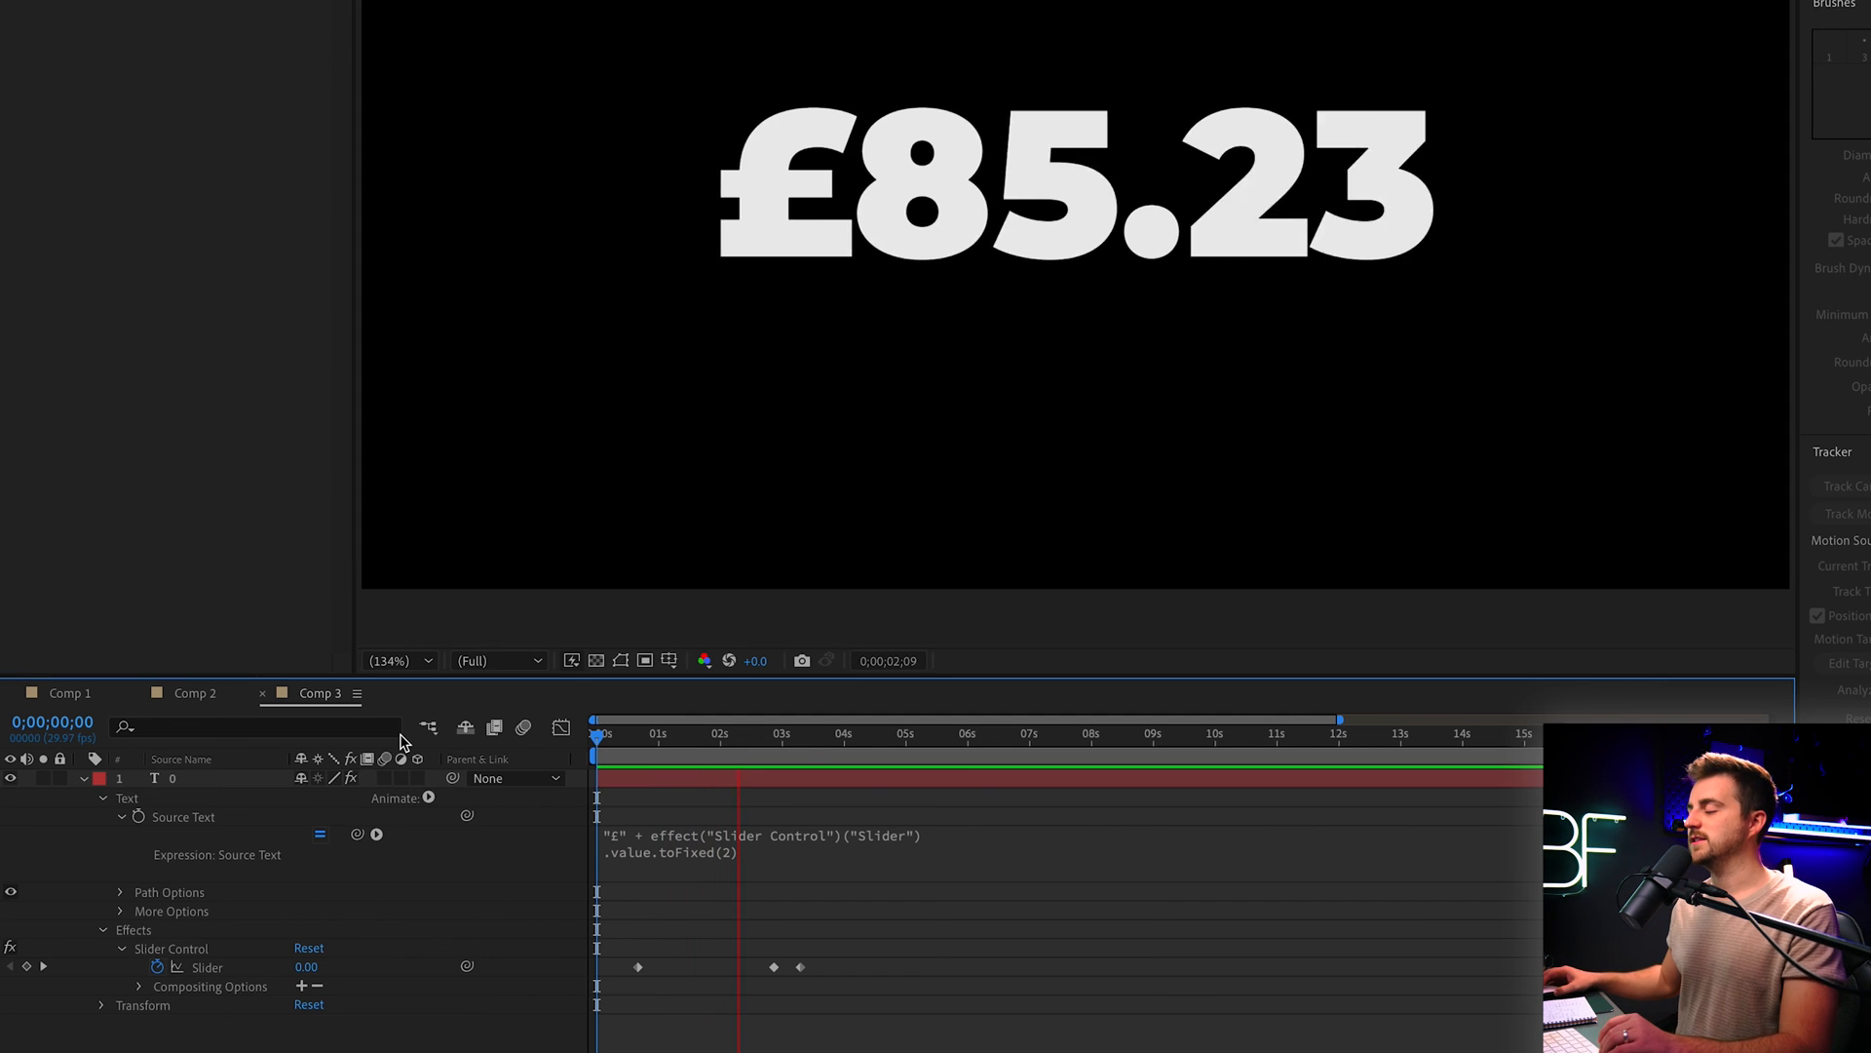
# Replace the £ prefix in the Source Text expression with $ and apply it
pyautogui.click(844, 735)
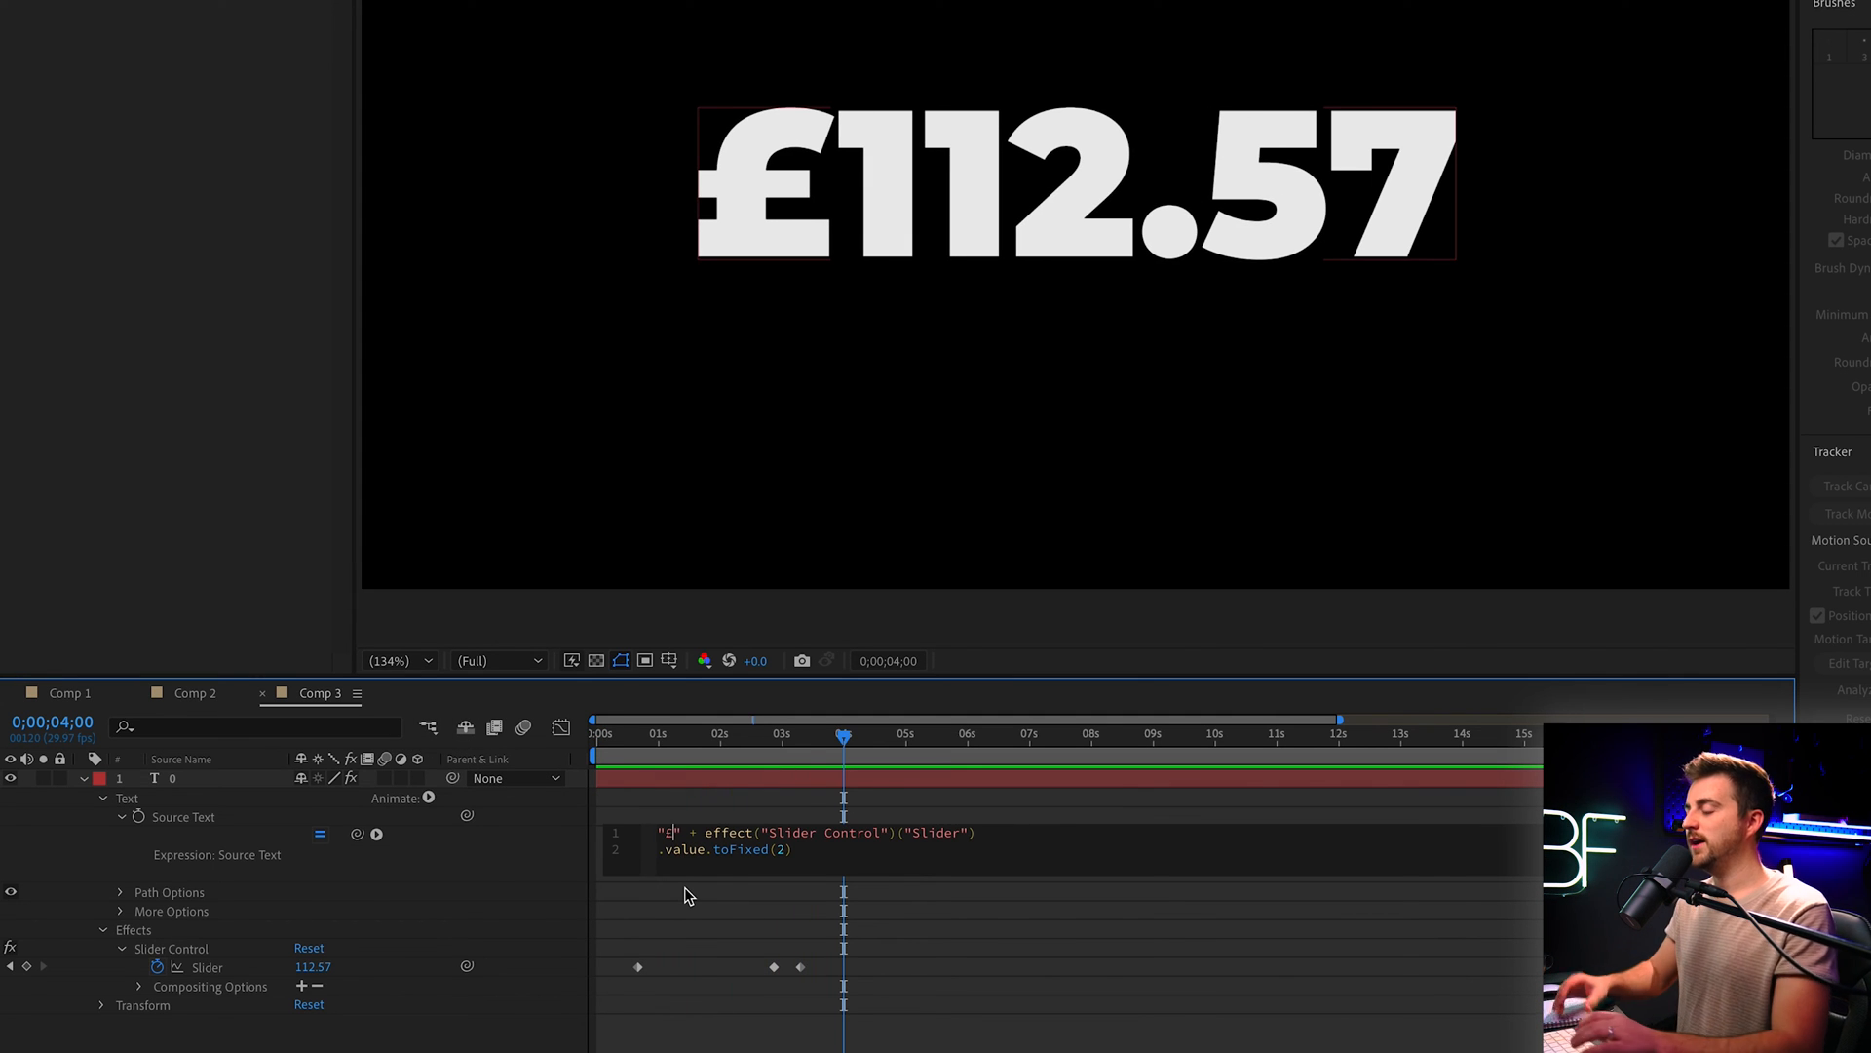
pyautogui.write('$')
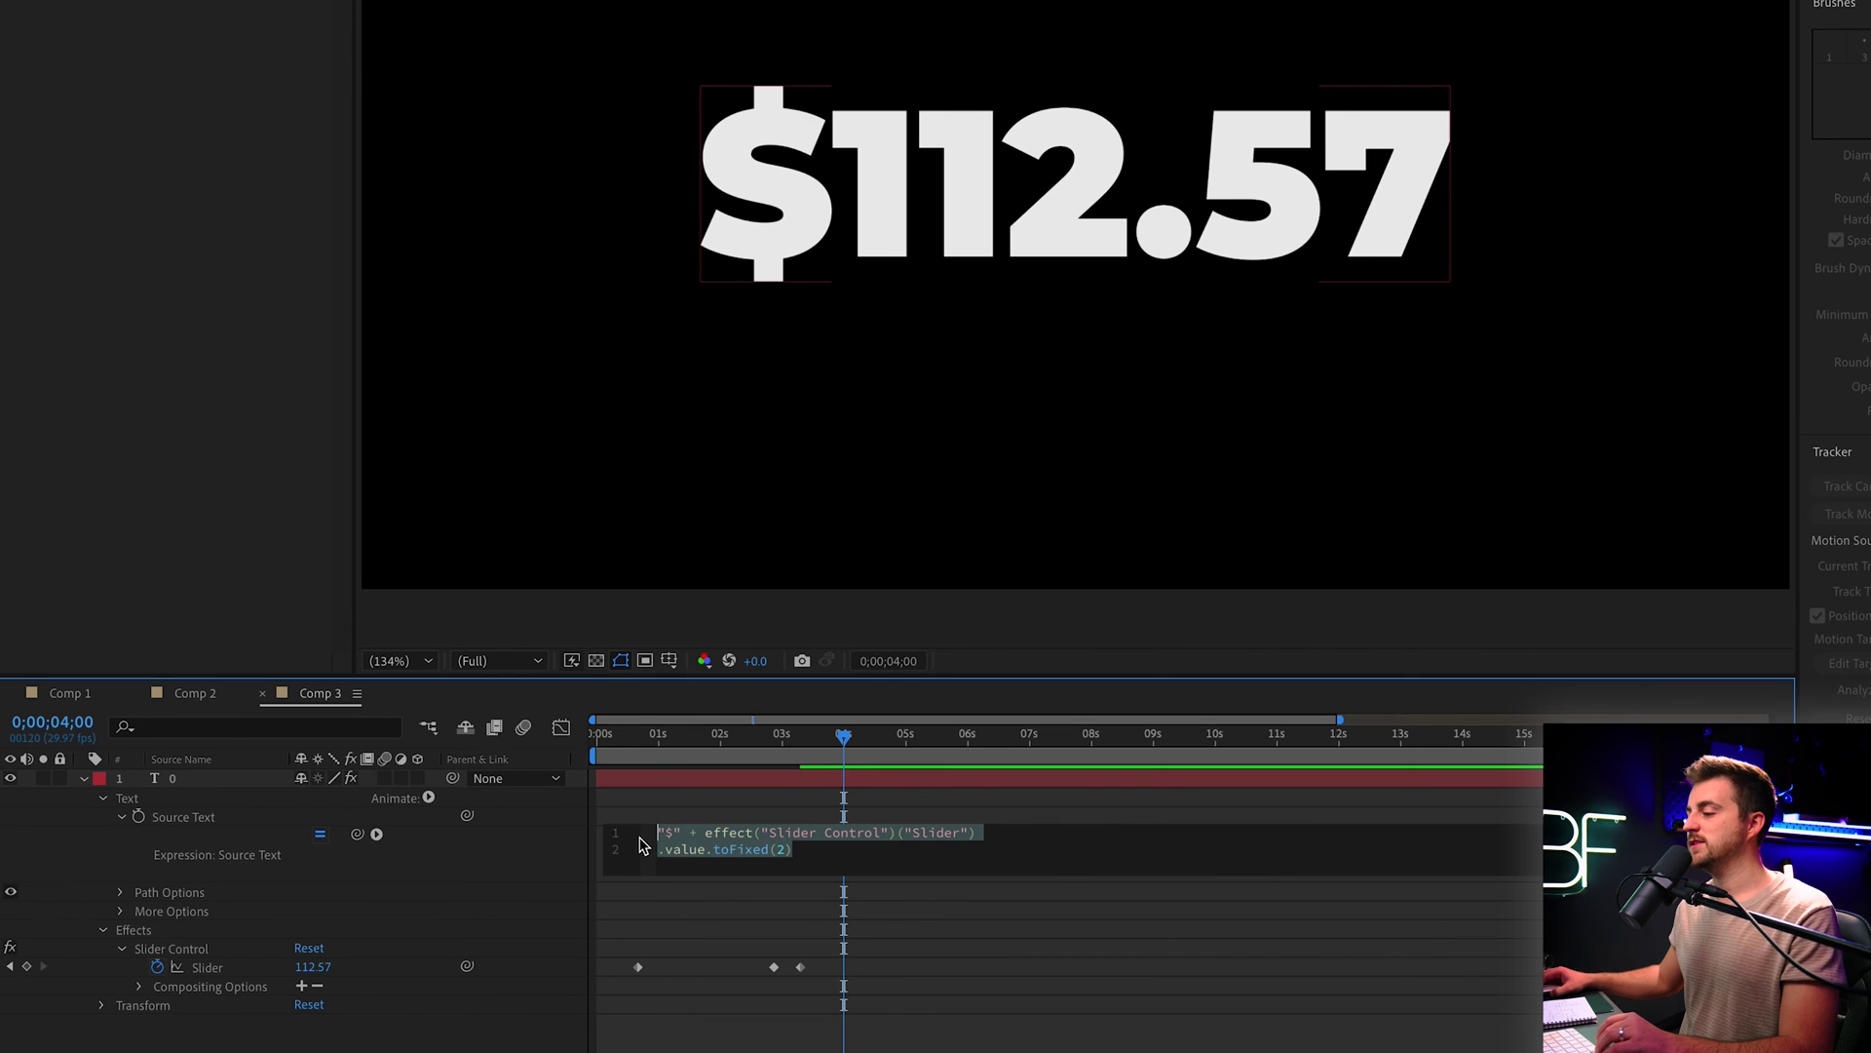
pyautogui.click(686, 894)
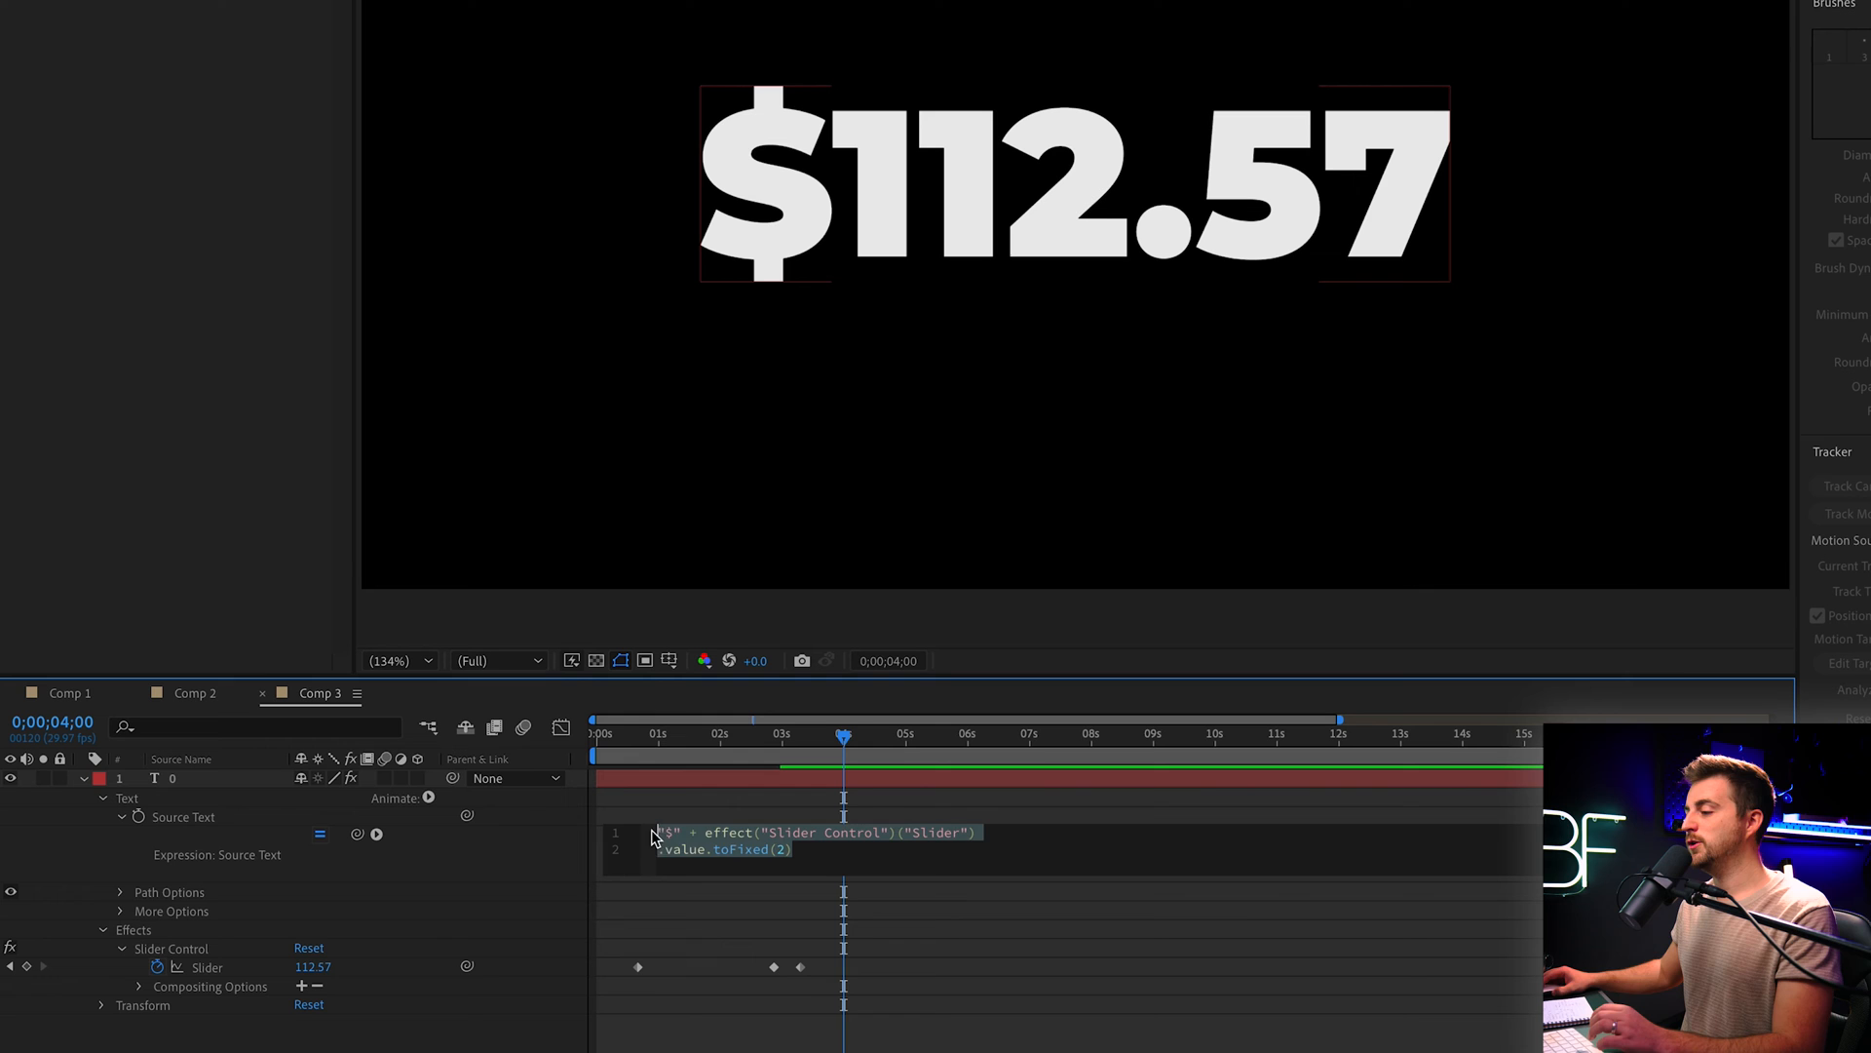
# Re-edit the expression's prefix string, retyping the $ currency symbol
pyautogui.click(686, 910)
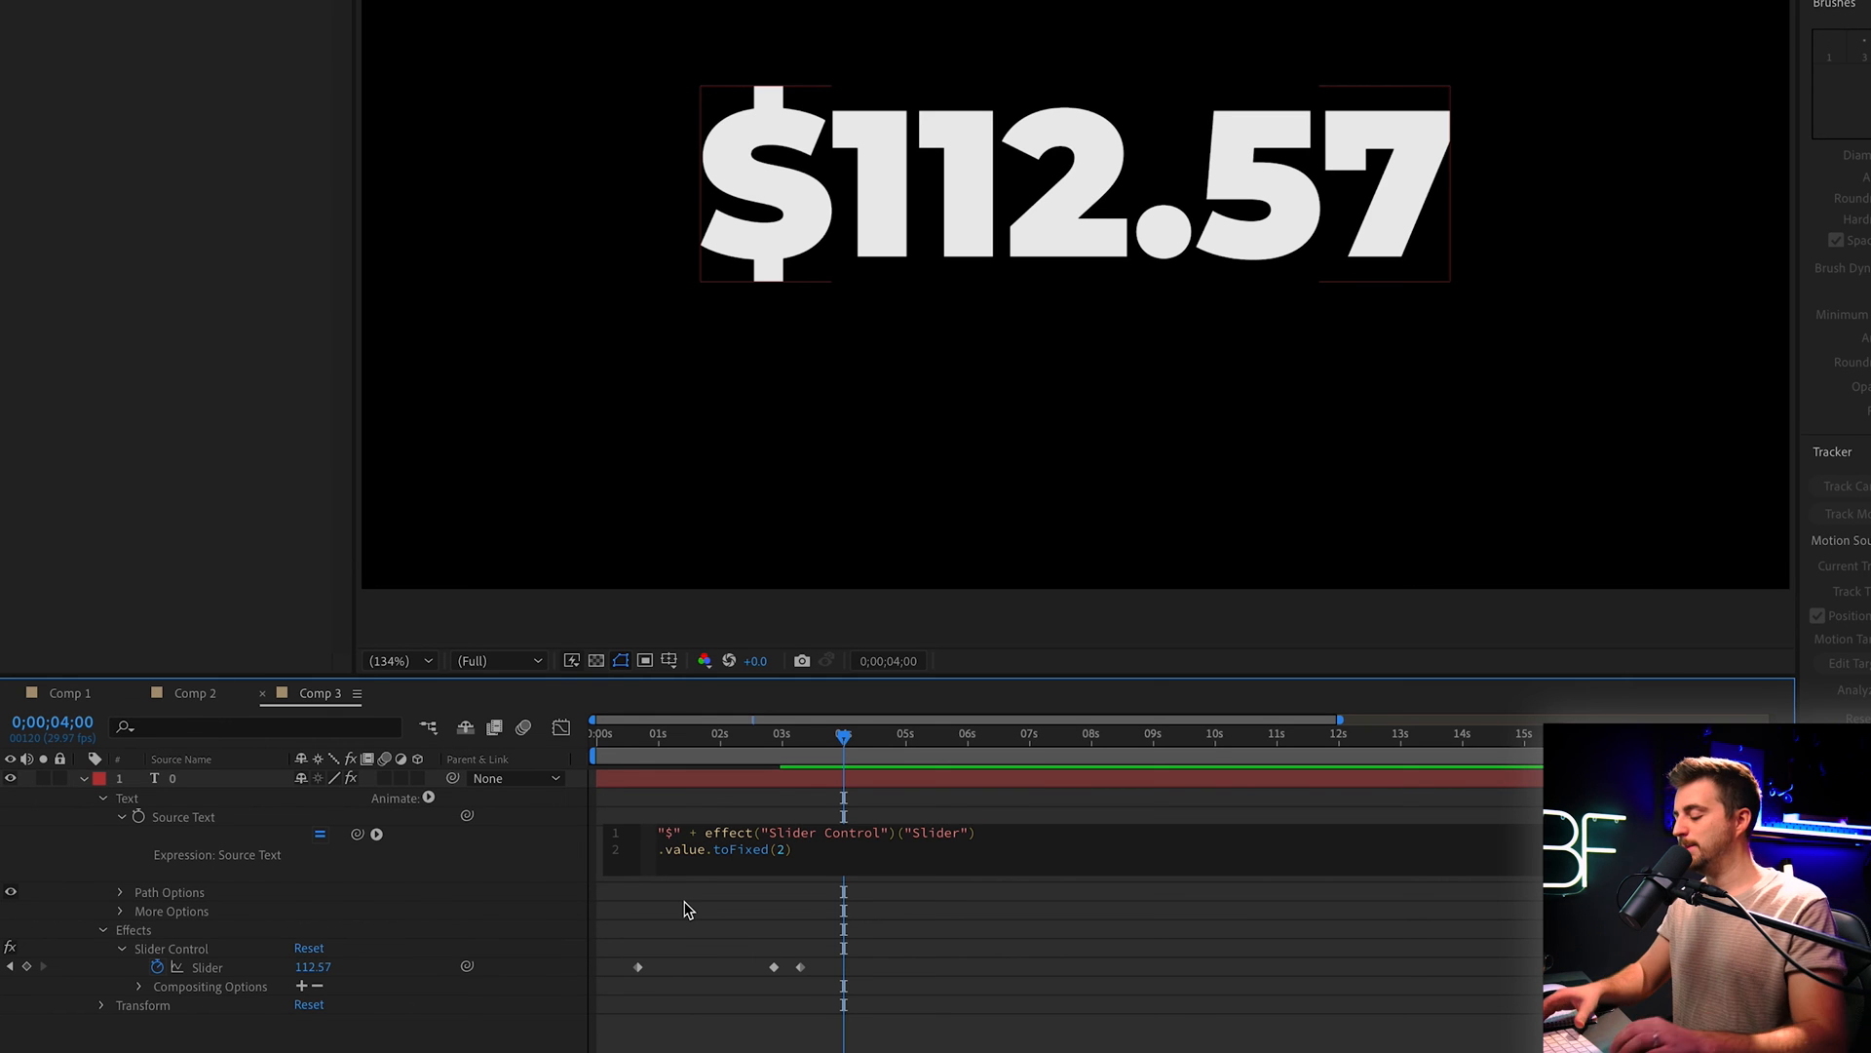
pyautogui.write('Cat')
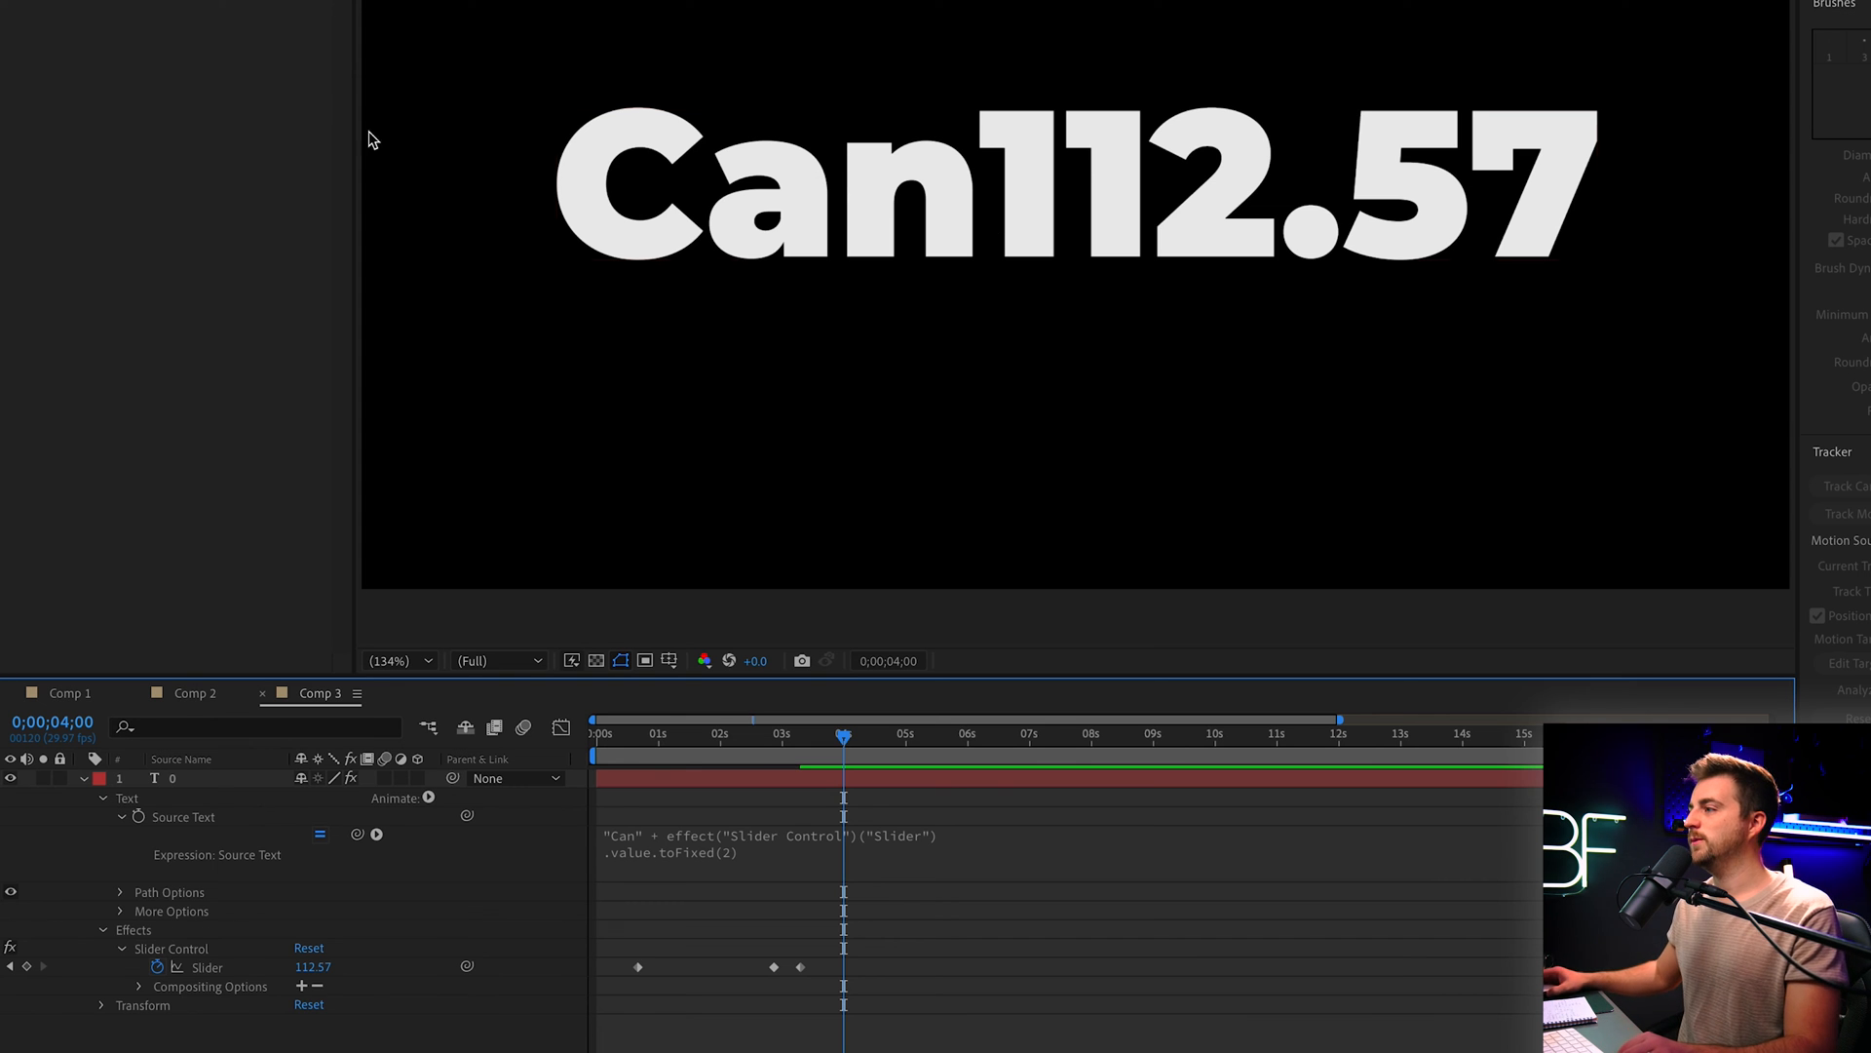
pyautogui.write('$')
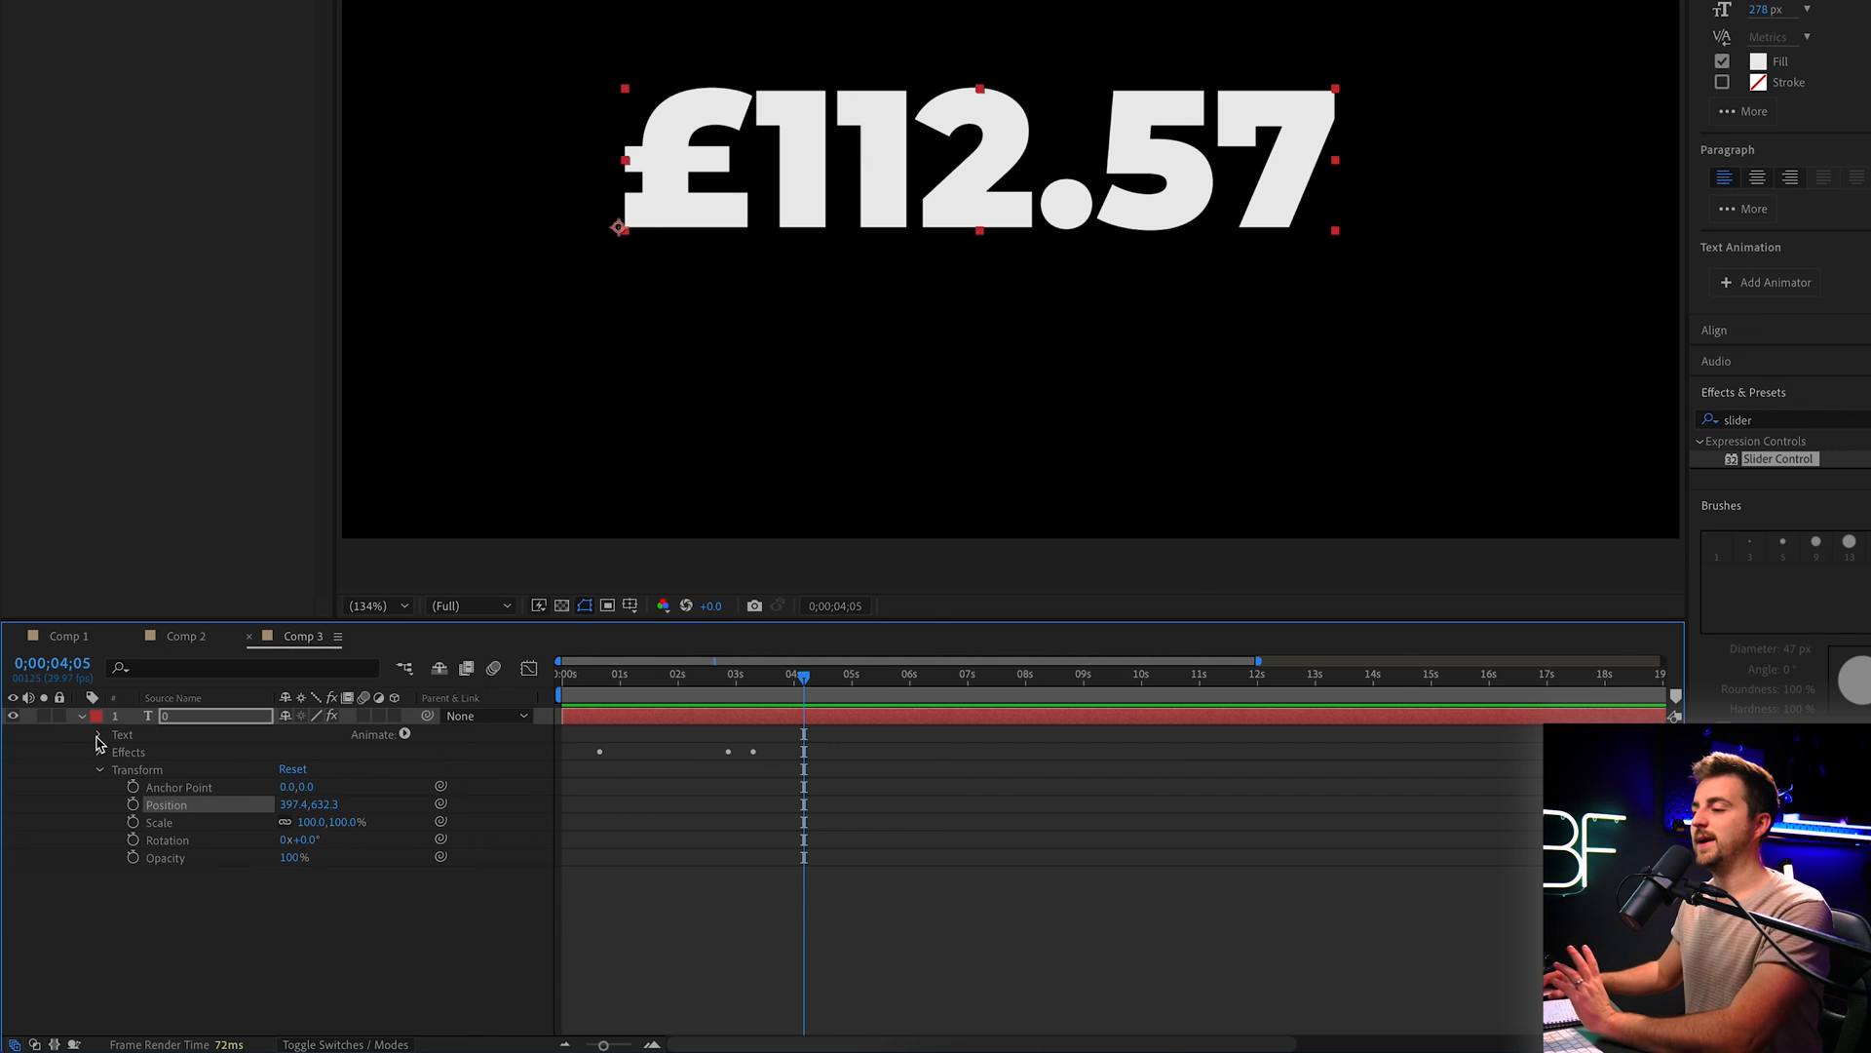
# Twirl open the text layer's properties to reach the Source Text expression
pyautogui.click(99, 733)
pyautogui.write('.value.toFixed(2)')
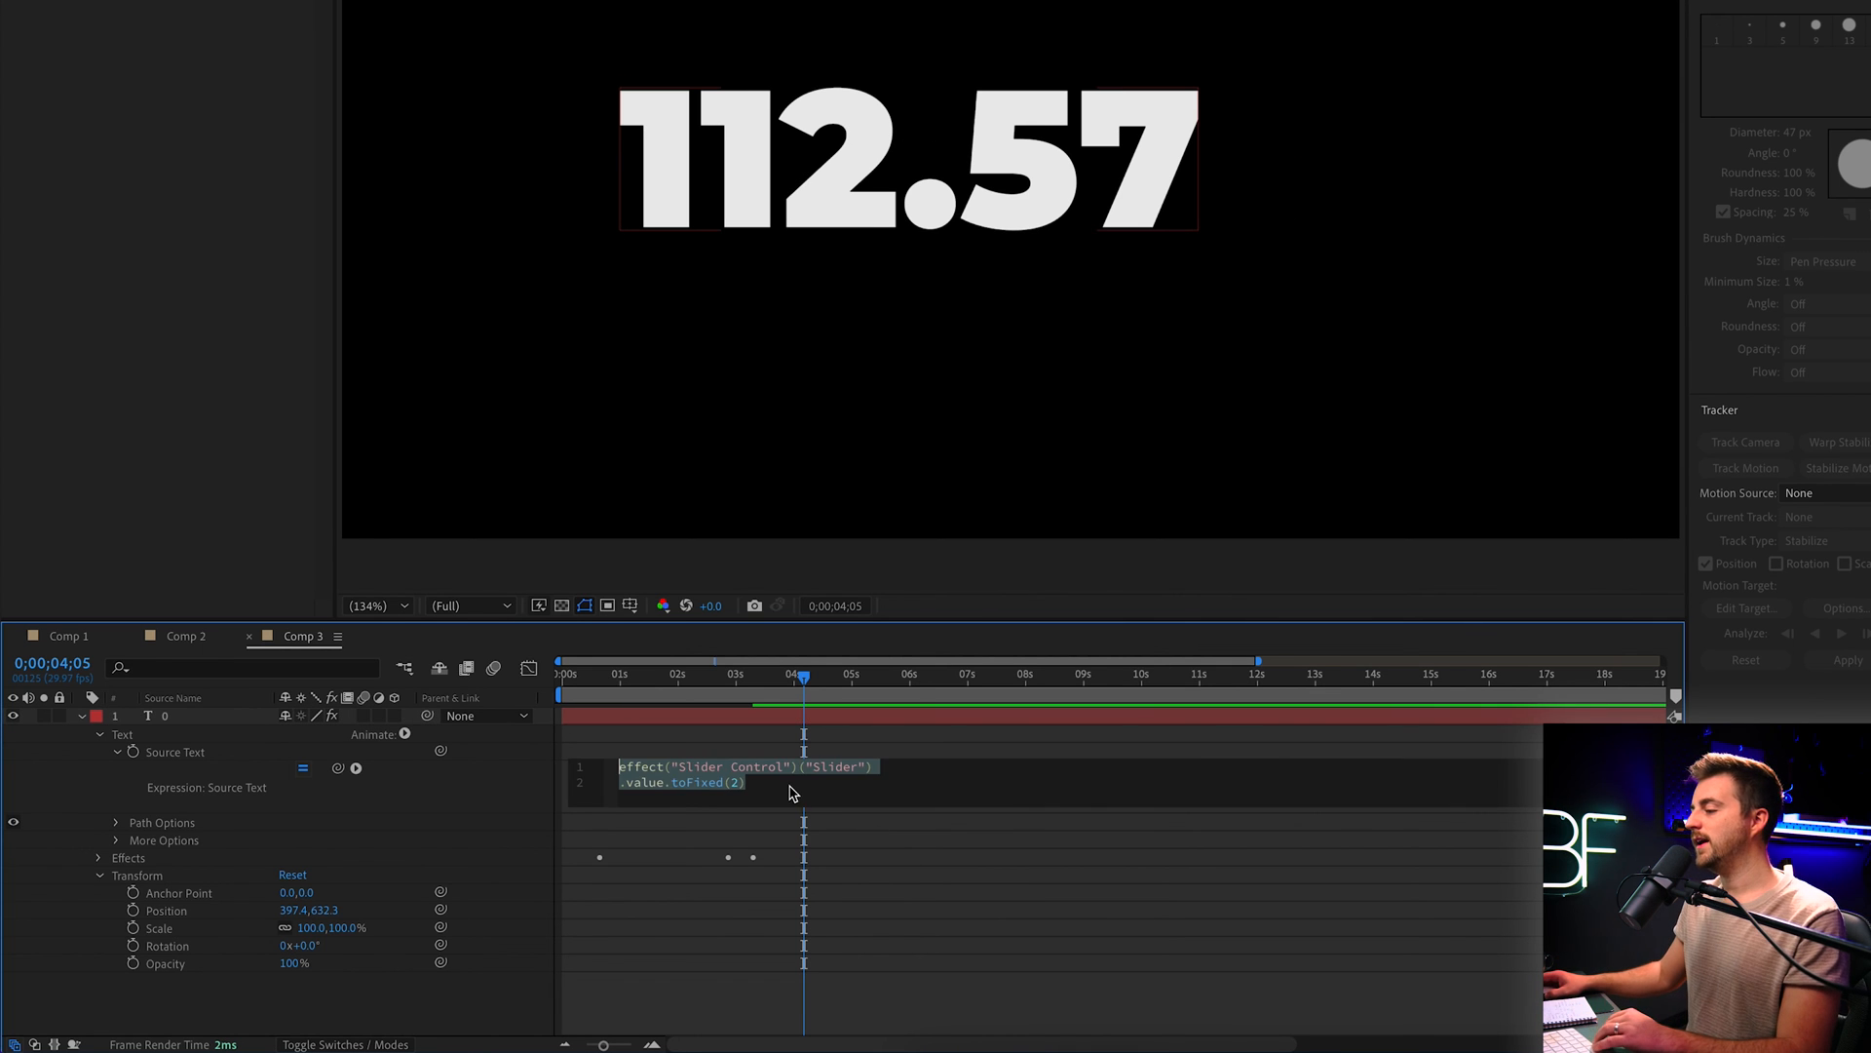
# Drop the currency prefix and append + "%" after toFixed(2), giving 112.57%
pyautogui.click(787, 794)
pyautogui.write(' +')
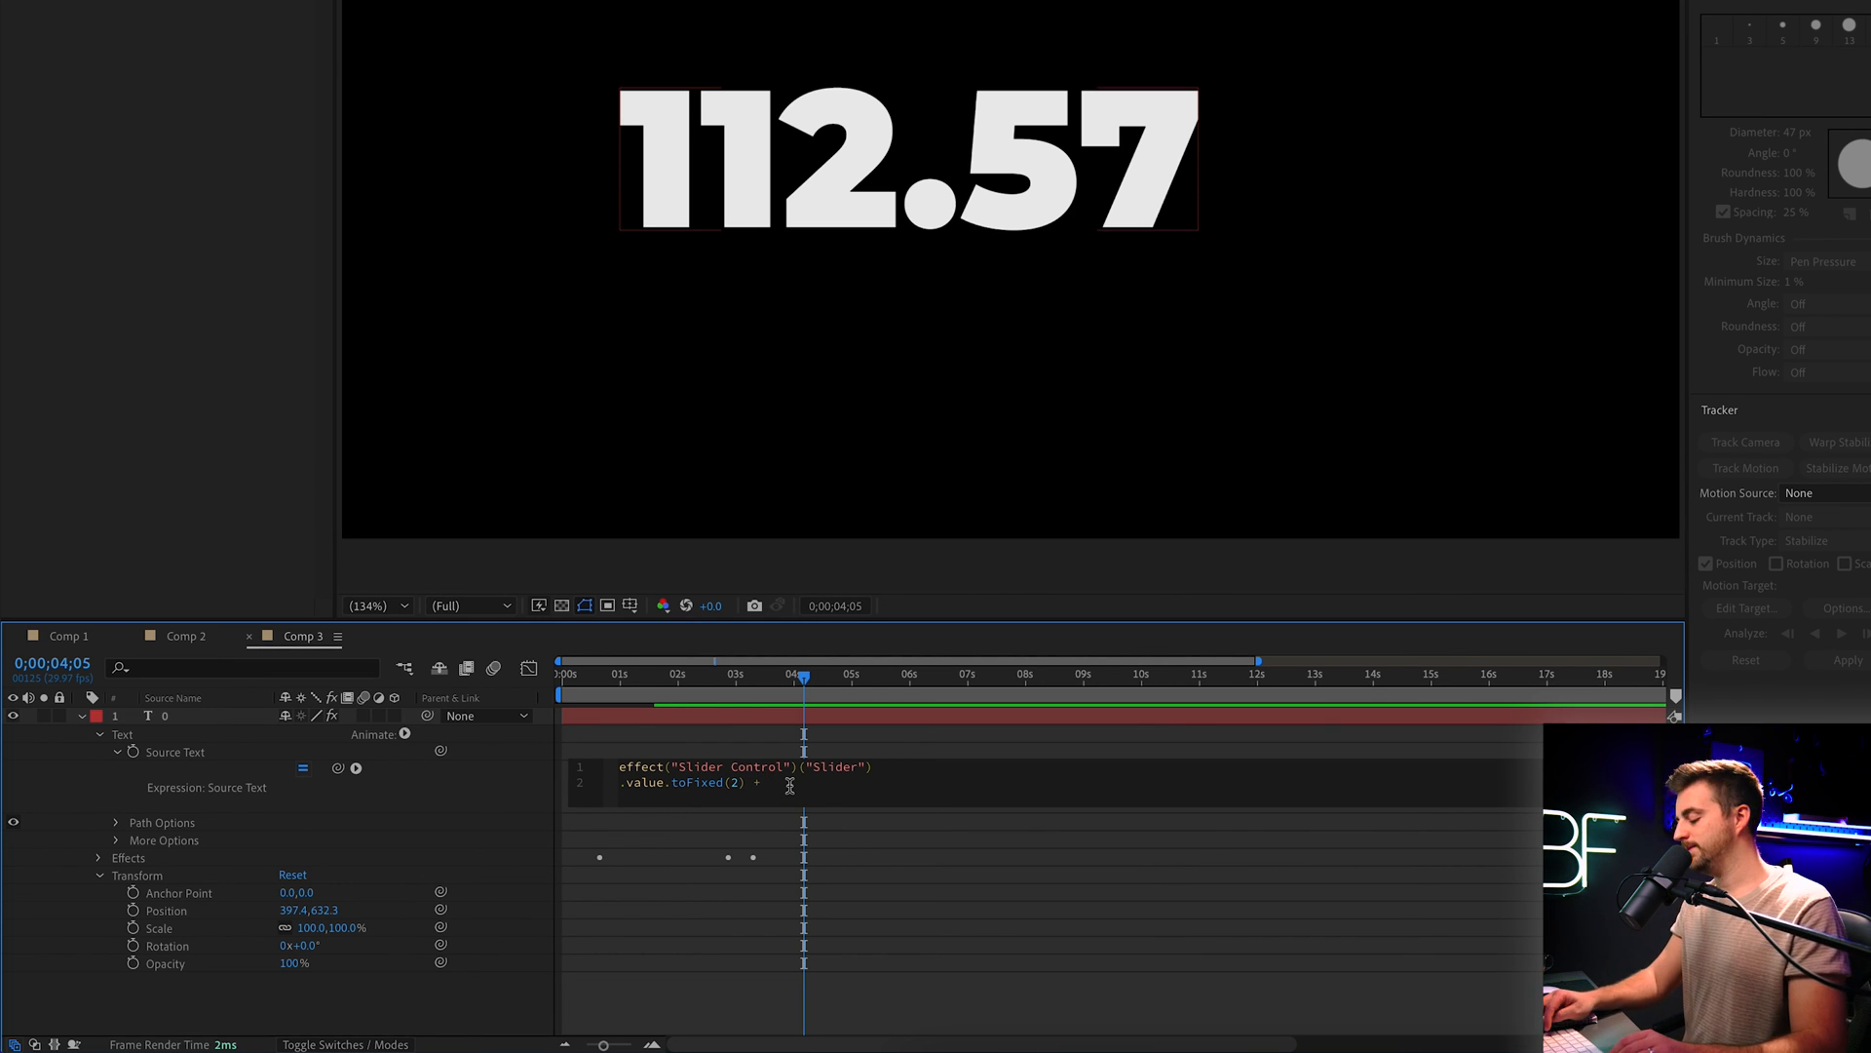
pyautogui.write('""')
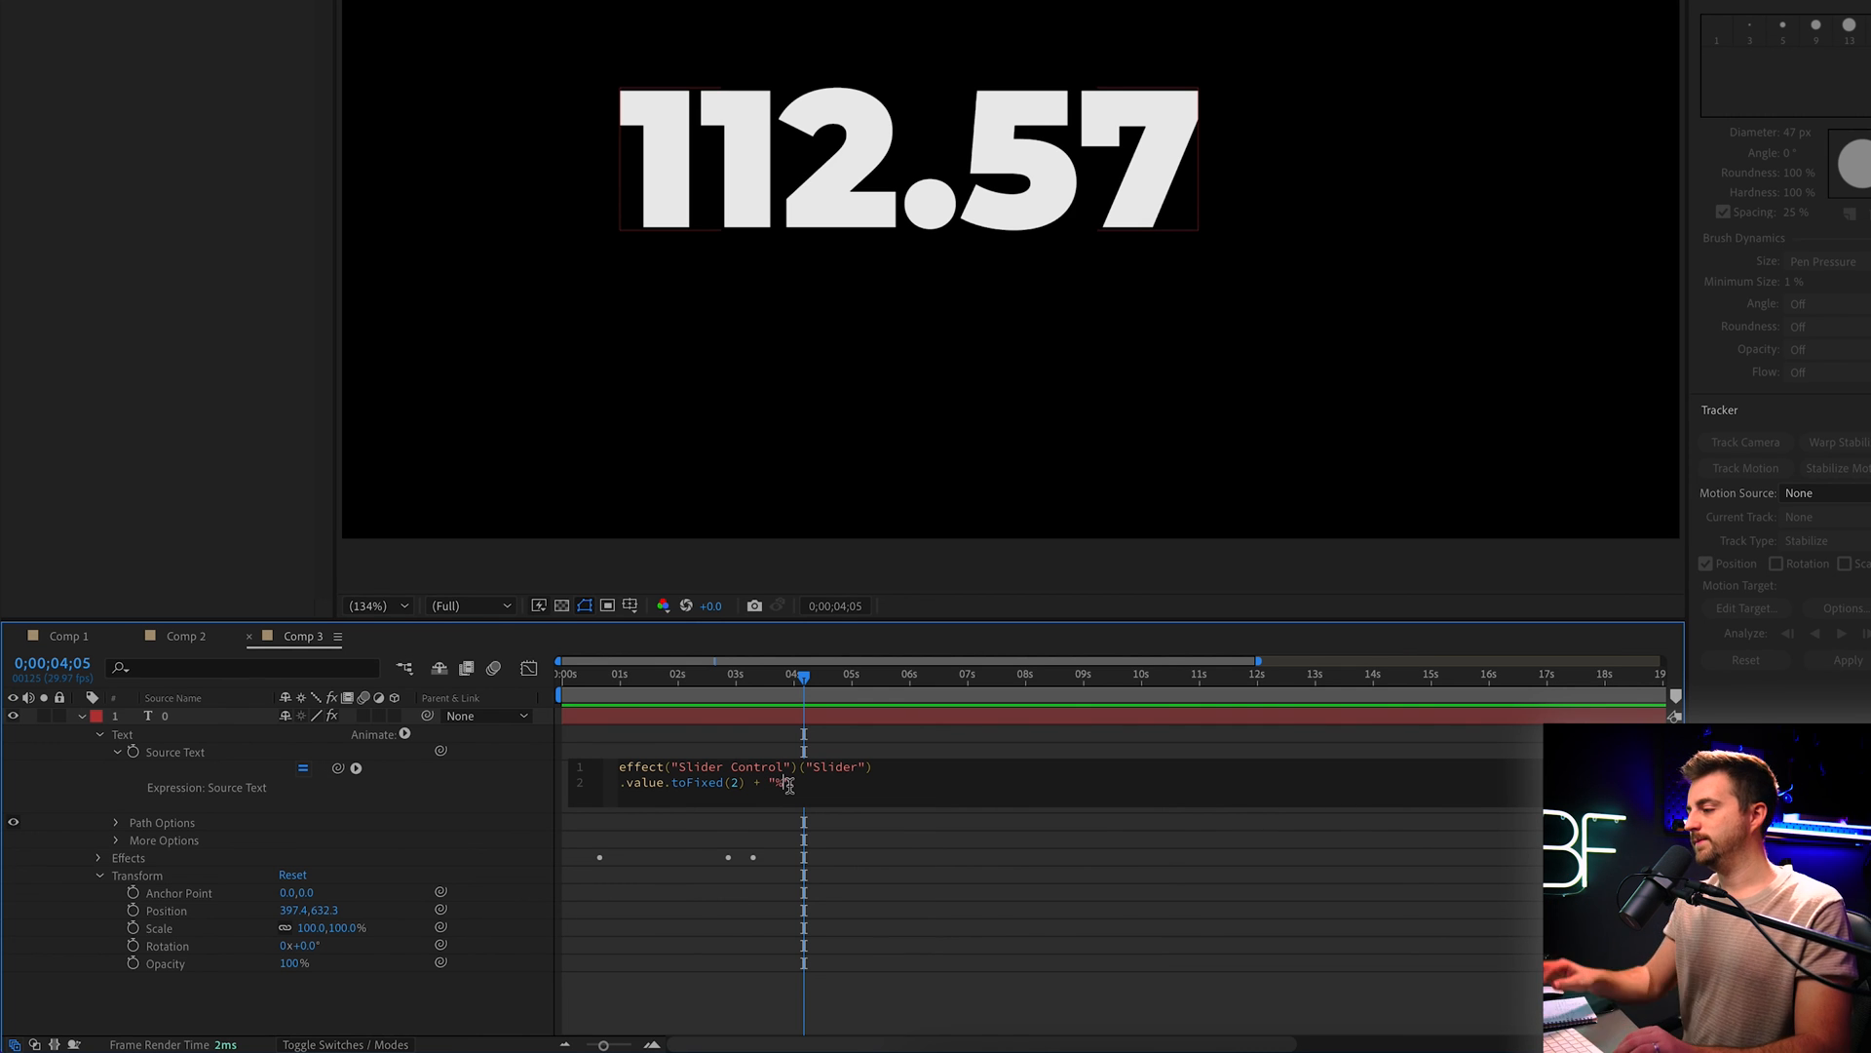
pyautogui.moveTo(897, 867)
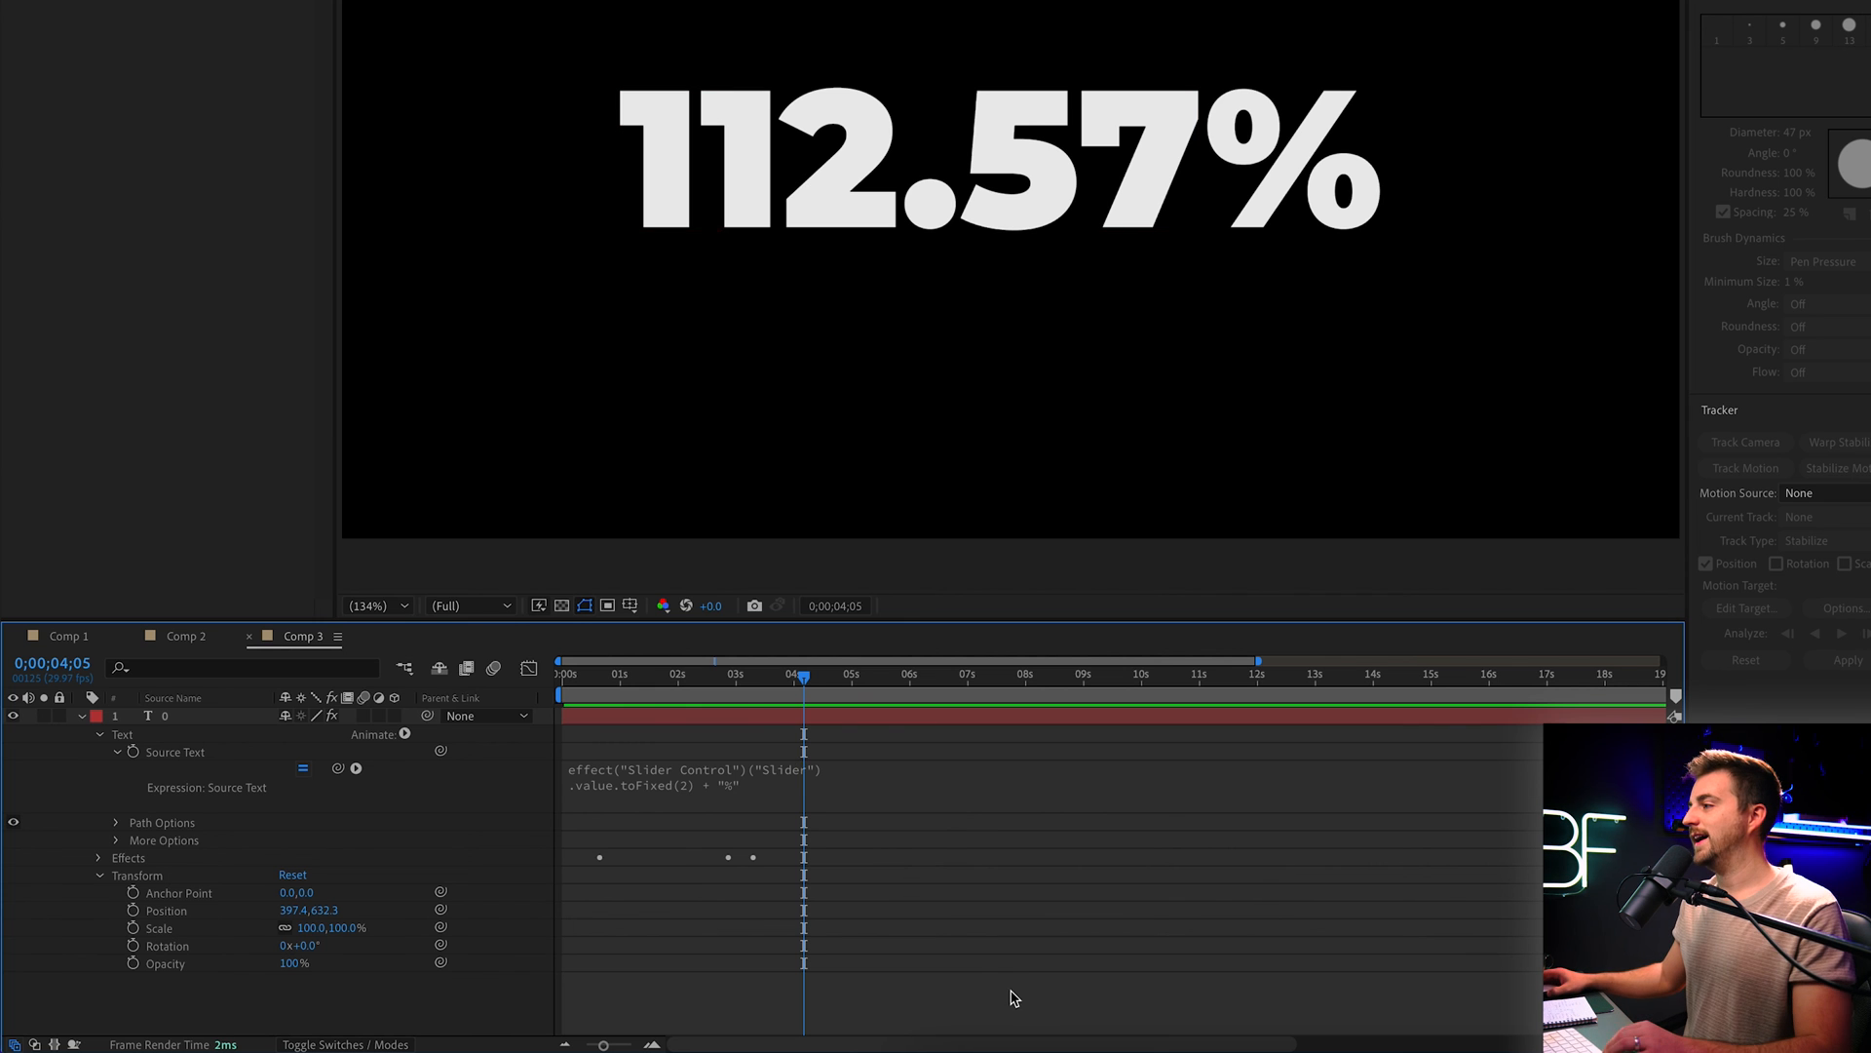
pyautogui.click(620, 674)
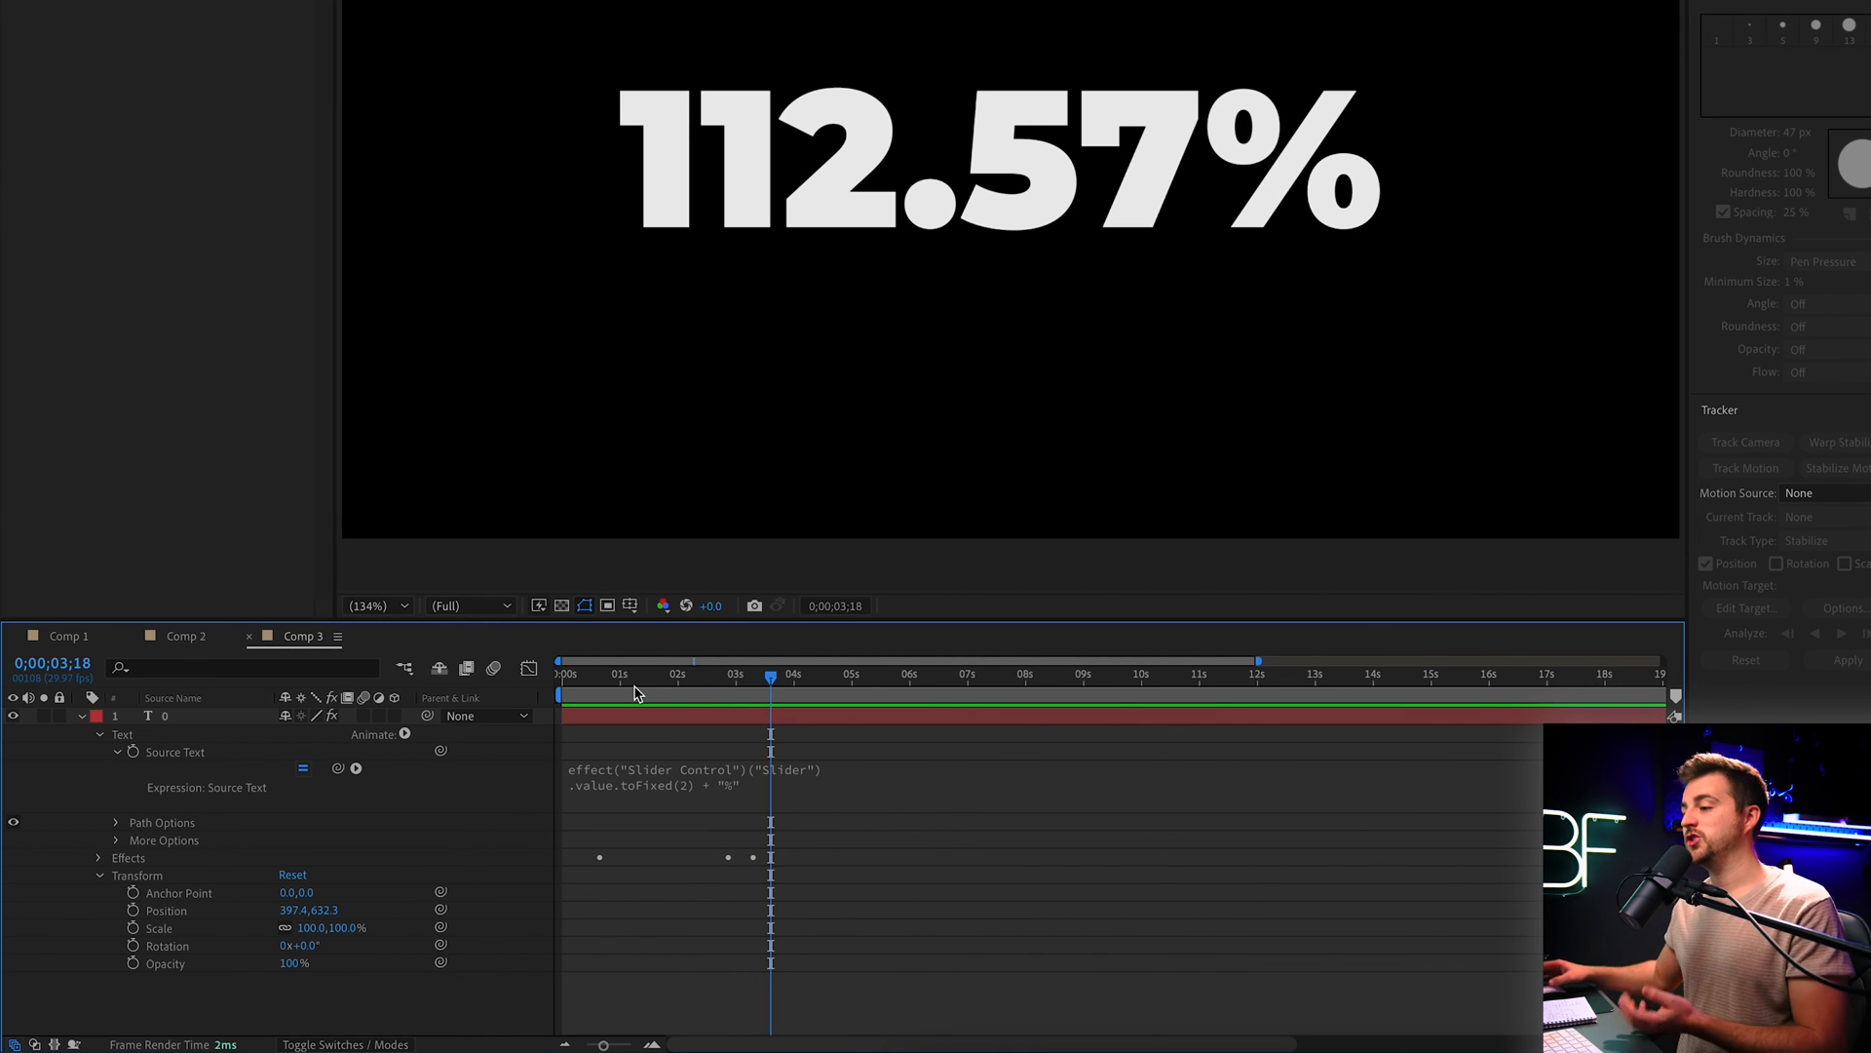
# Select the number text layer and set it to Right Align in Paragraph
pyautogui.click(156, 715)
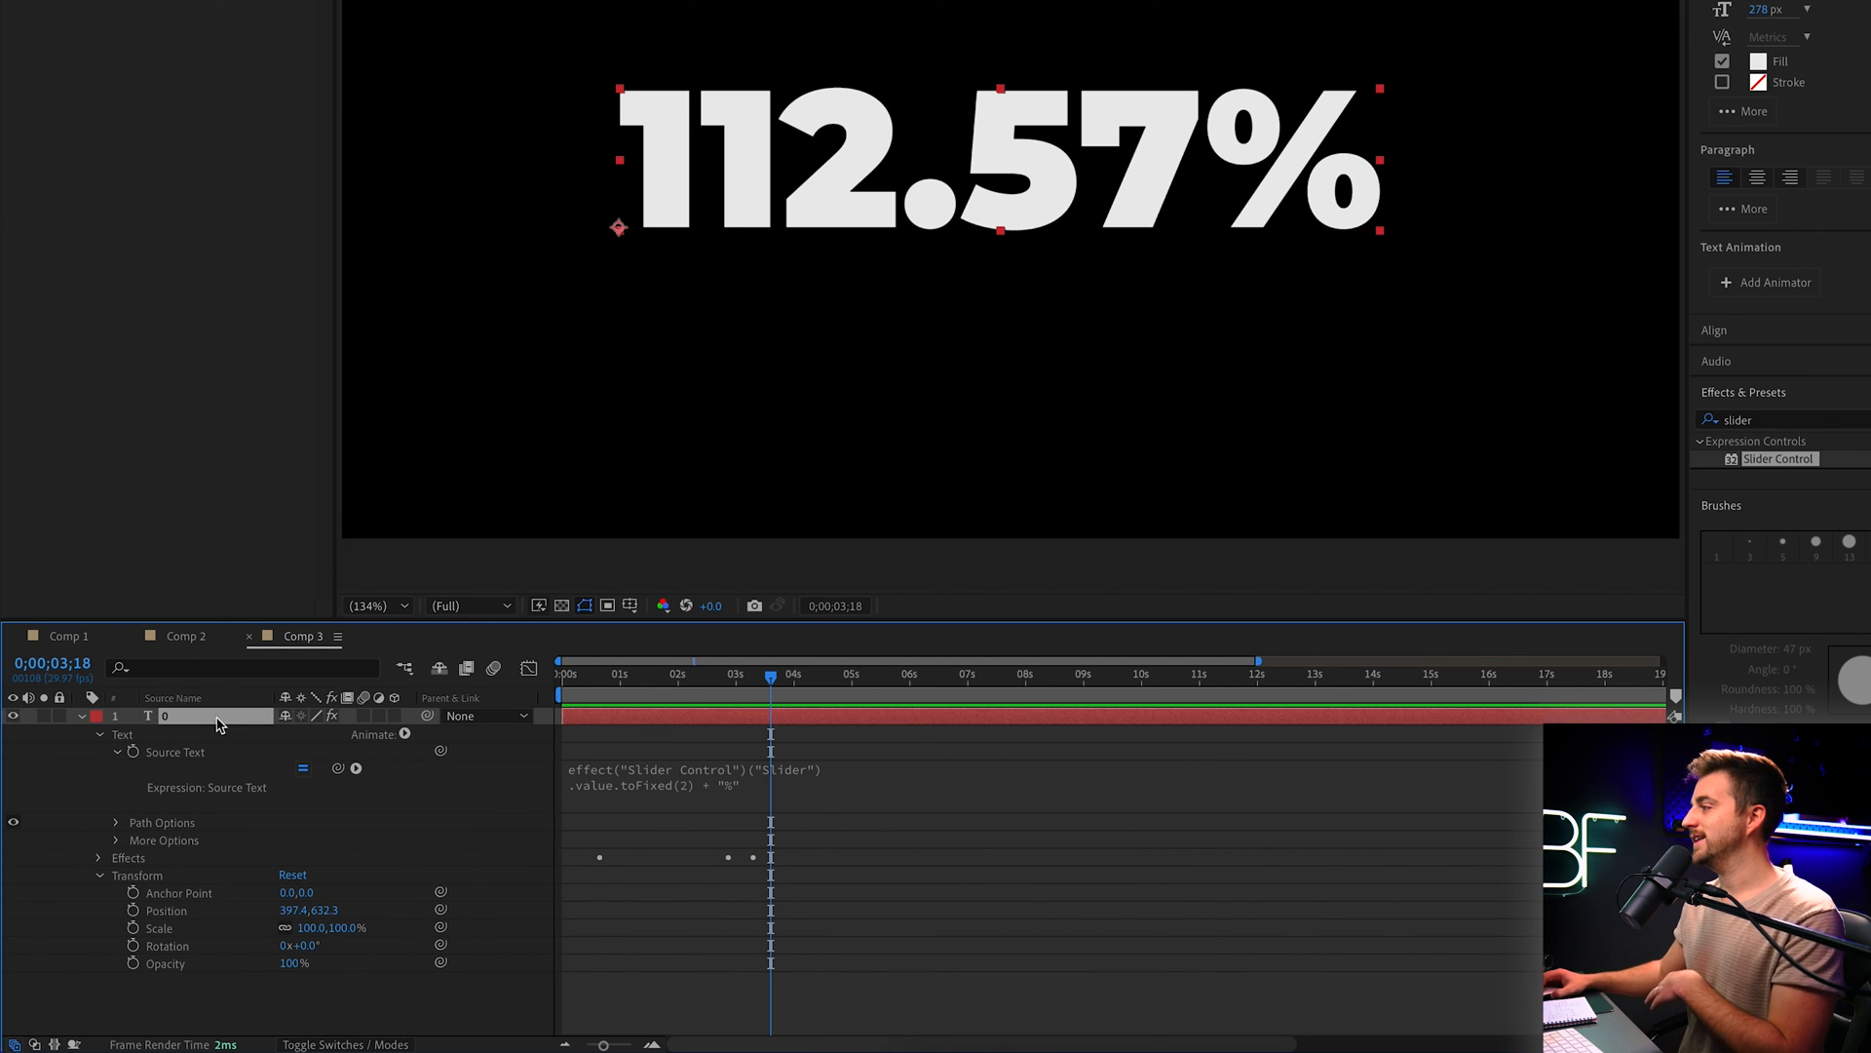
pyautogui.moveTo(1788, 189)
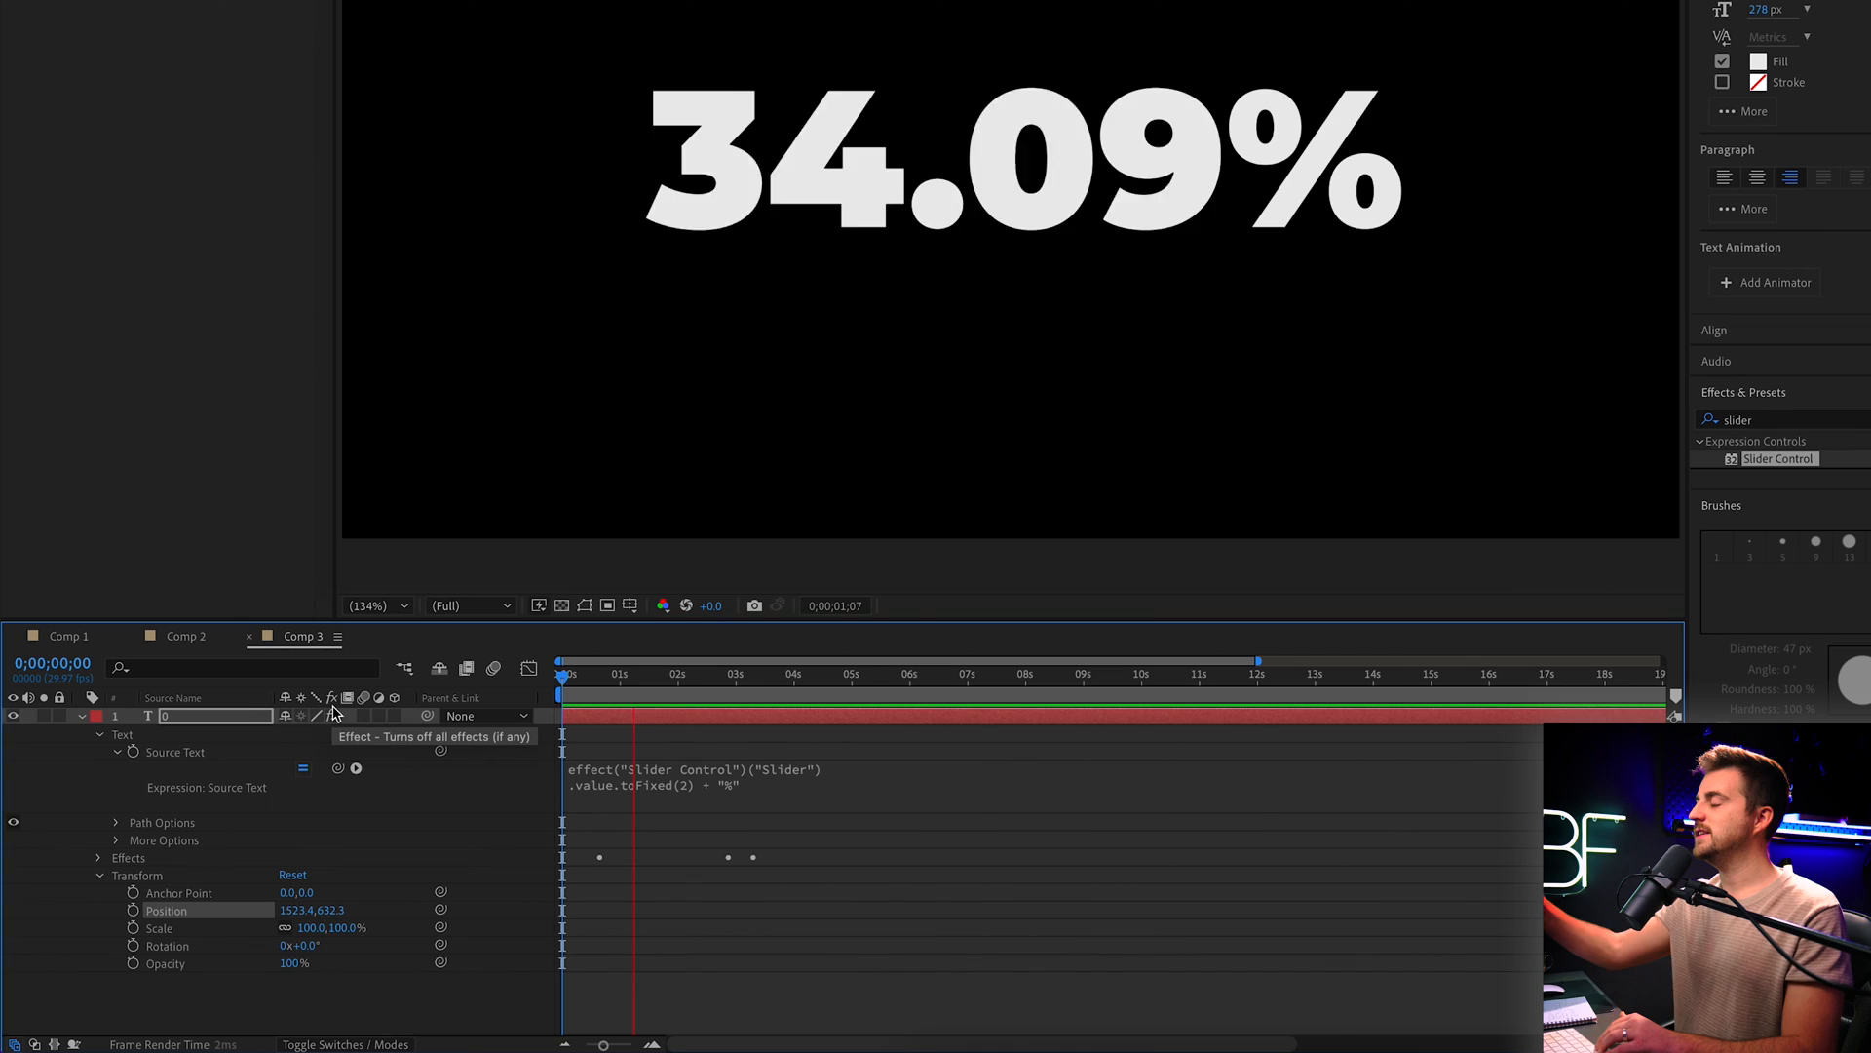
pyautogui.click(752, 672)
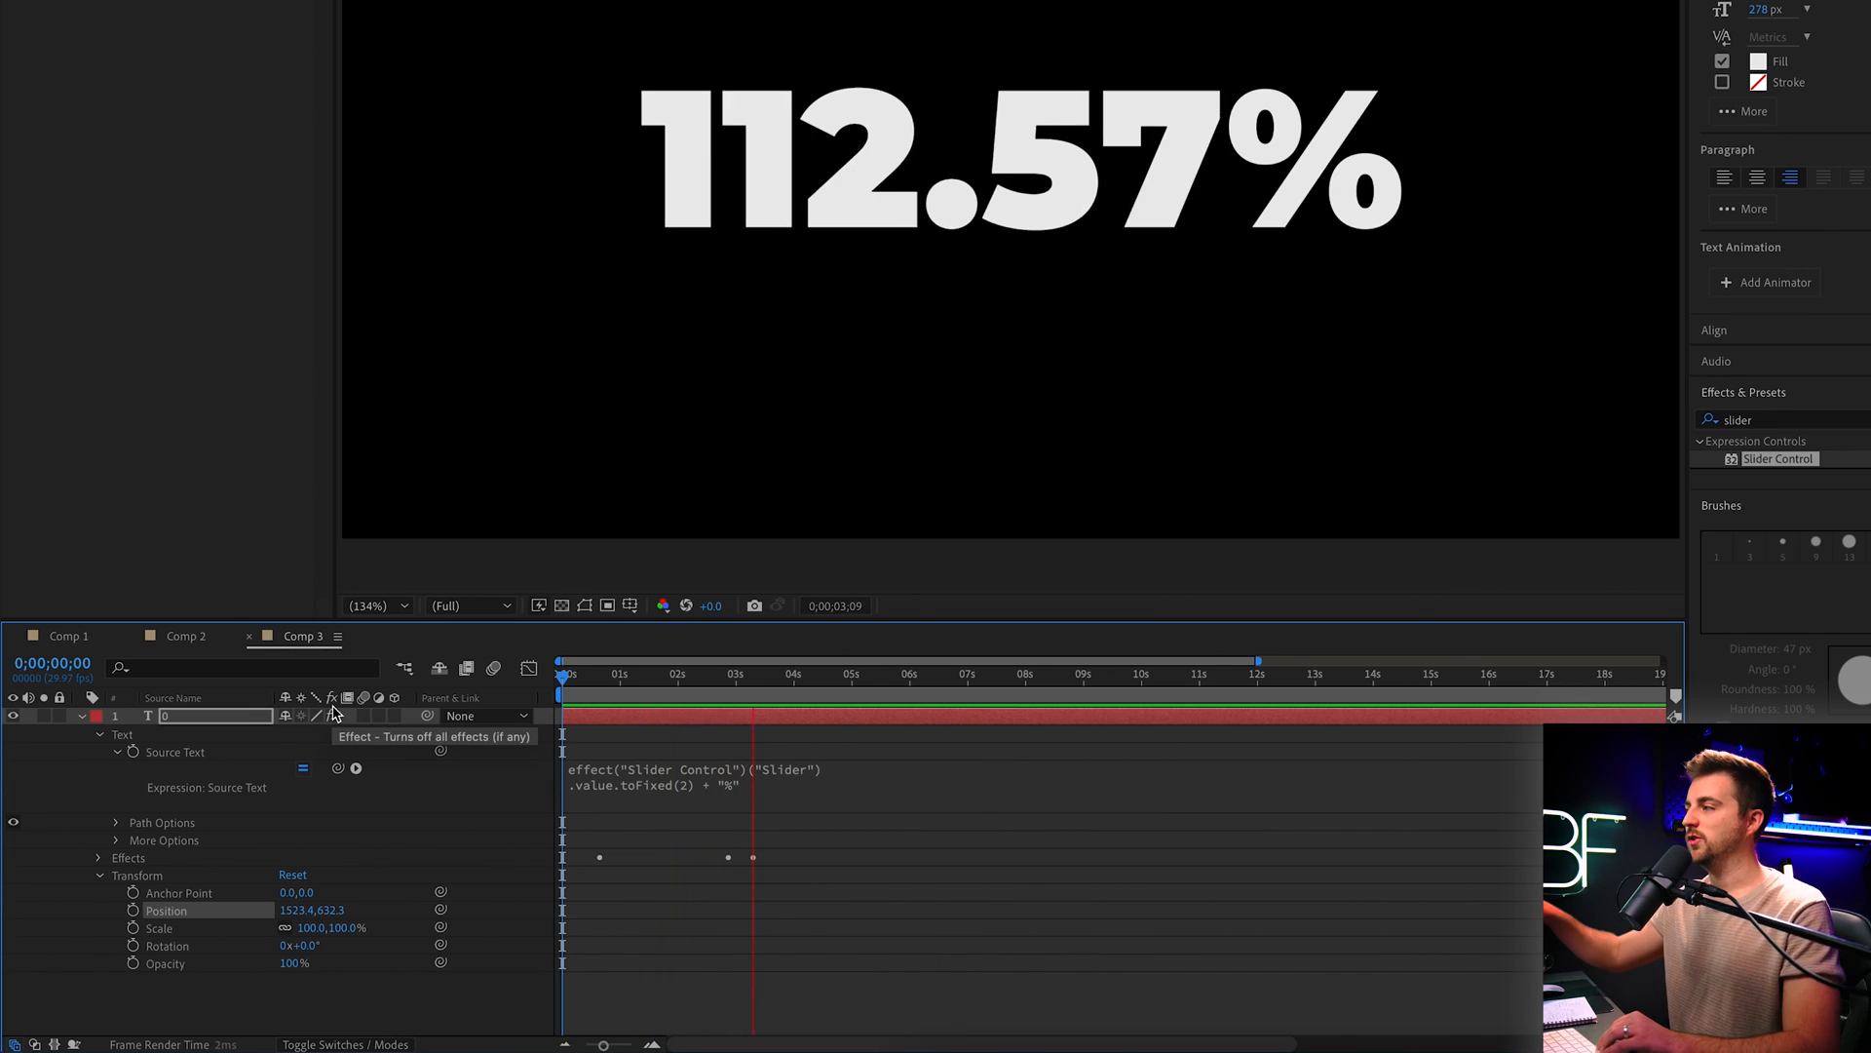